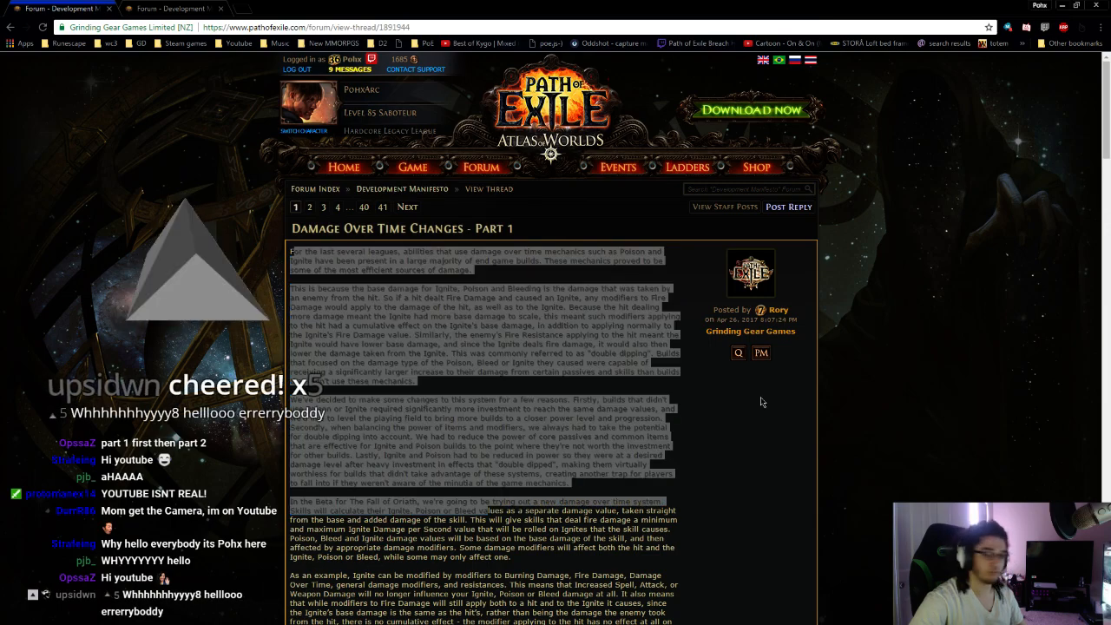
Step: Scroll slightly and highlight the double dipping sentences in the Part 1 post's second paragraph
scroll("down", 3)
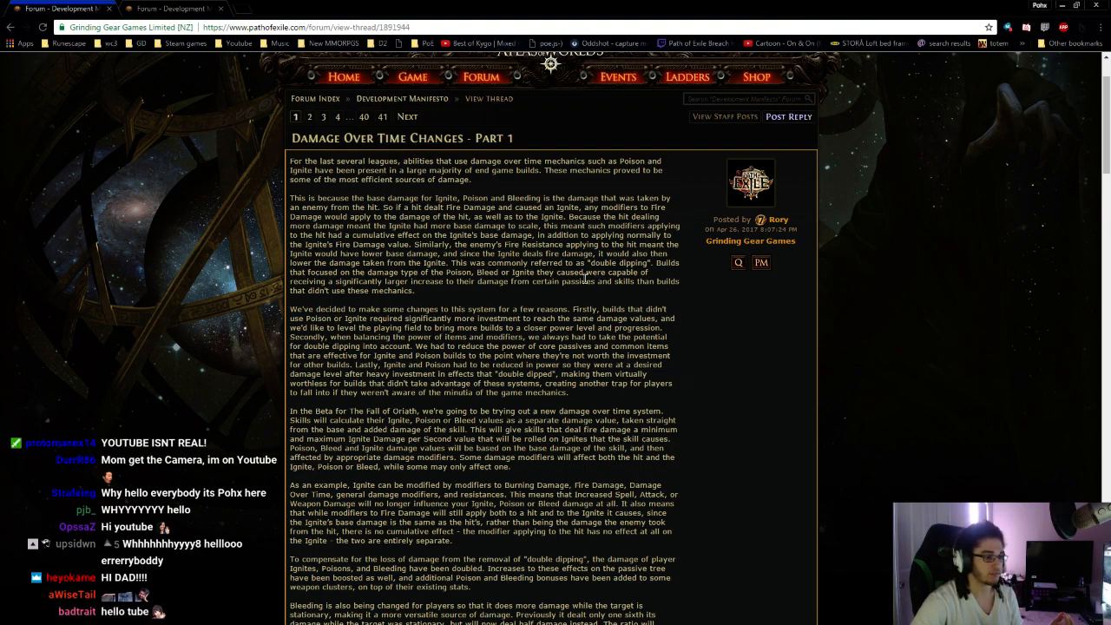
mouse_move(569, 232)
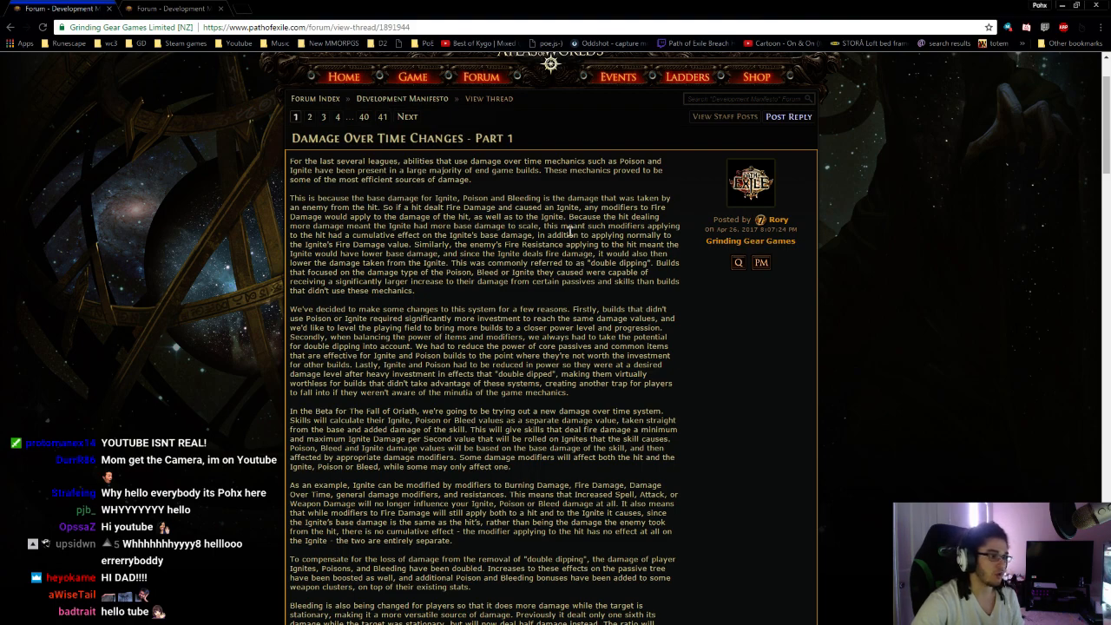
mouse_move(312, 230)
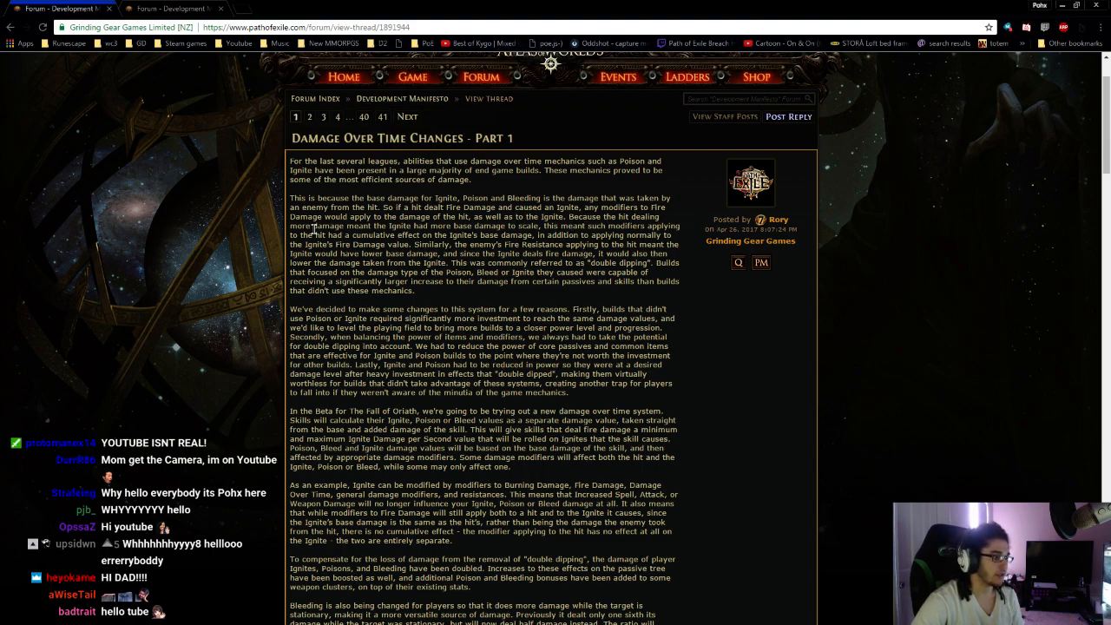
left_click_drag(310, 226, 431, 225)
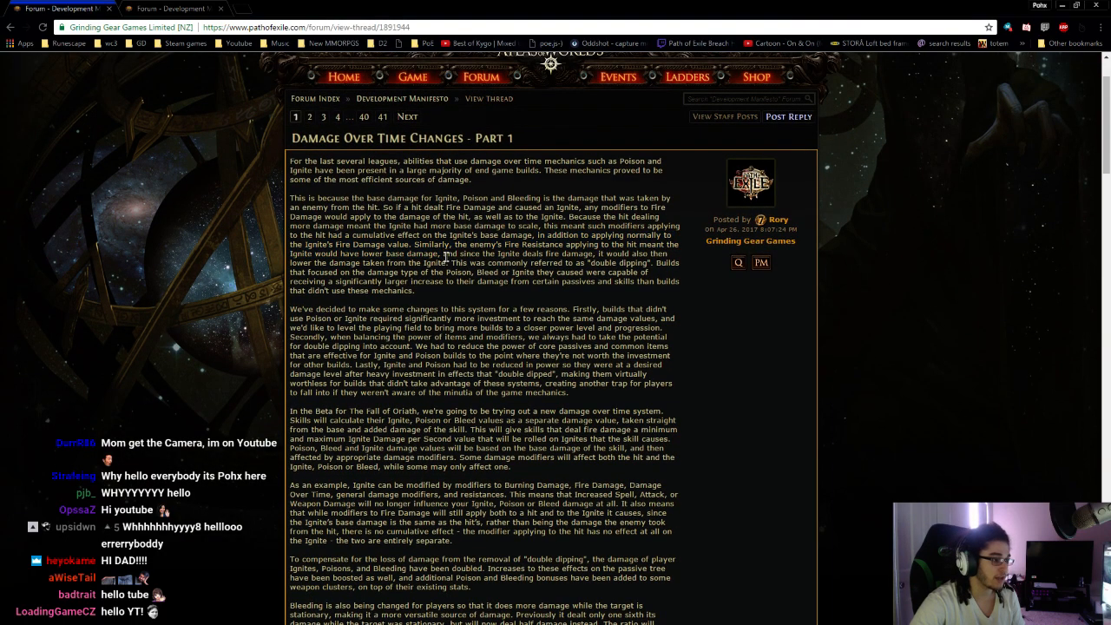
left_click_drag(438, 252, 478, 282)
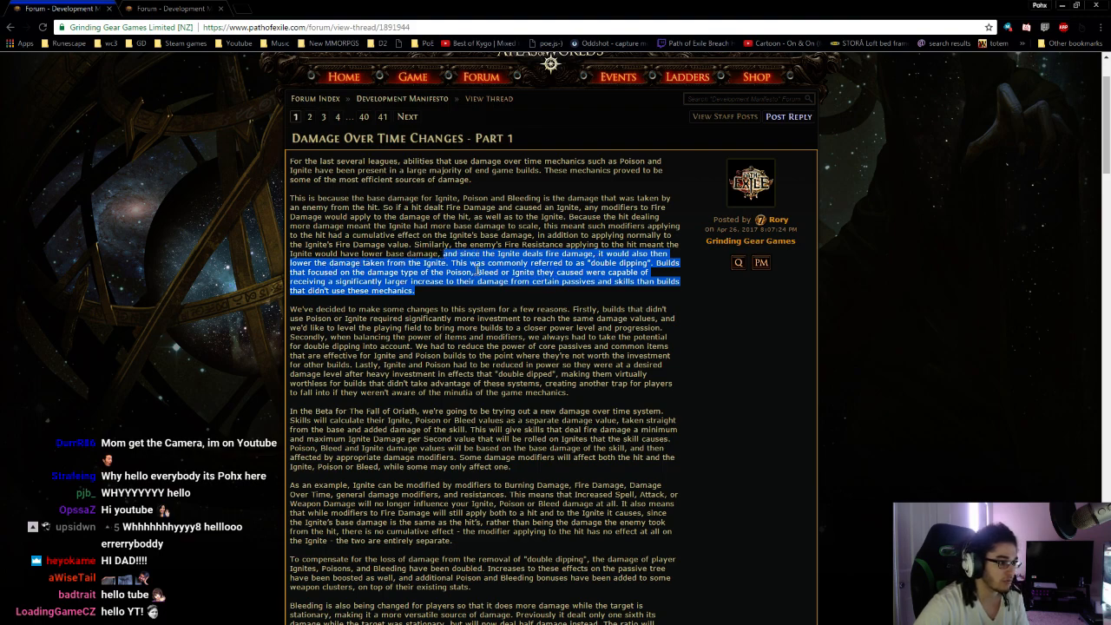
mouse_move(659, 276)
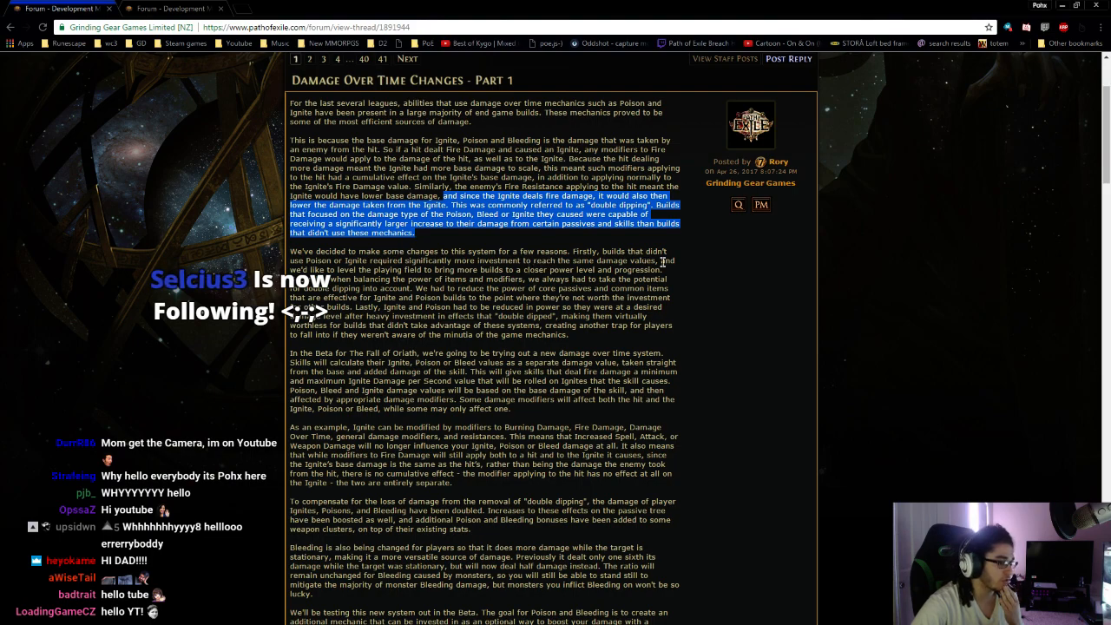
Step: Highlight the levelling-the-playing-field sentences, then reselect only the closing line on game mechanics
left_click_drag(664, 261, 681, 335)
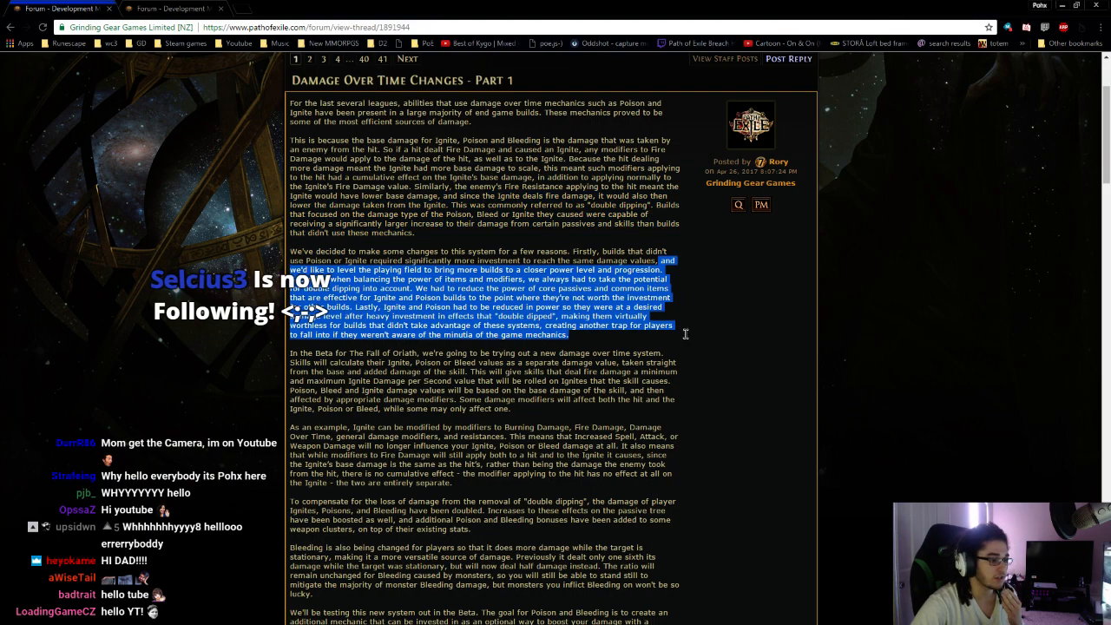
mouse_move(673, 301)
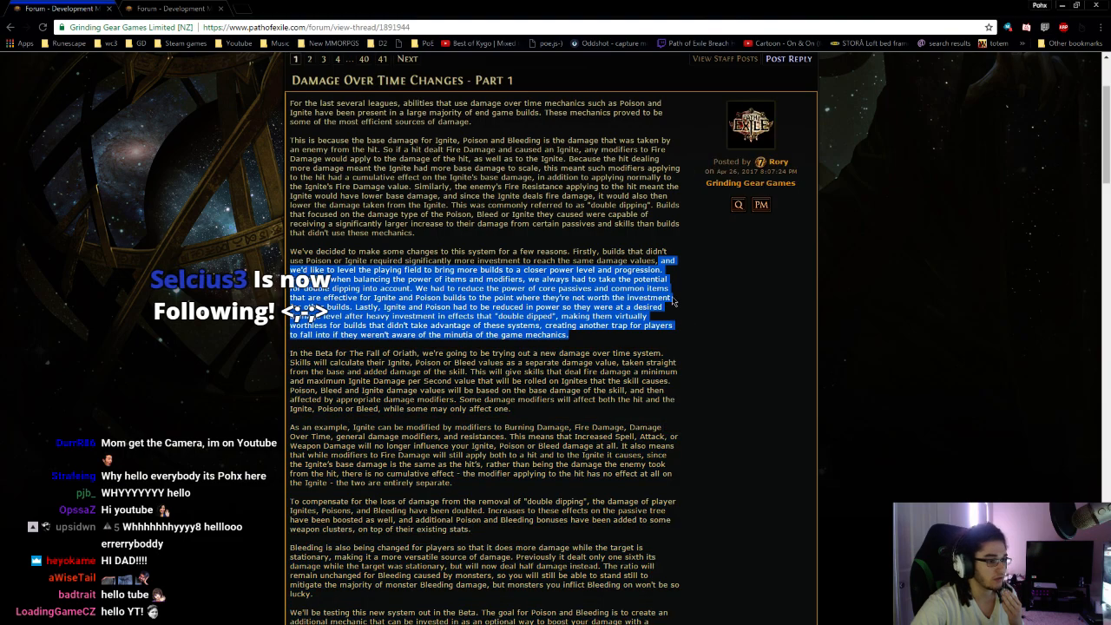
scroll("up", 3)
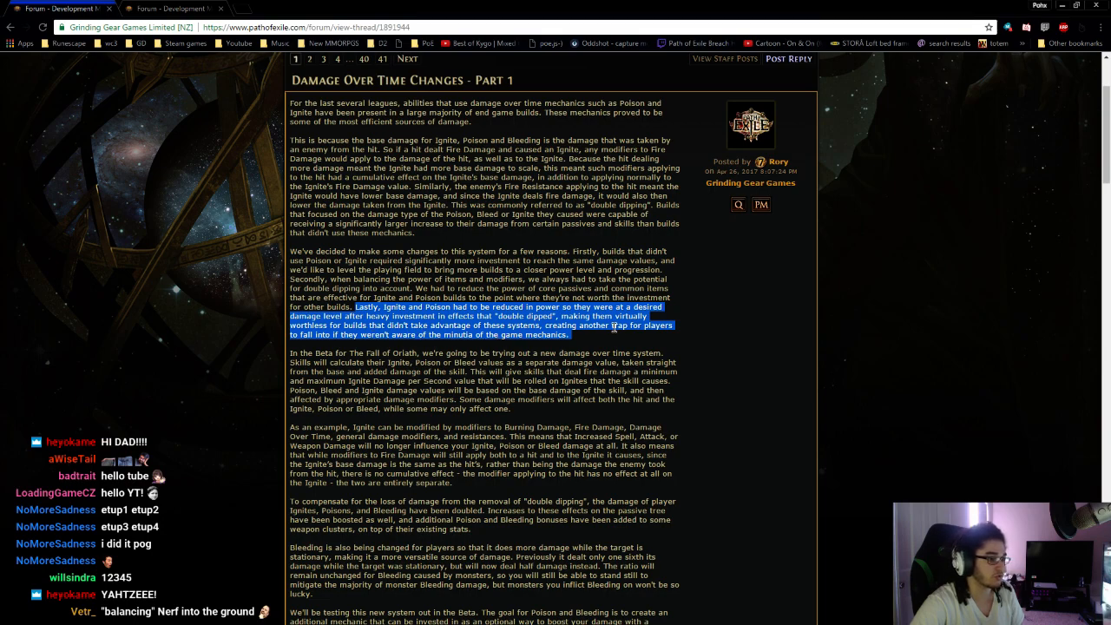
left_click(608, 328)
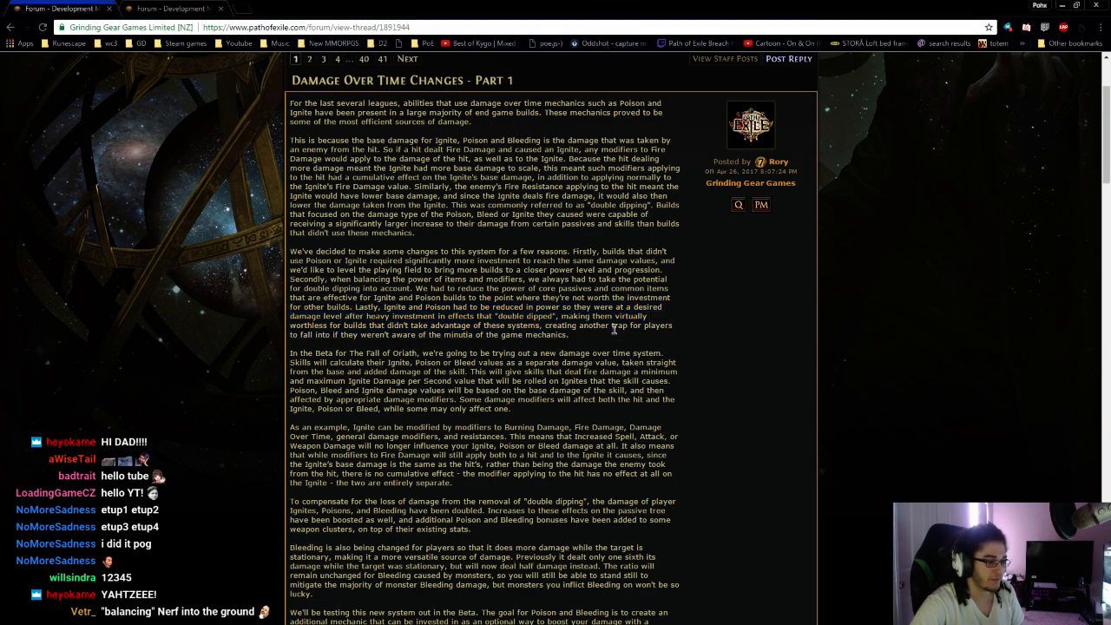
left_click_drag(646, 325, 565, 334)
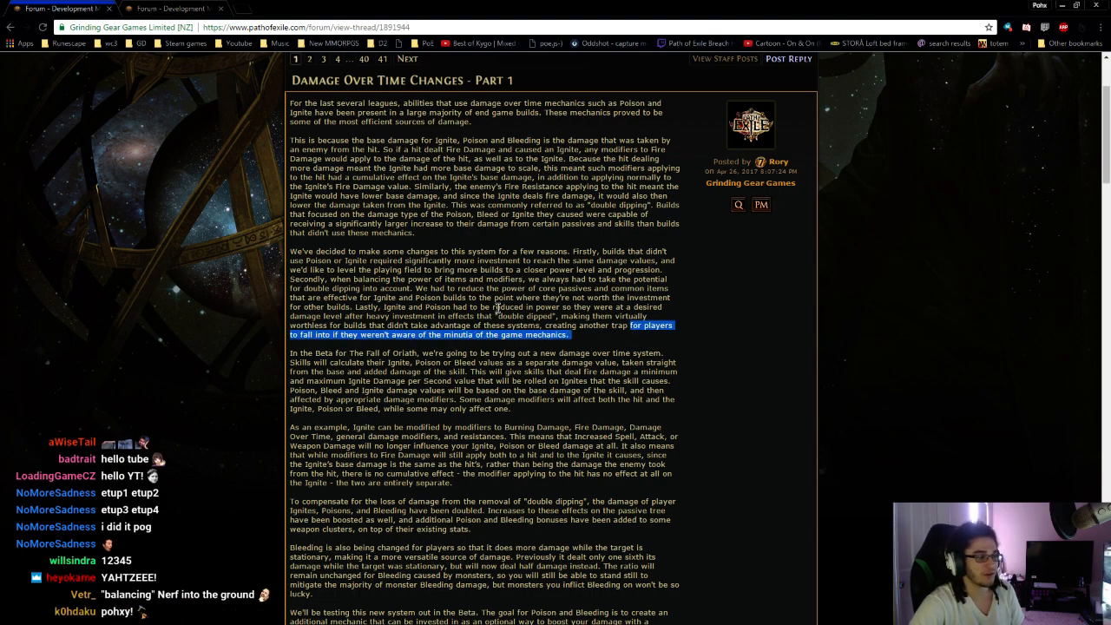
scroll("down", 3)
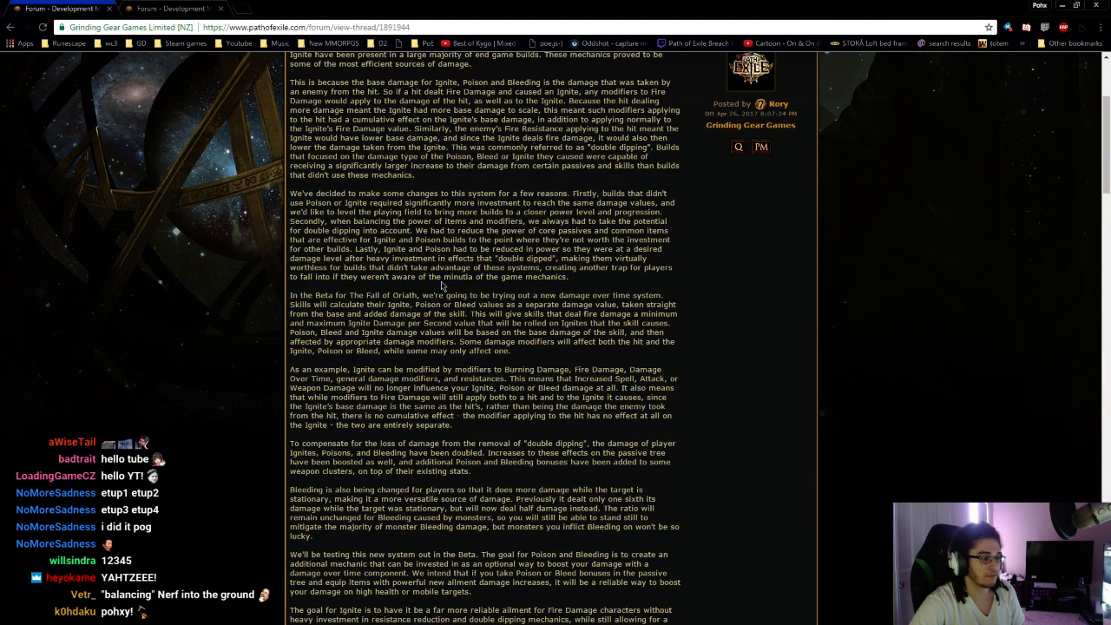
Step: Highlight the beta's separate ailment damage sentences, then 'Some damage modifiers will affect' instead
scroll("up", 3)
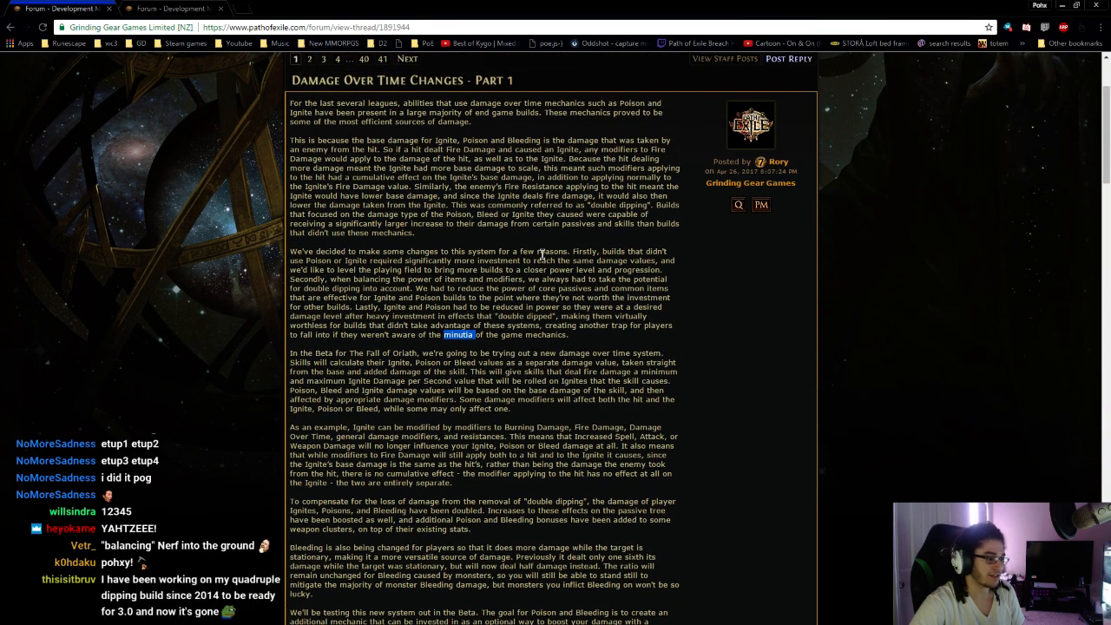
scroll("down", 3)
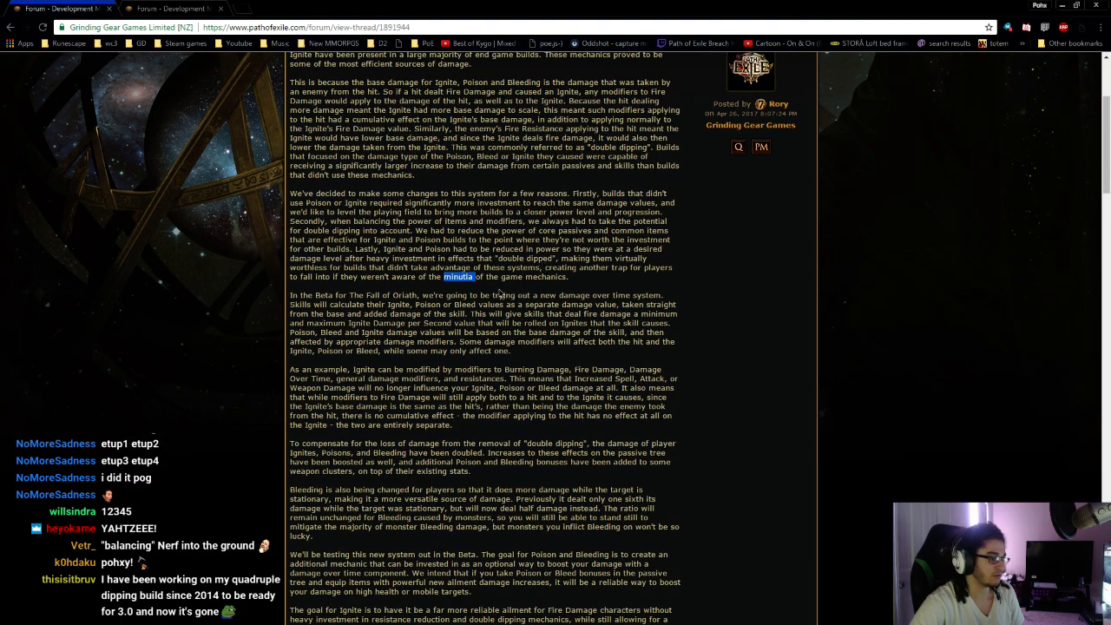
scroll("up", 3)
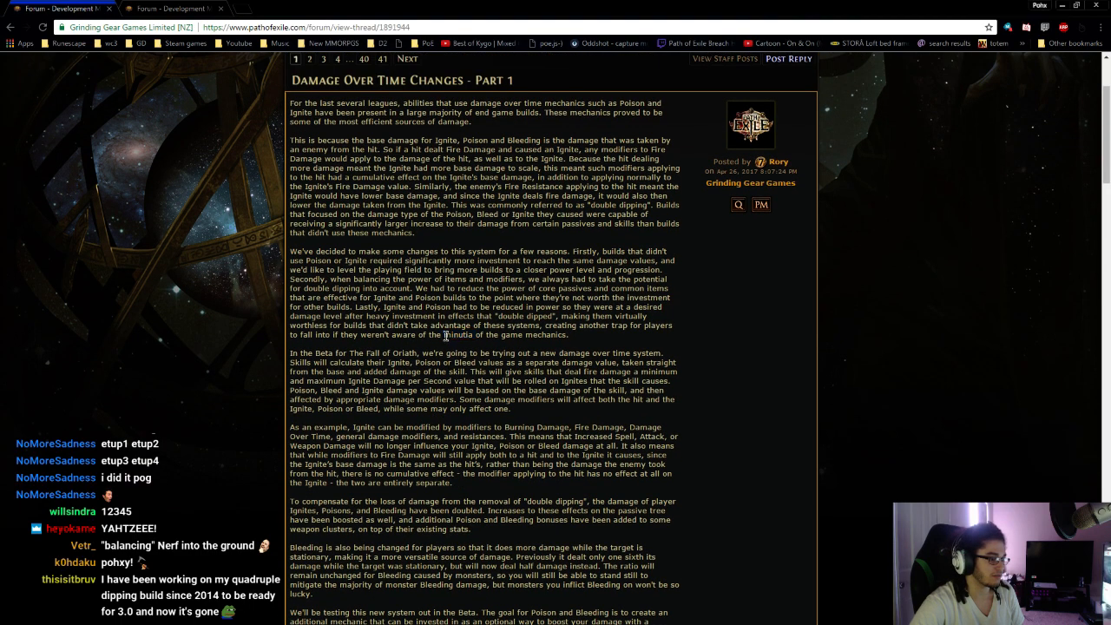
scroll("down", 3)
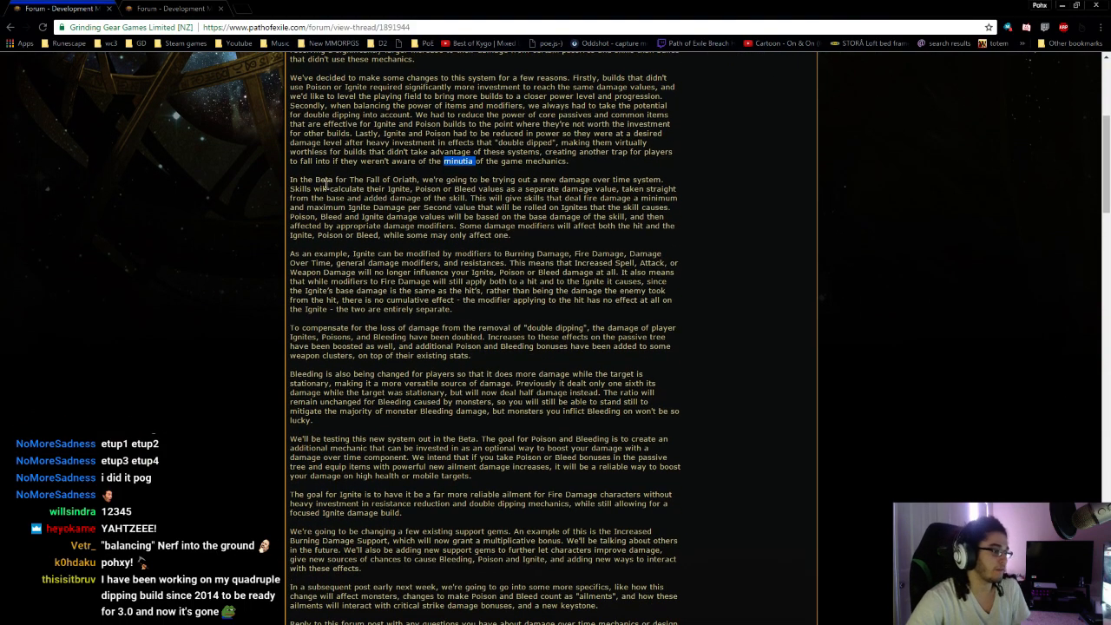
mouse_move(418, 180)
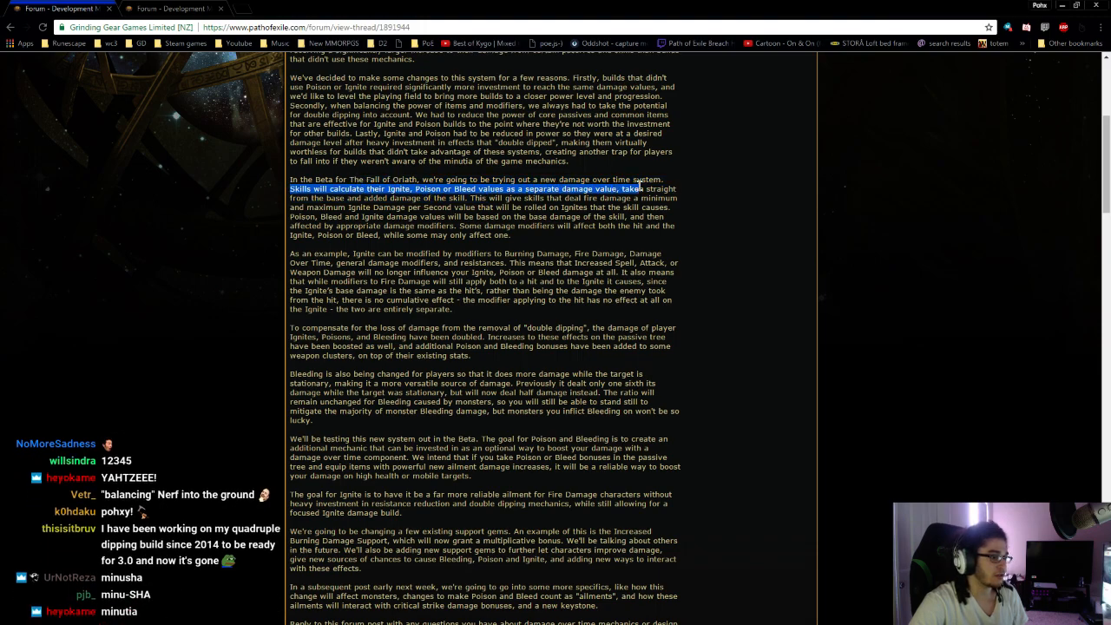
left_click_drag(642, 189, 469, 198)
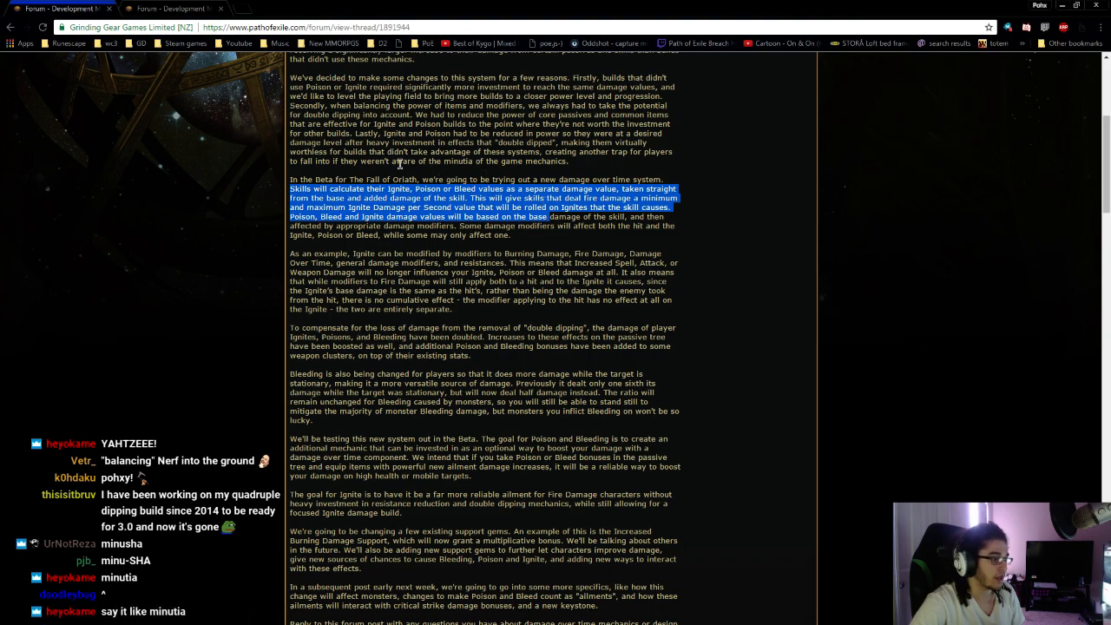
mouse_move(475, 238)
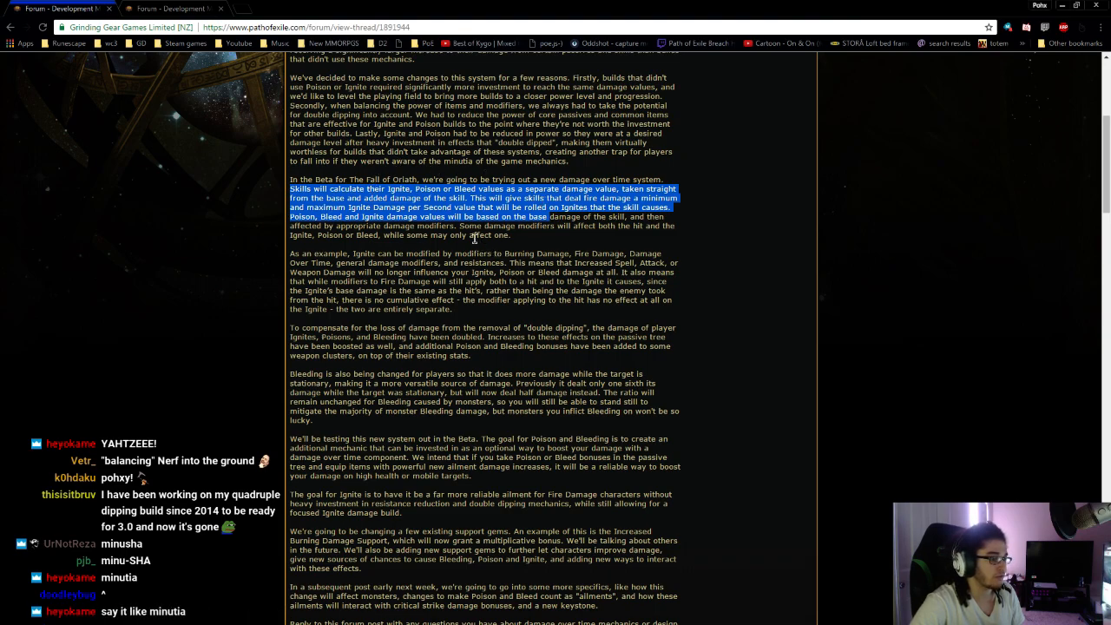
left_click(473, 236)
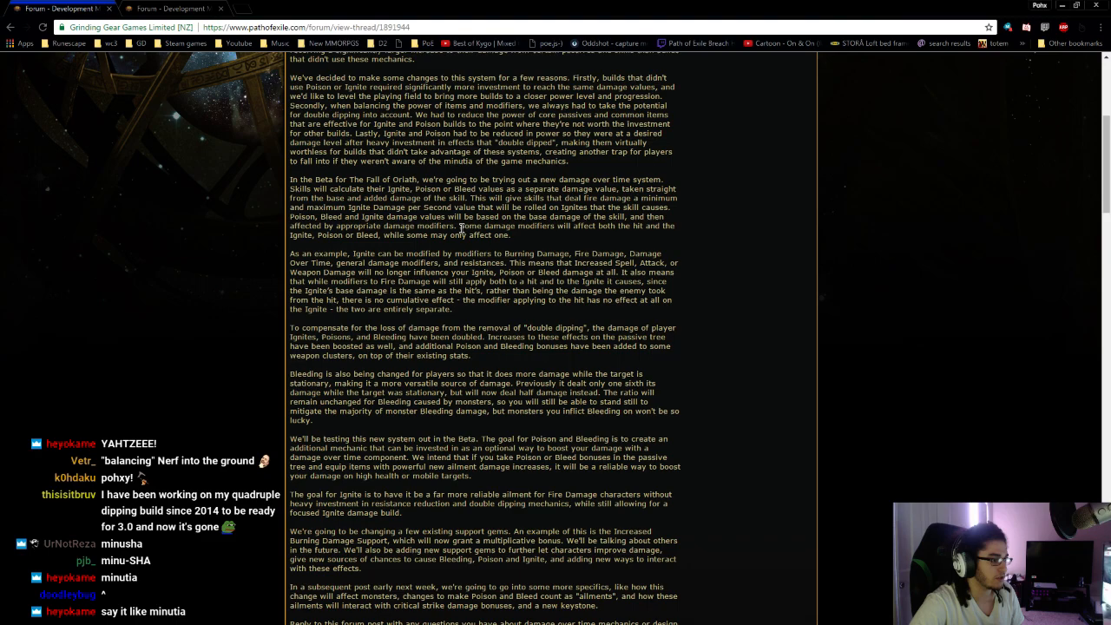
left_click_drag(459, 225, 596, 226)
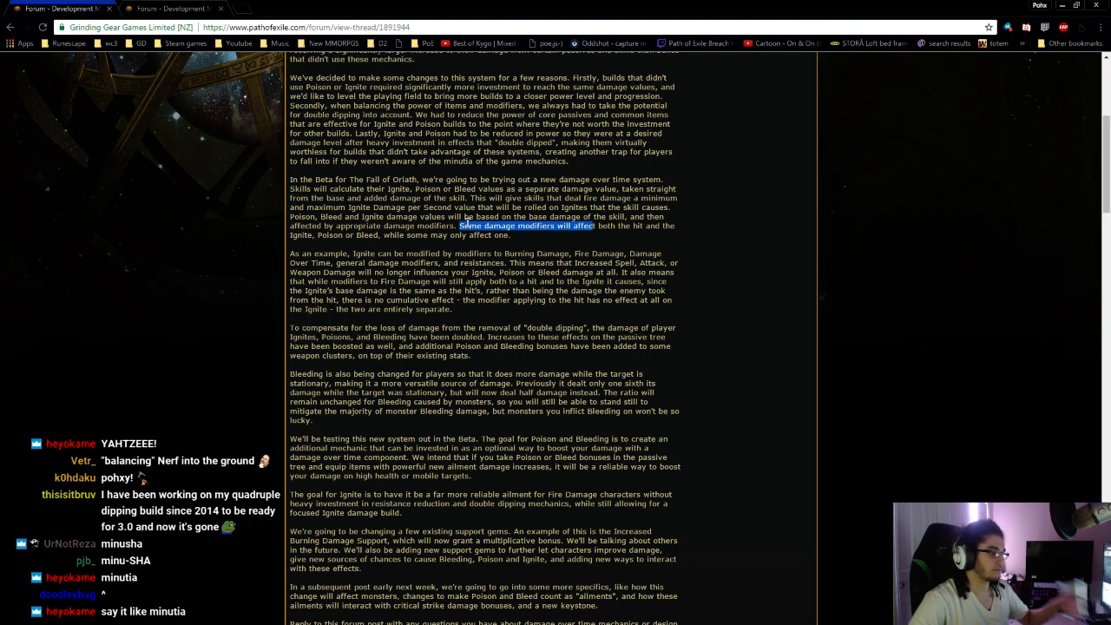
Step: Scroll down and highlight the 'To compensate for the loss of damage' paragraph
scroll("down", 3)
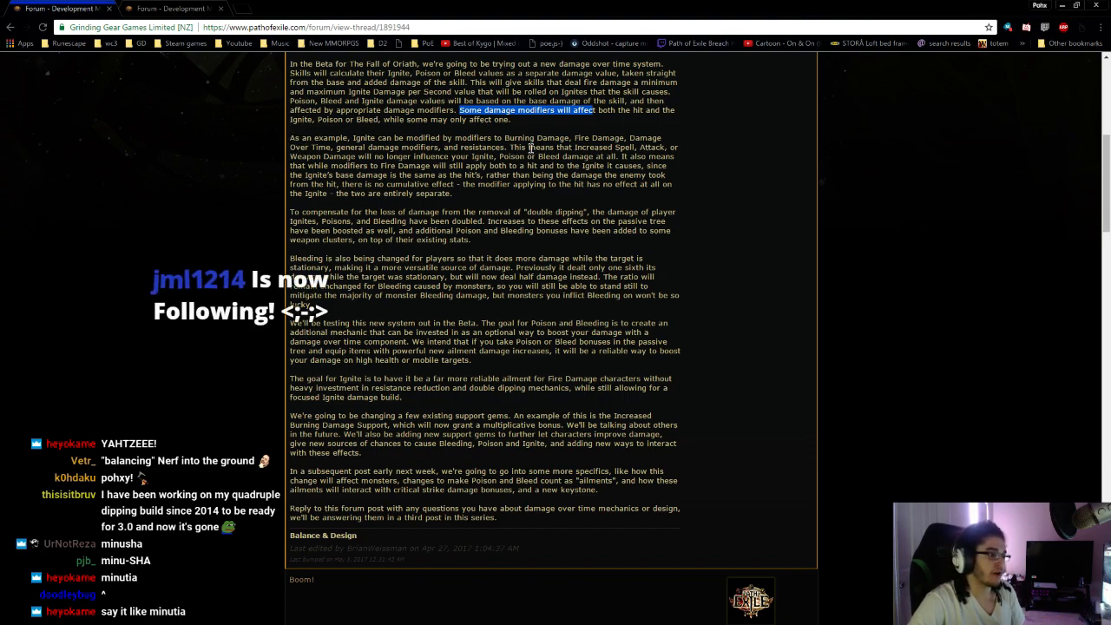
mouse_move(677, 143)
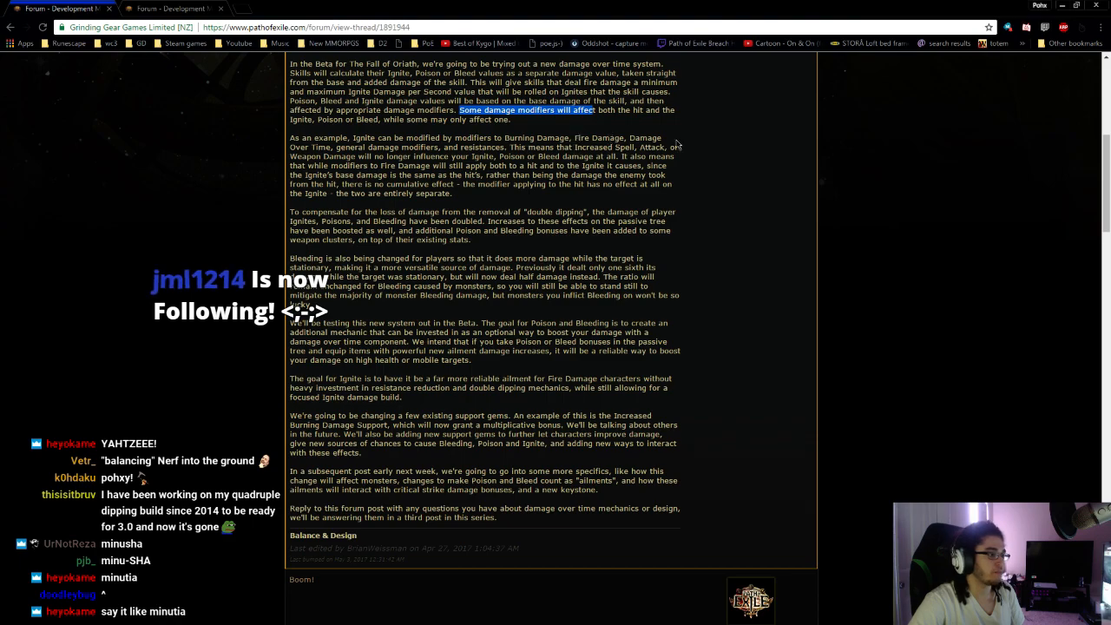
mouse_move(476, 144)
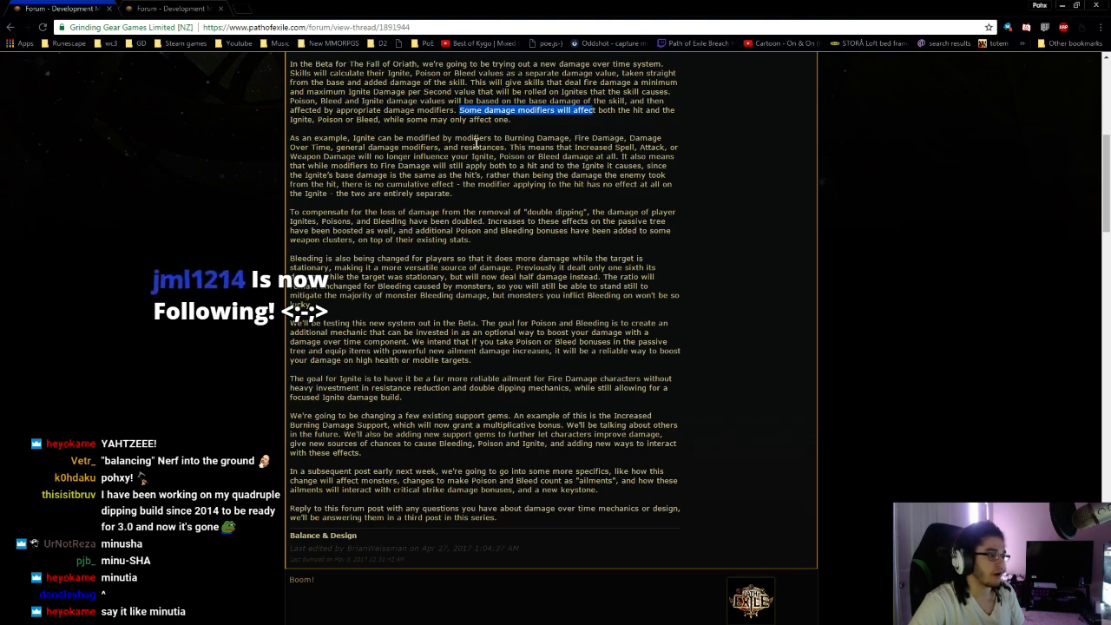
mouse_move(858, 262)
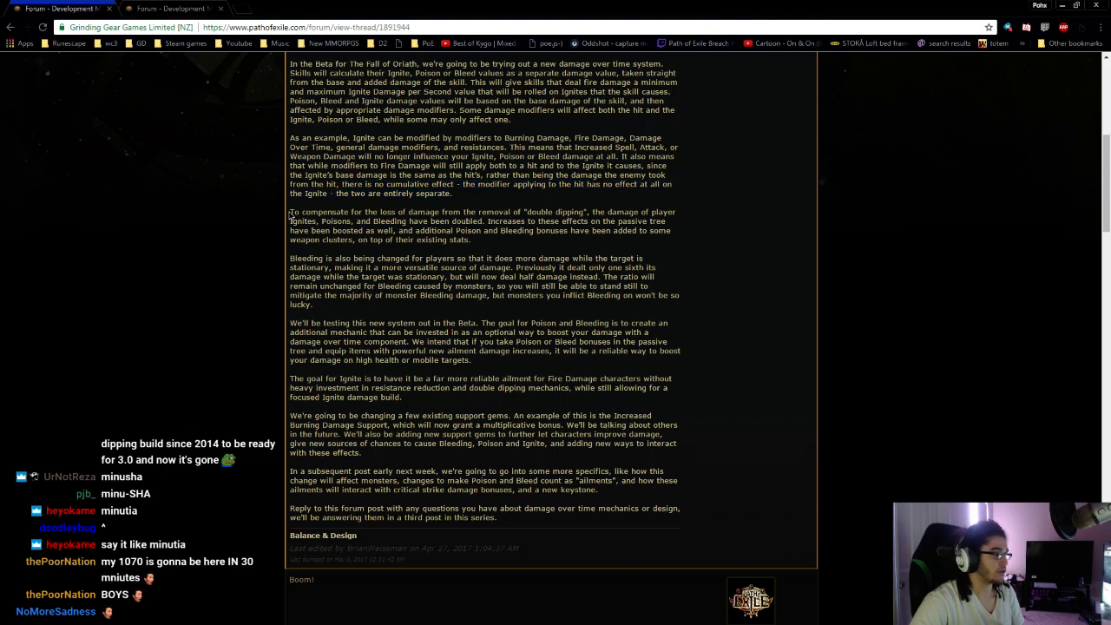
left_click_drag(291, 212, 482, 240)
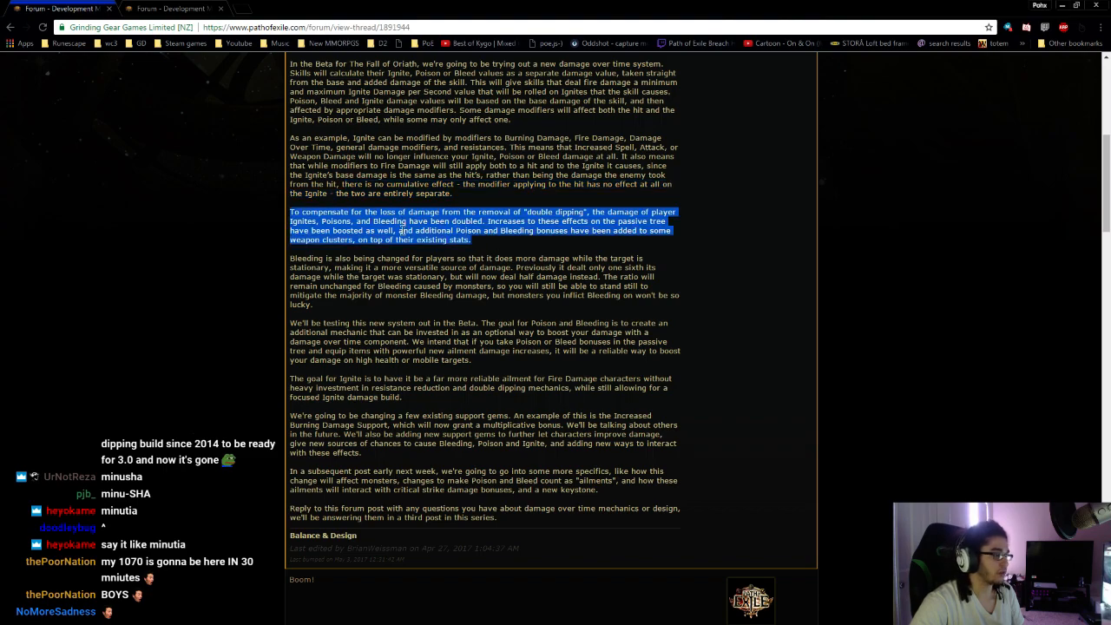
mouse_move(675, 240)
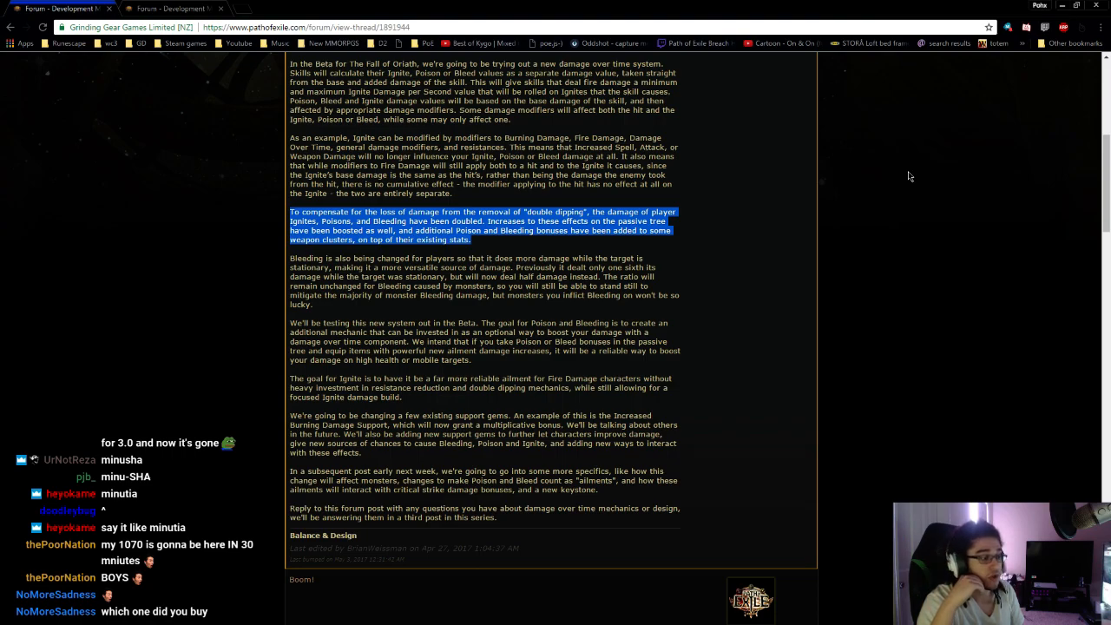
Step: Scroll down and highlight the start of the Bleeding paragraph
scroll("down", 3)
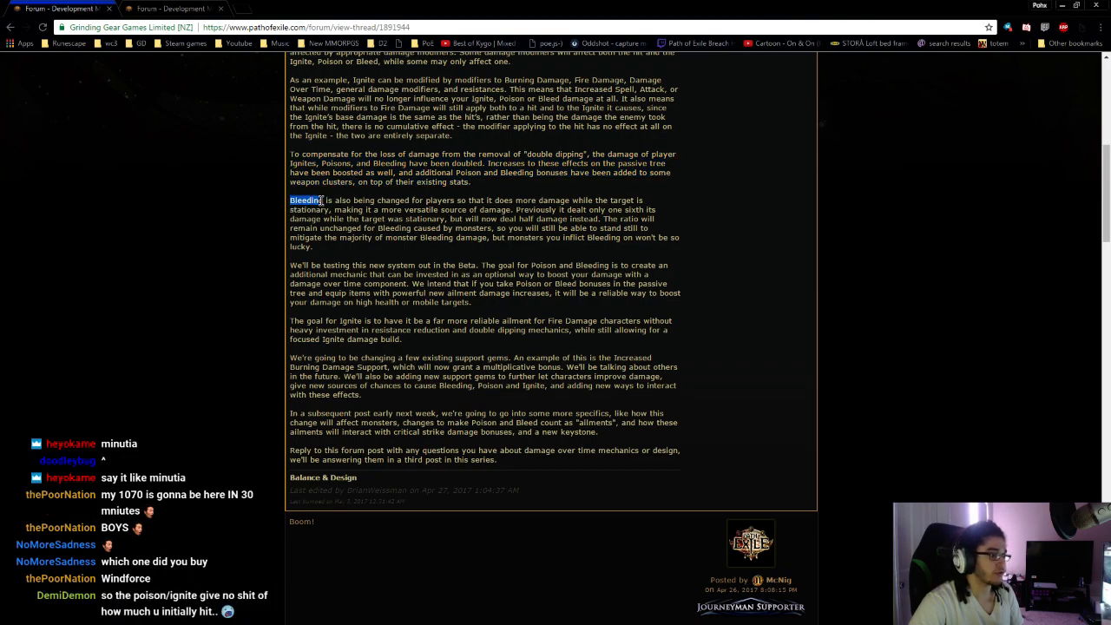
left_click_drag(291, 201, 562, 209)
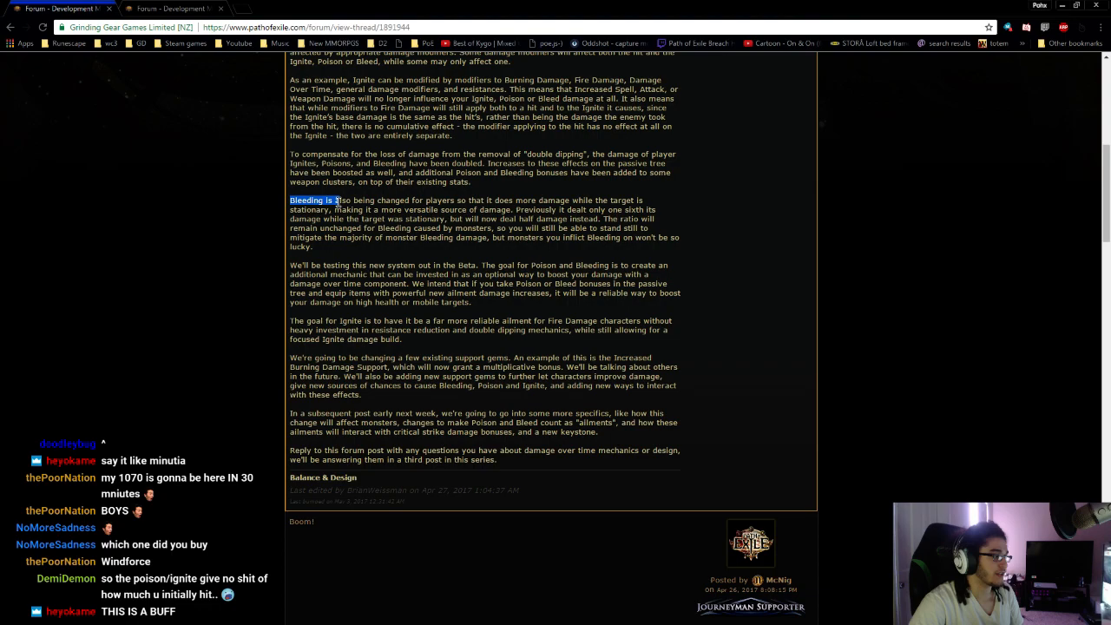
left_click_drag(336, 201, 332, 209)
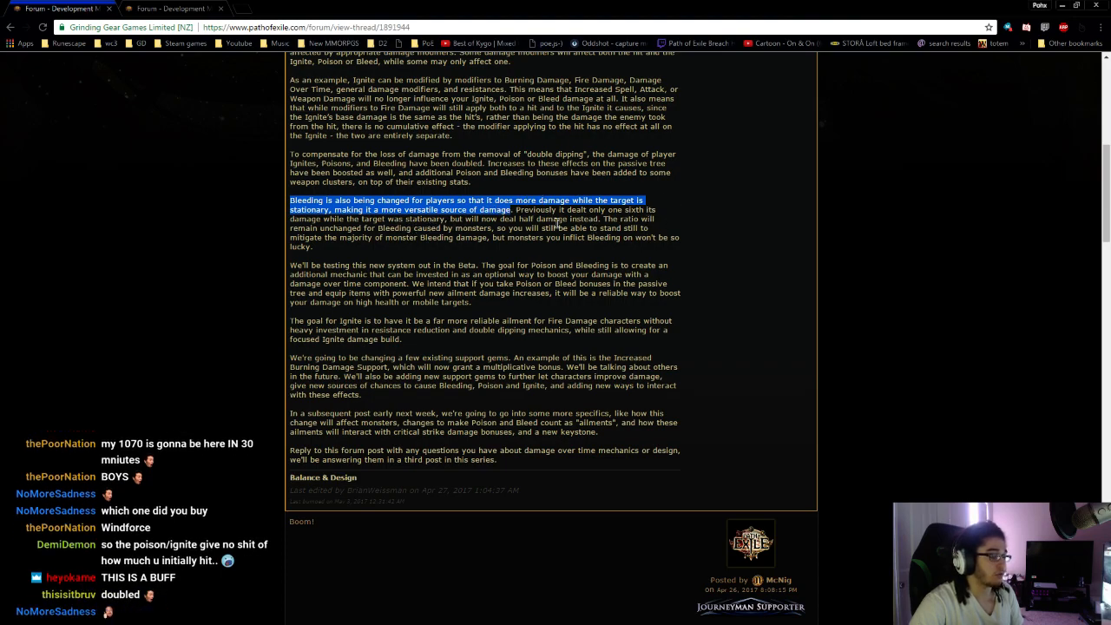
mouse_move(664, 247)
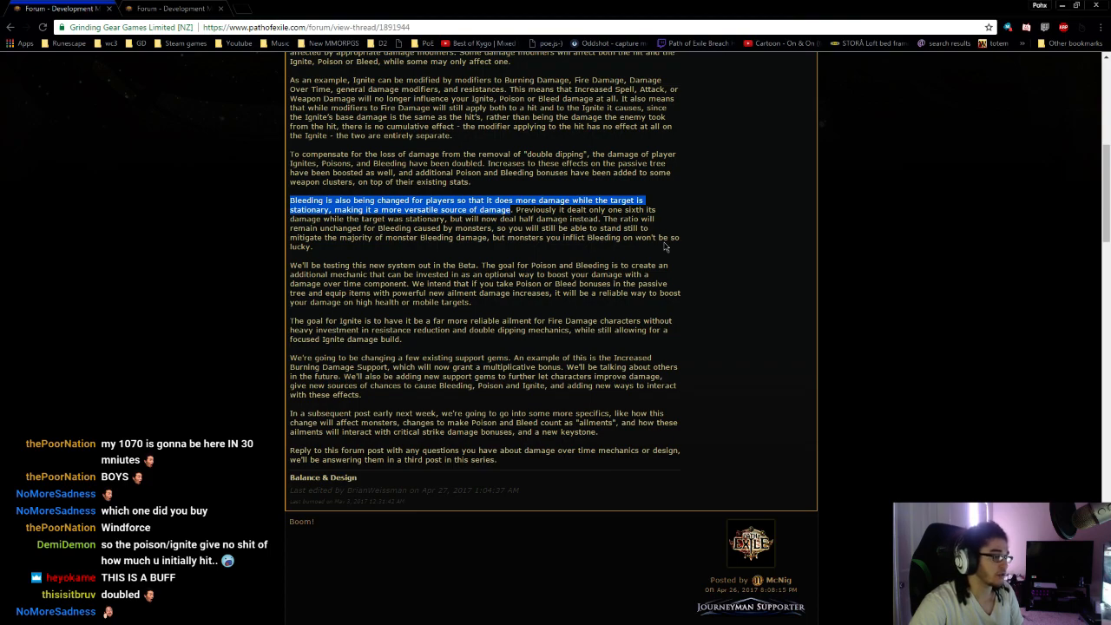
mouse_move(325, 230)
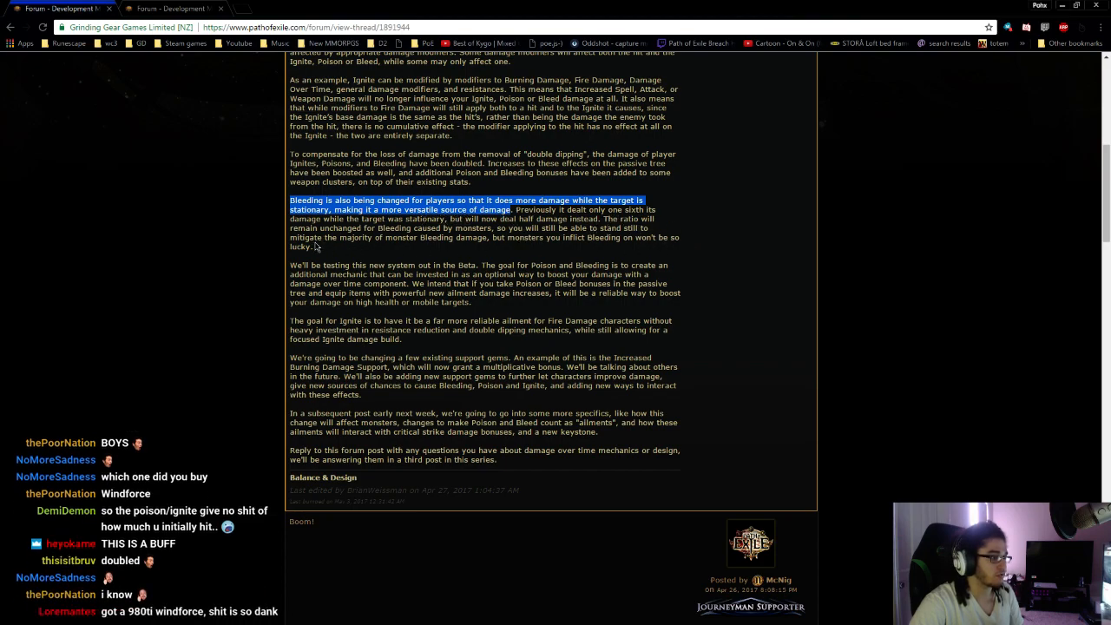
mouse_move(685, 226)
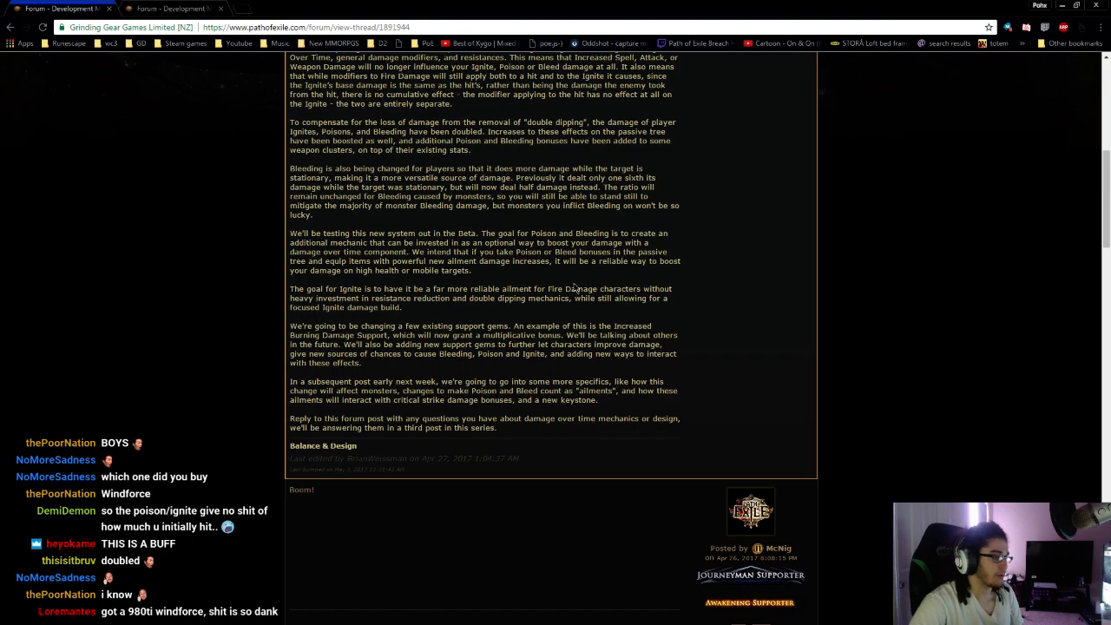
mouse_move(497, 277)
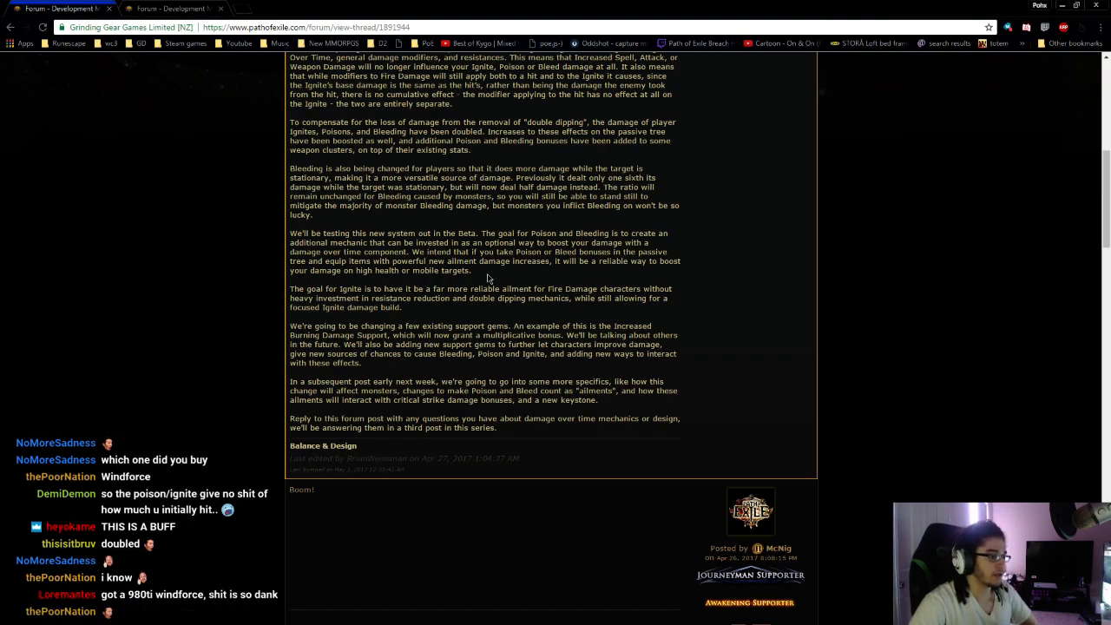
Step: Scroll down to the closing Ignite and support gem paragraphs with replies below
scroll("down", 3)
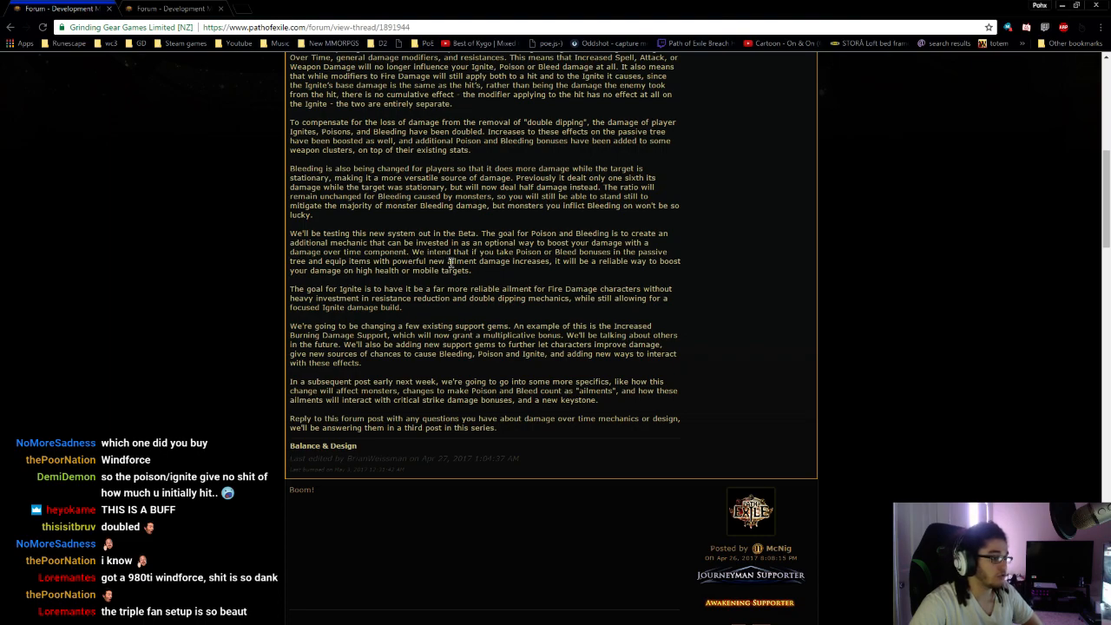
mouse_move(774, 270)
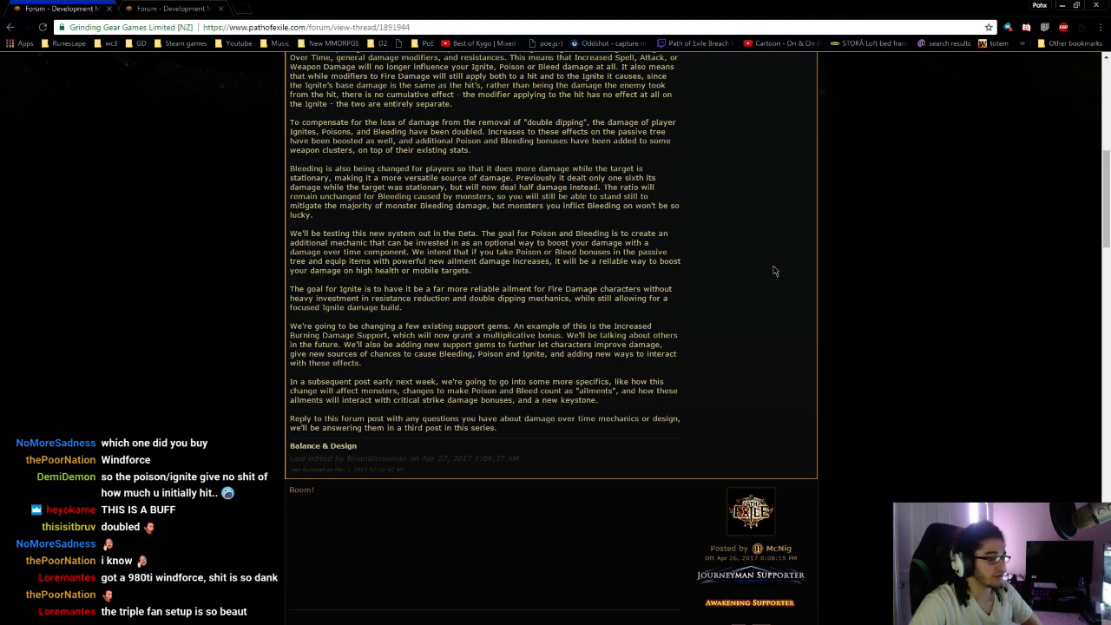
mouse_move(740, 251)
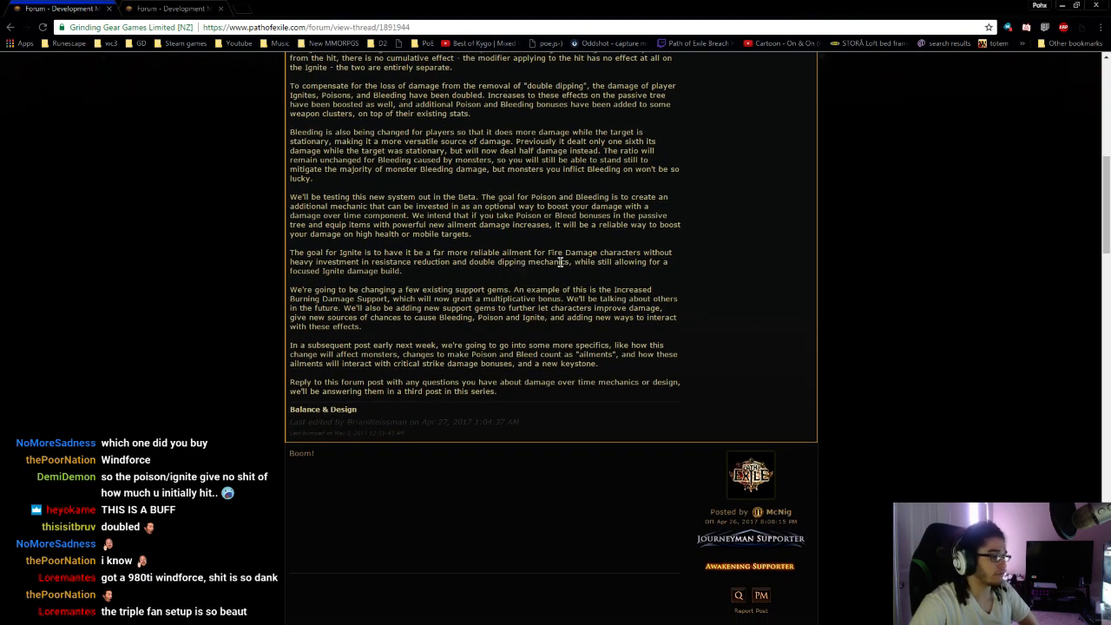
mouse_move(382, 260)
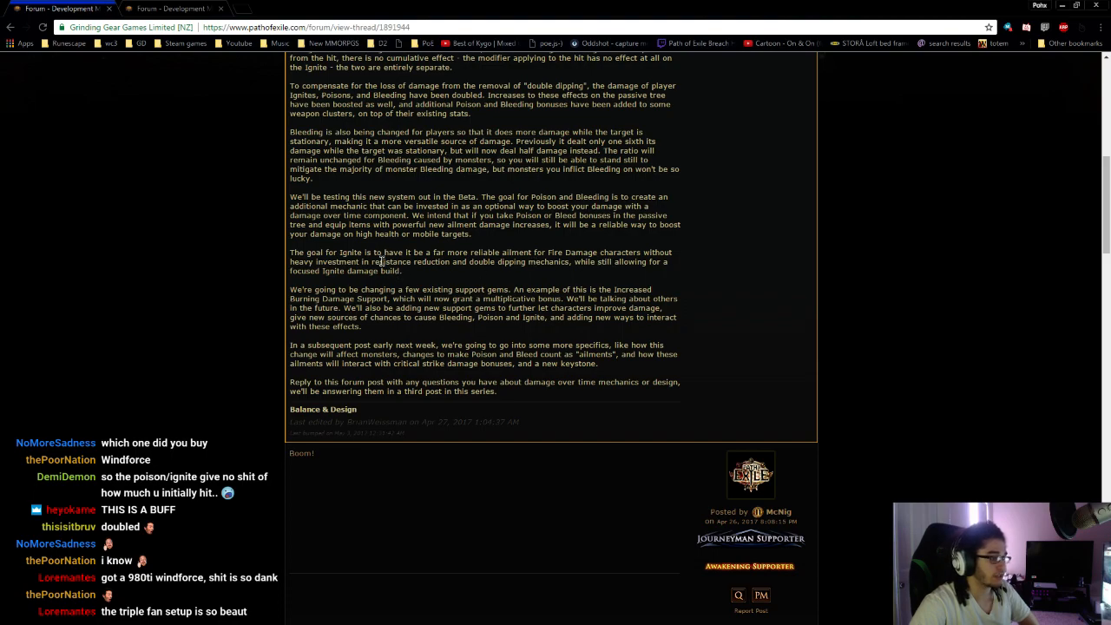
mouse_move(478, 272)
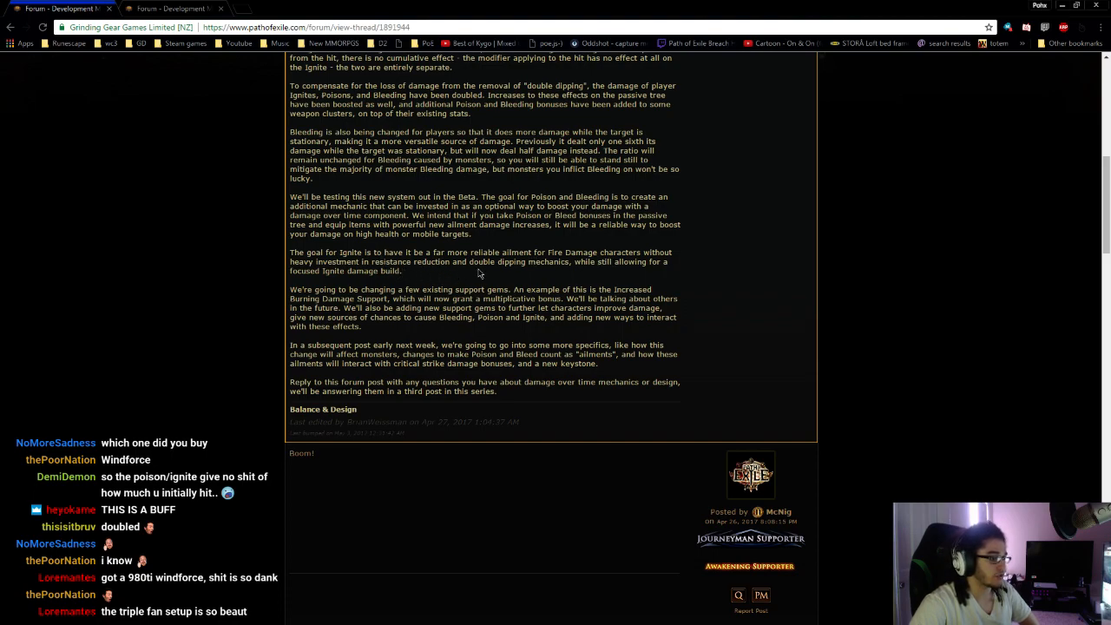
mouse_move(874, 225)
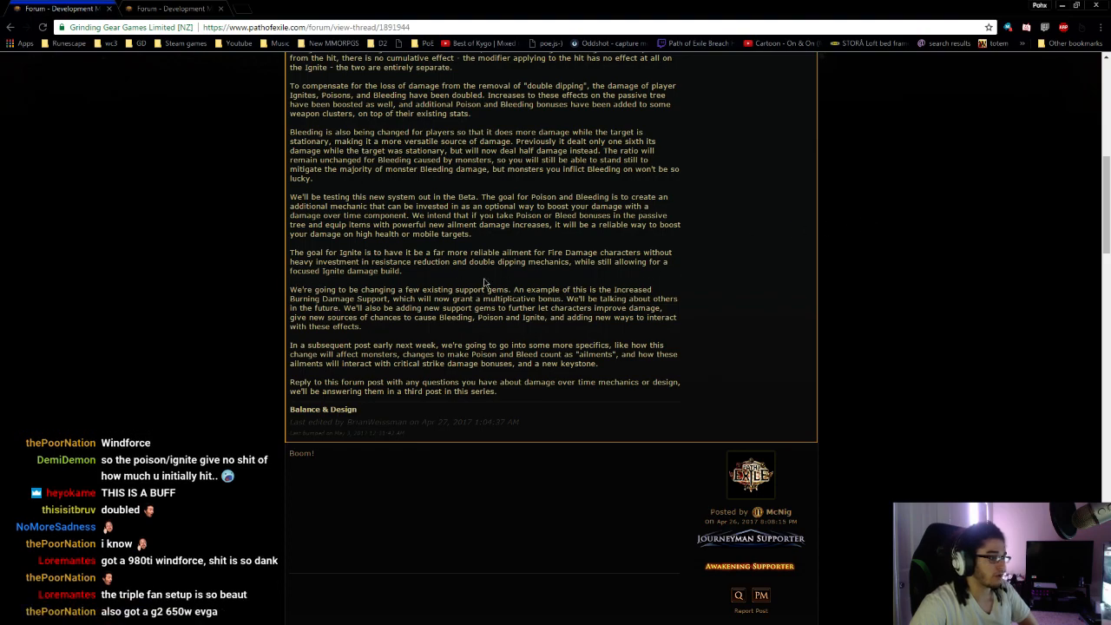
scroll("down", 3)
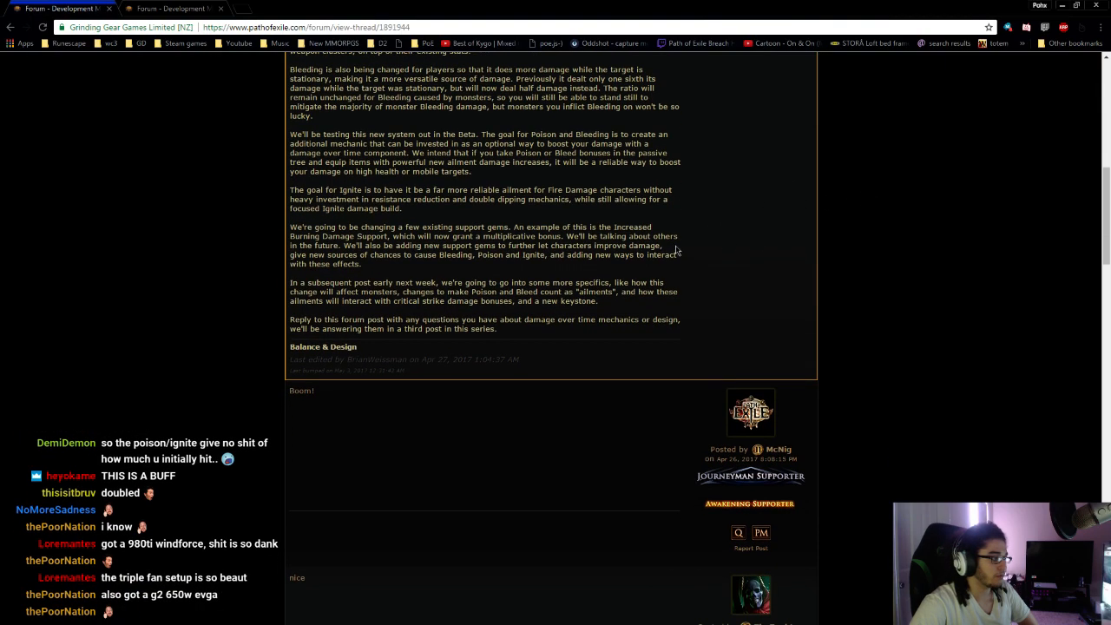
mouse_move(813, 262)
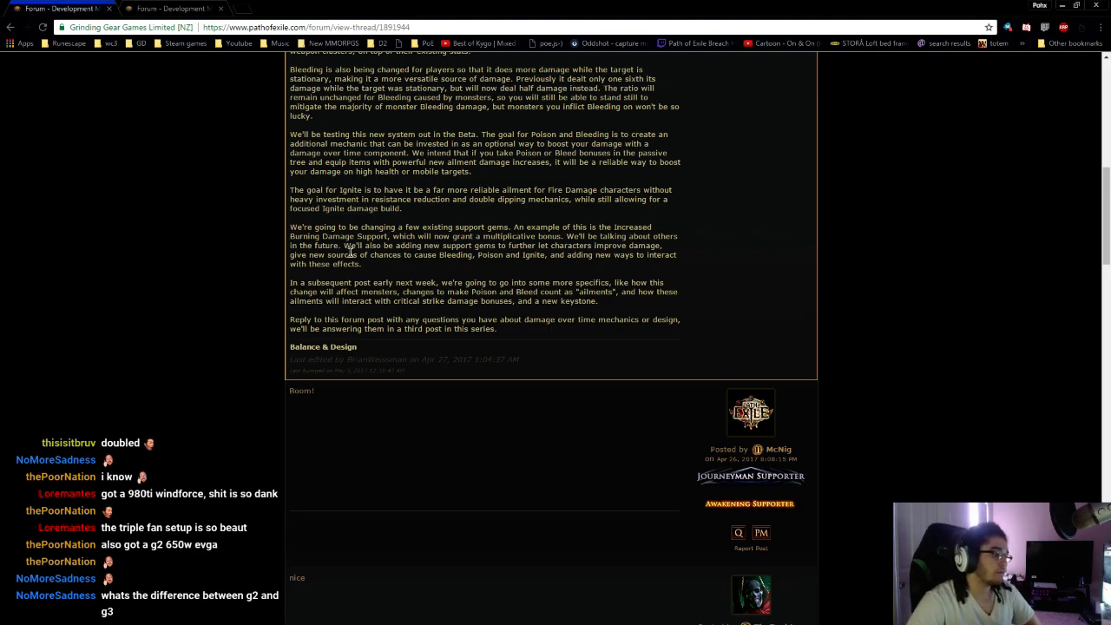
Step: Highlight the sentence about new support gems, then scroll on toward the Part 2 post
left_click_drag(343, 245, 471, 245)
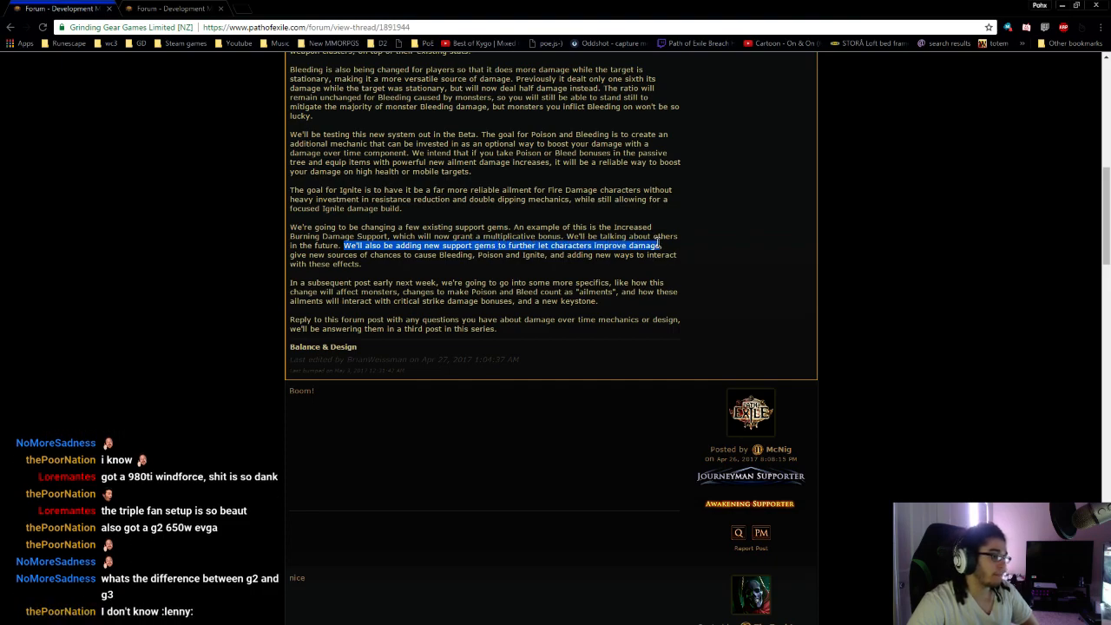
scroll("down", 3)
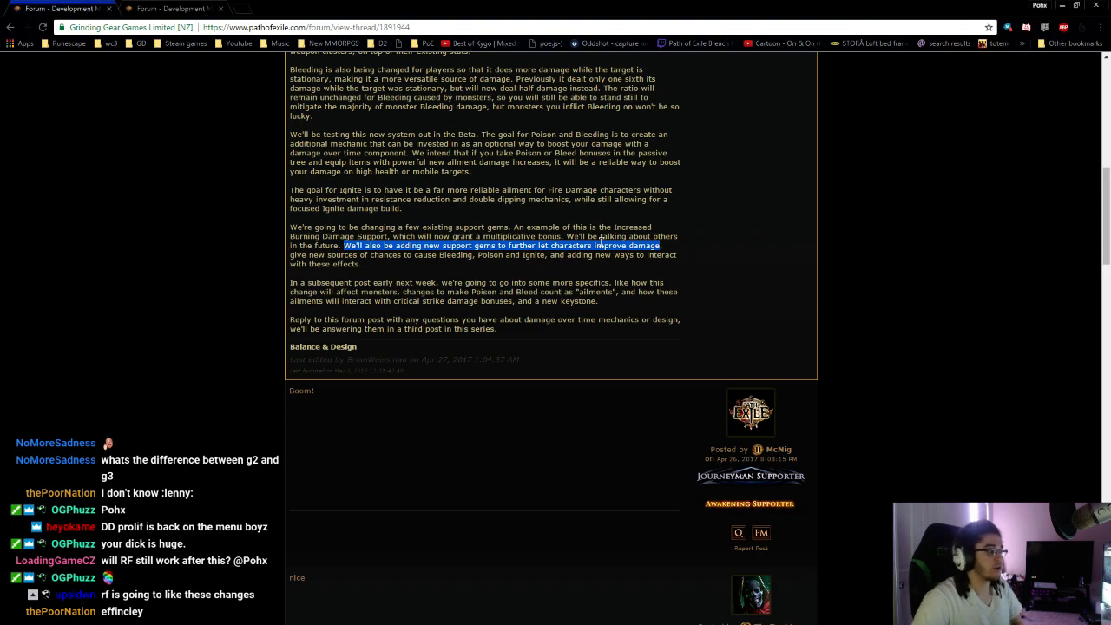
mouse_move(500, 5)
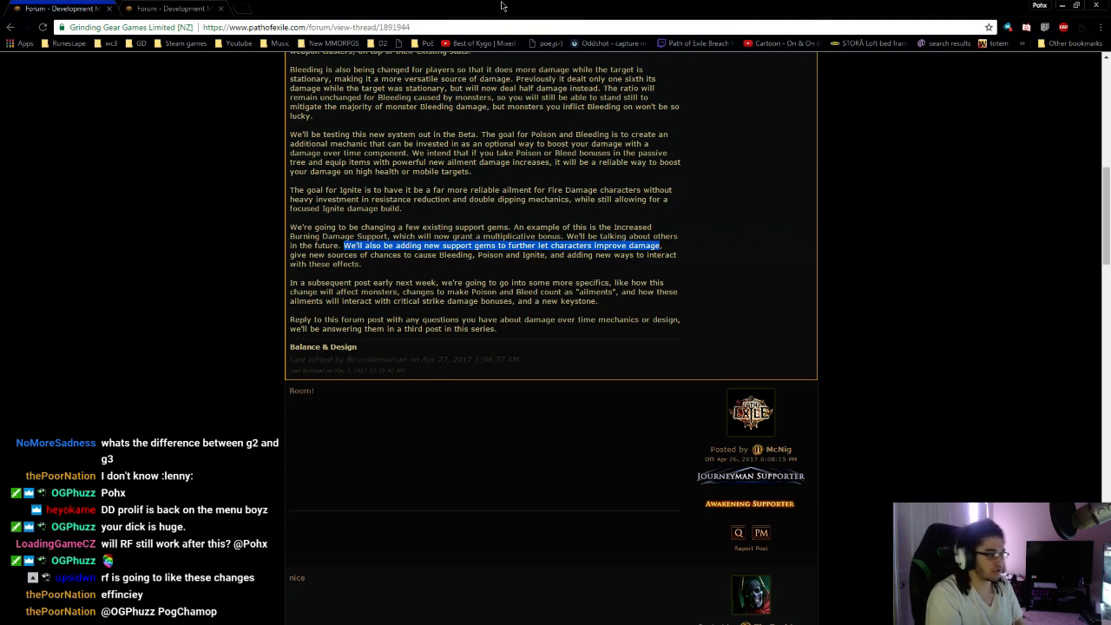
scroll("down", 3)
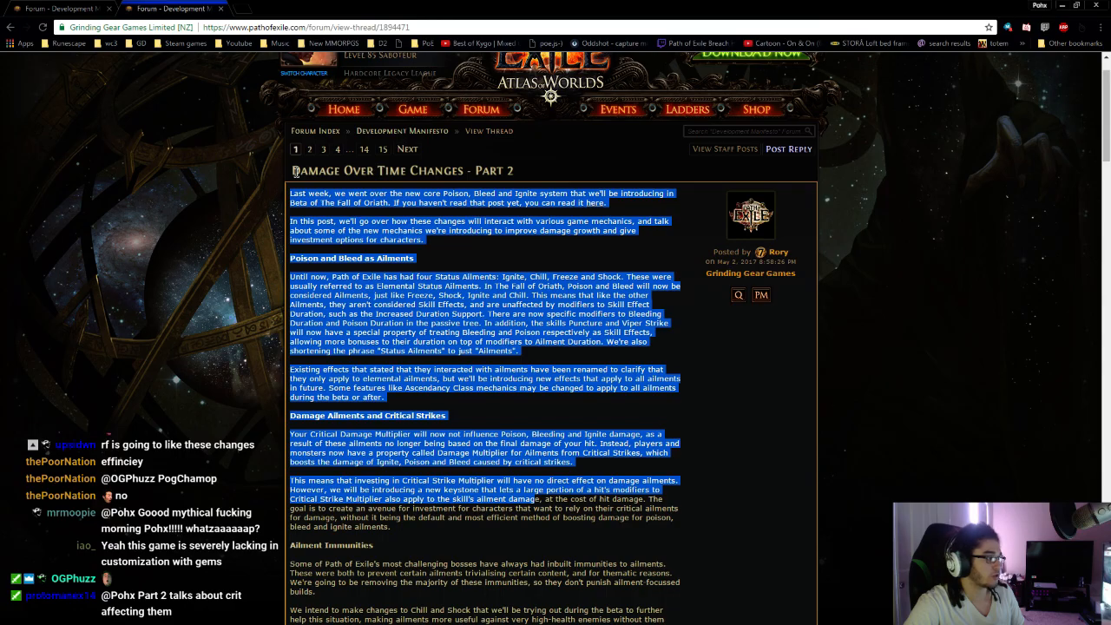
Step: Scroll the Part 2 post down to the Ailment Immunities and Weapon Elemental Damage sections
scroll("down", 3)
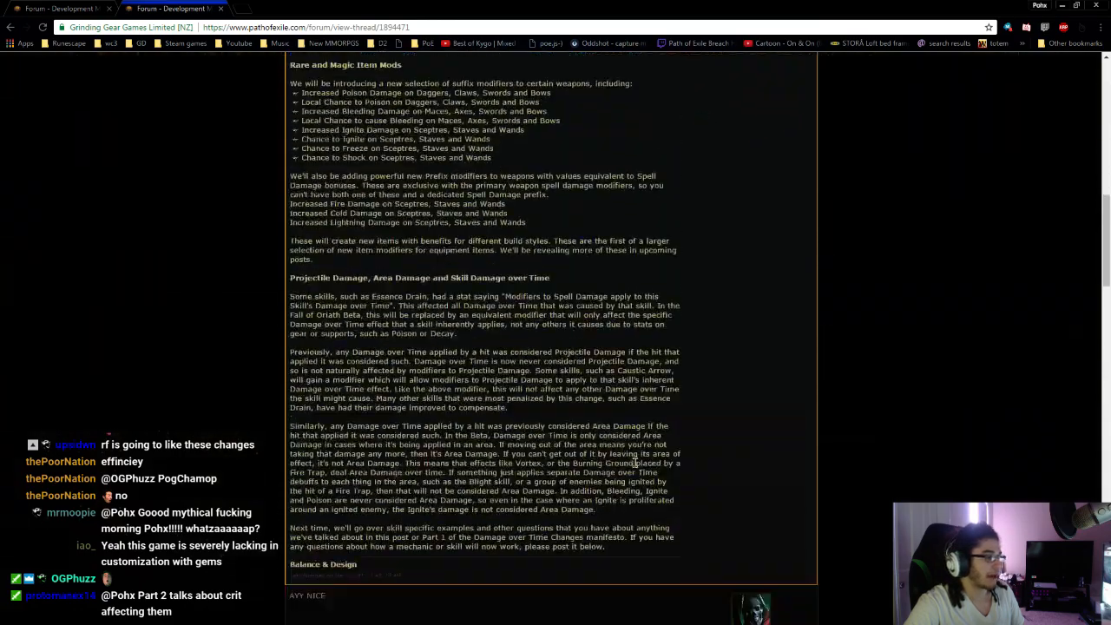
scroll("up", 3)
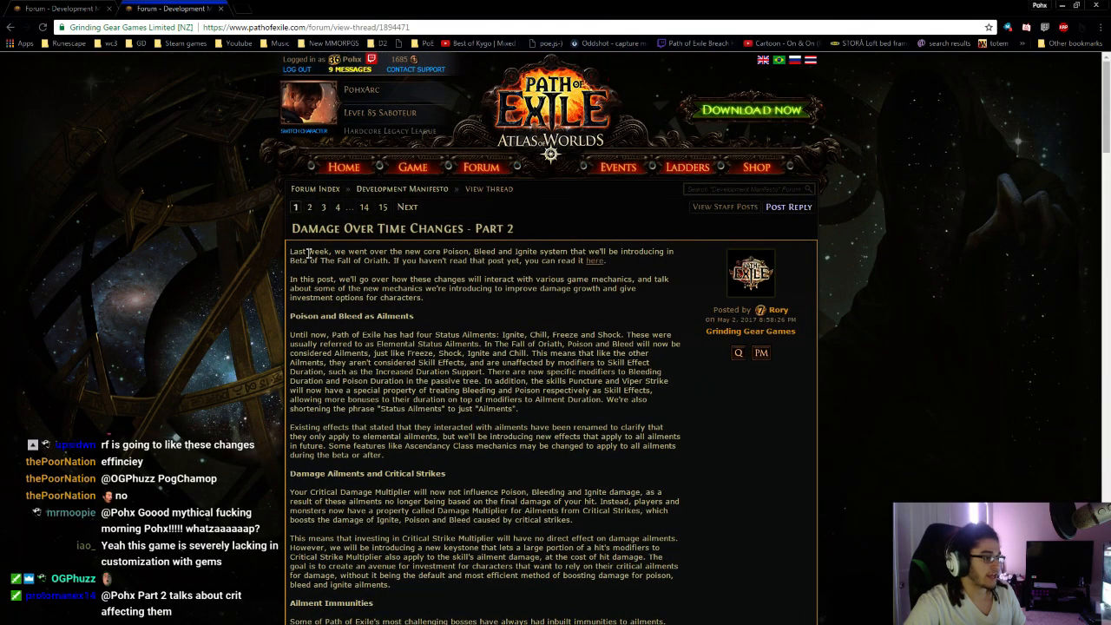
scroll("down", 3)
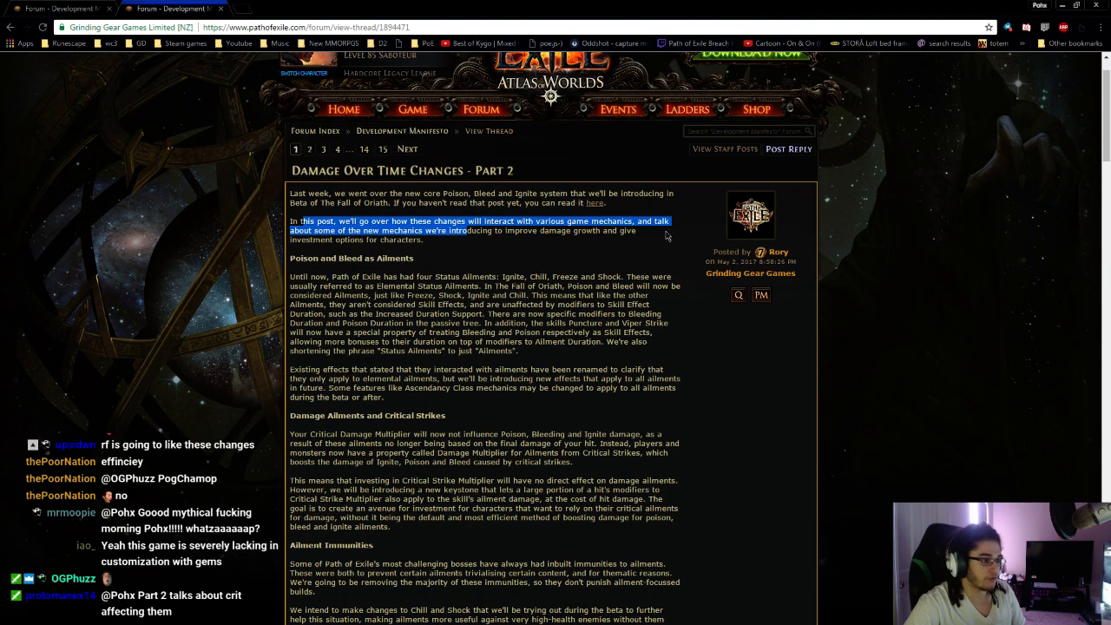
mouse_move(685, 318)
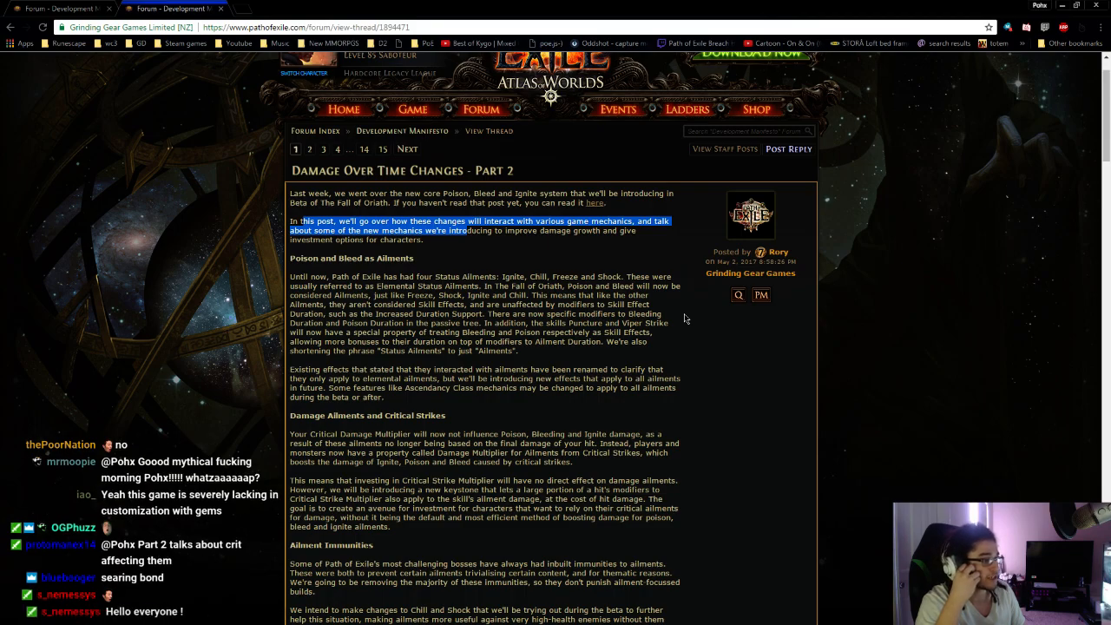
mouse_move(638, 288)
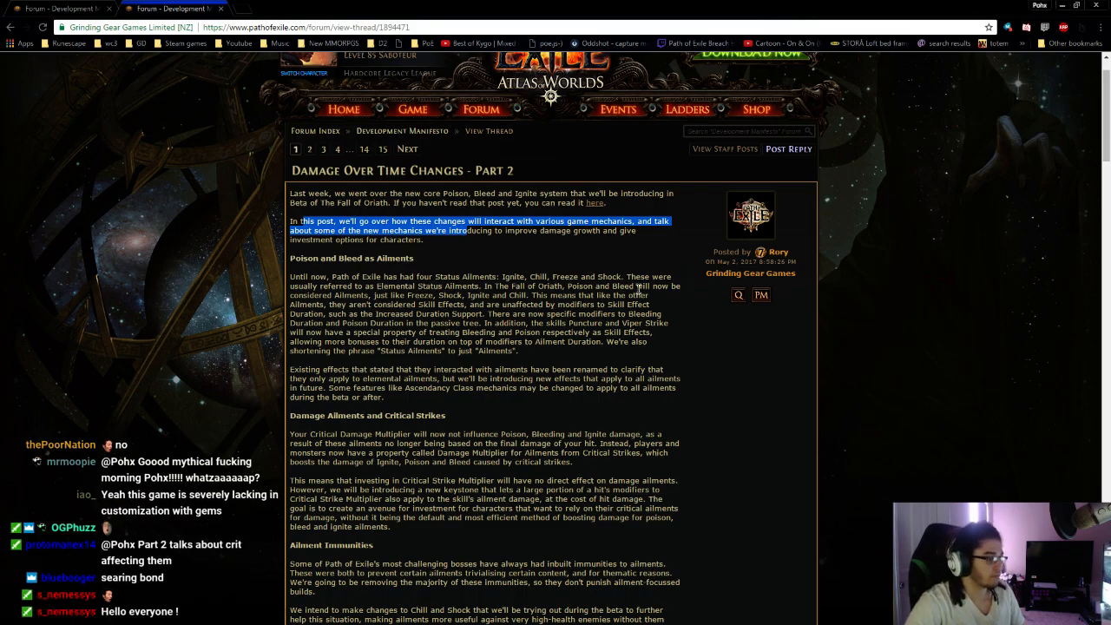
scroll("down", 3)
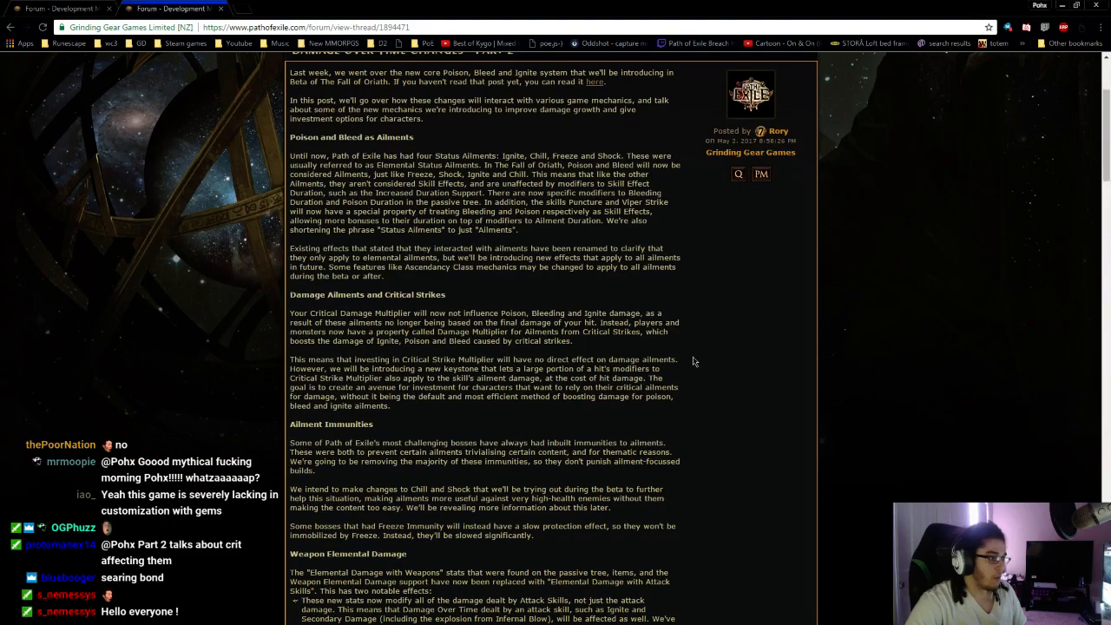
scroll("down", 3)
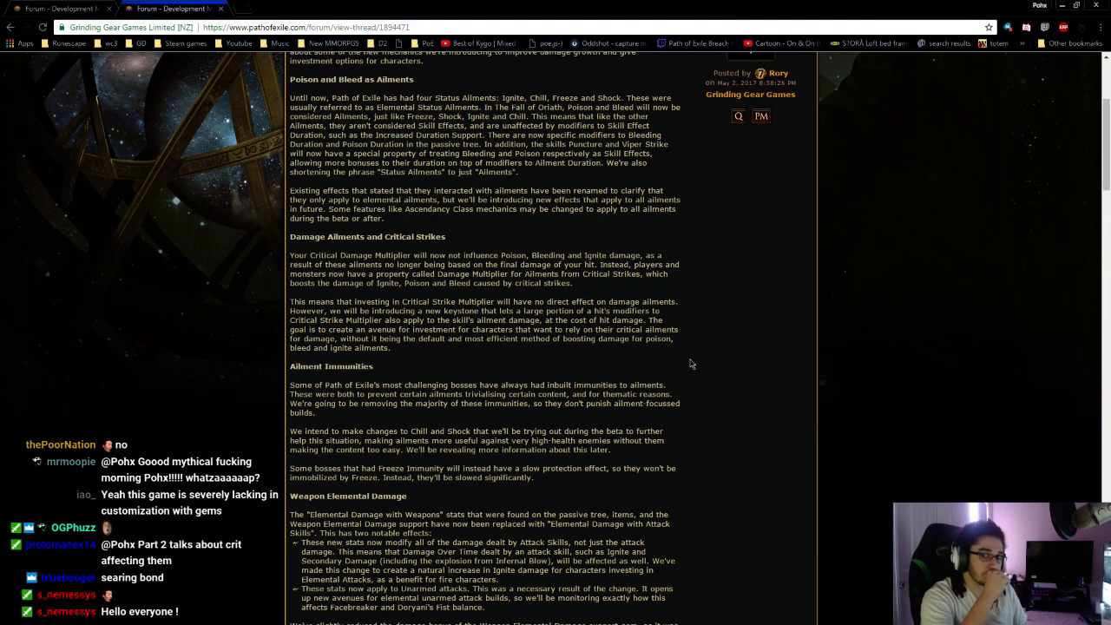
scroll("up", 3)
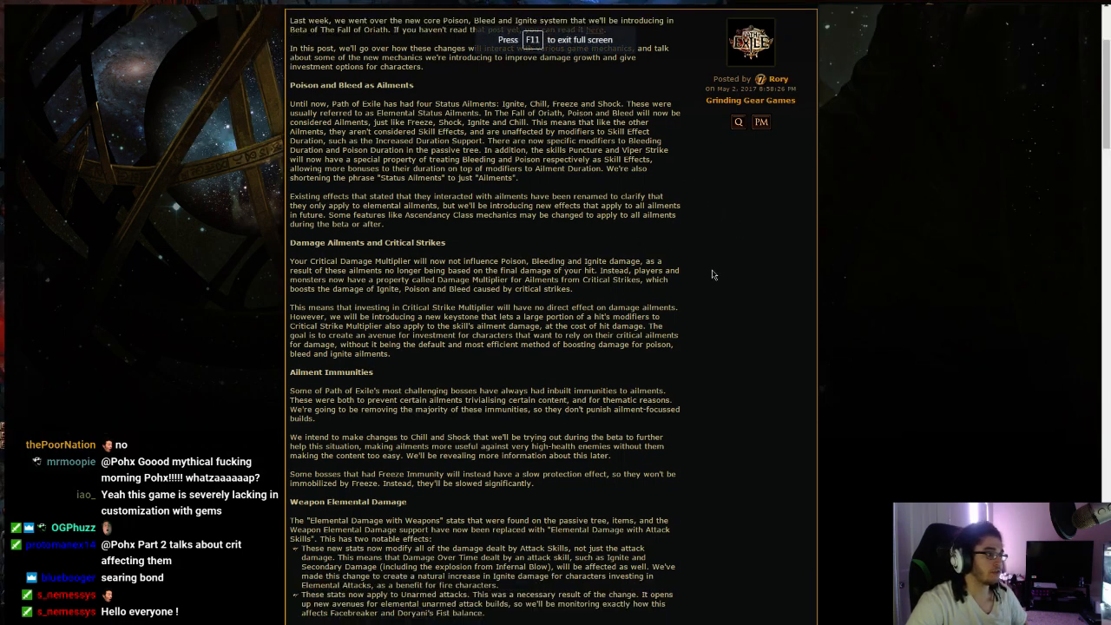
mouse_move(518, 156)
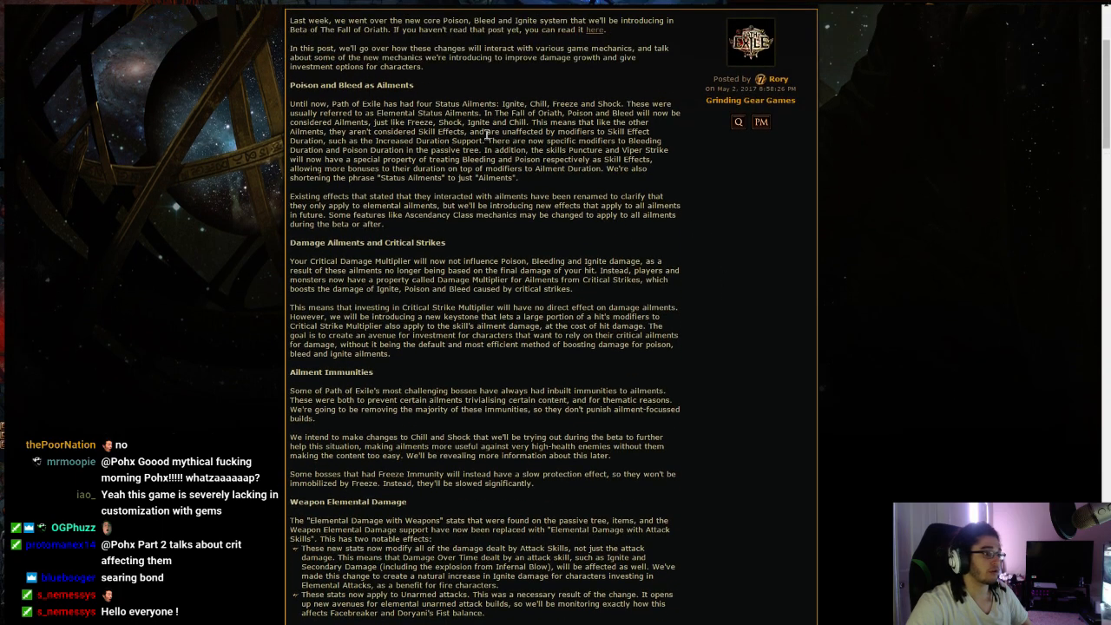
Step: Select text near the top and scroll up to the Part 2 title and intro
left_click_drag(483, 113, 618, 123)
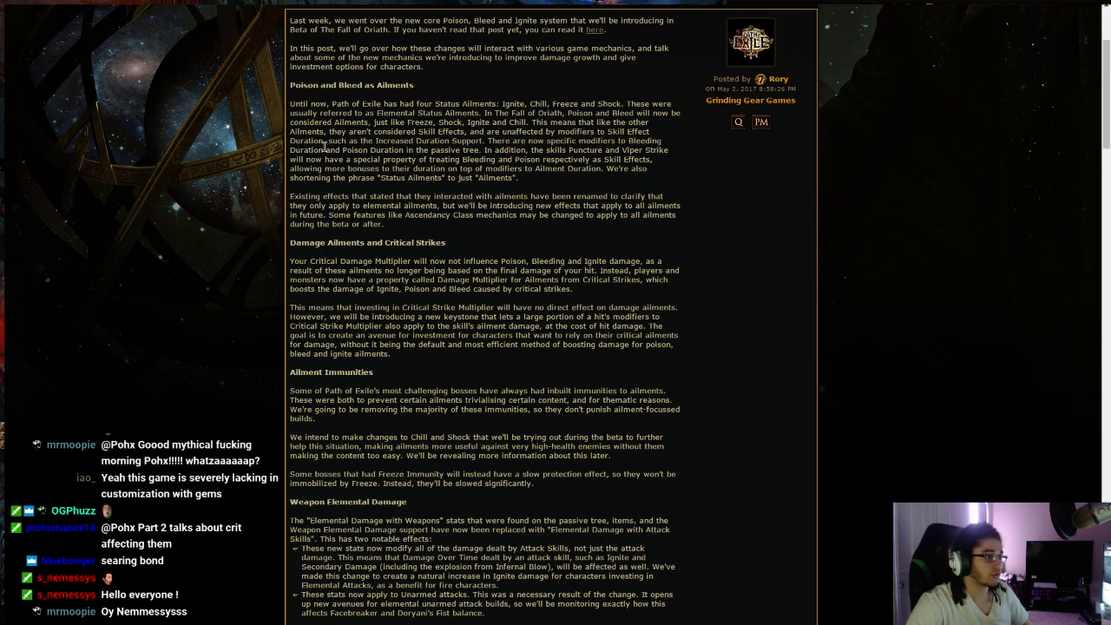
mouse_move(452, 146)
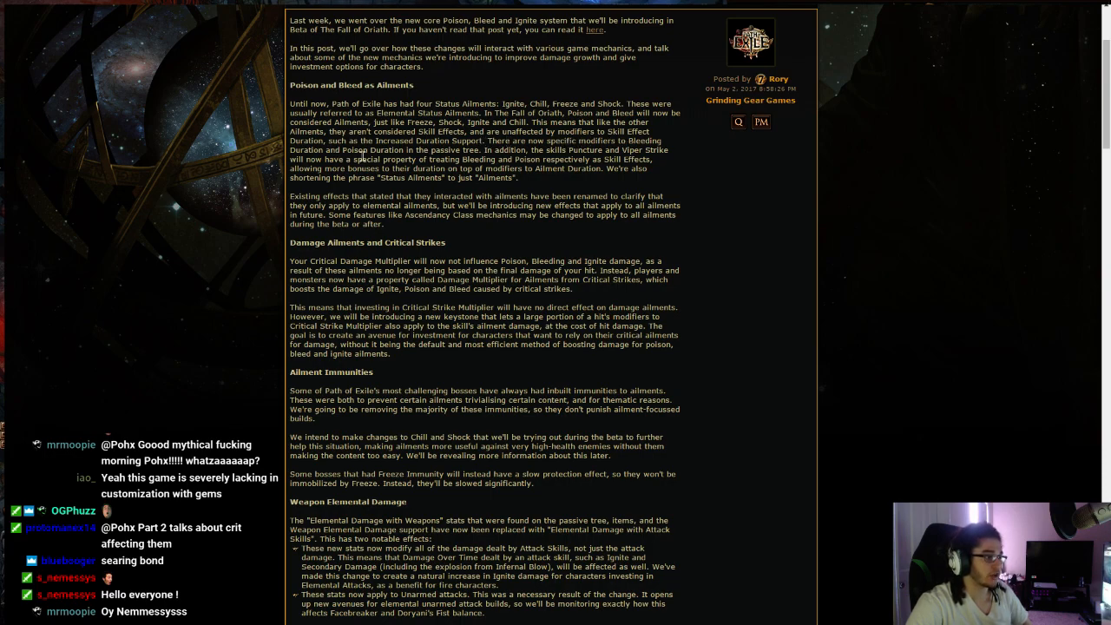
mouse_move(487, 154)
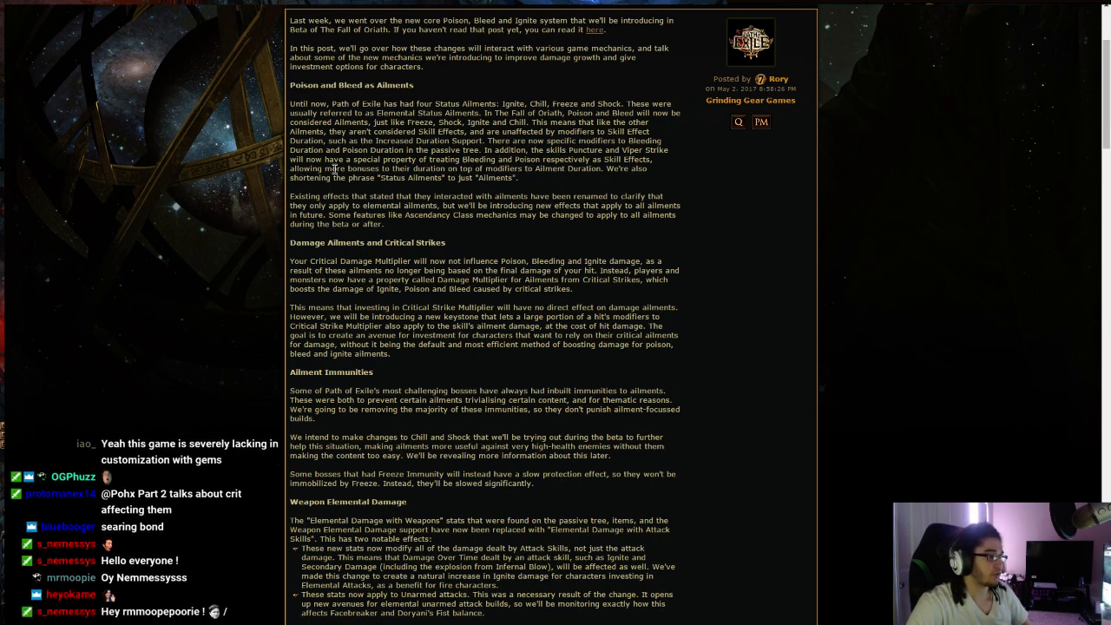
mouse_move(451, 164)
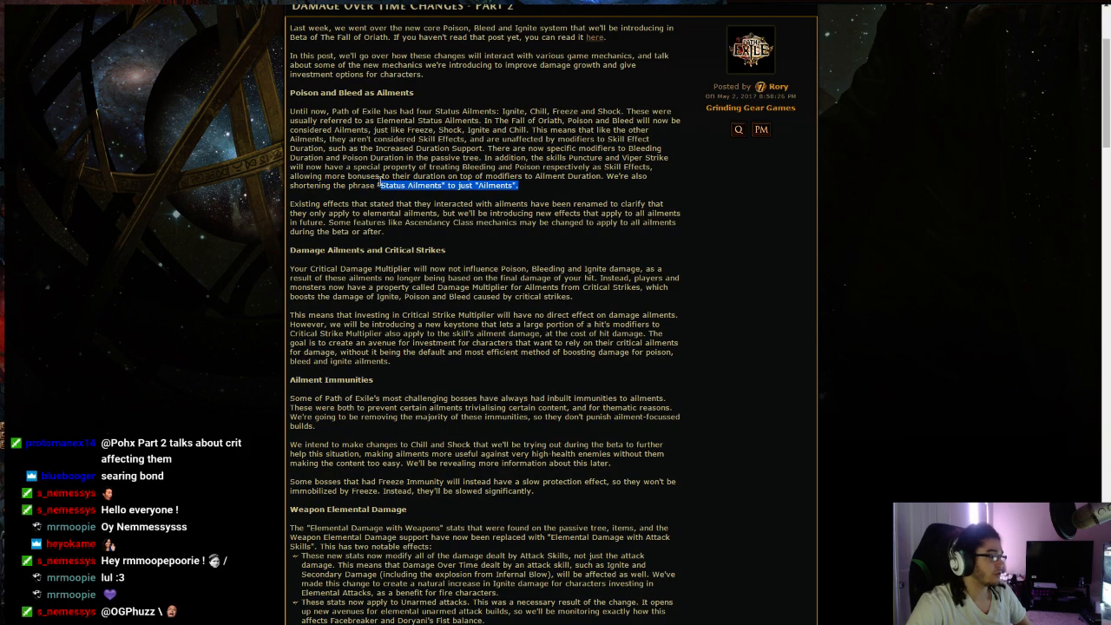
scroll("up", 3)
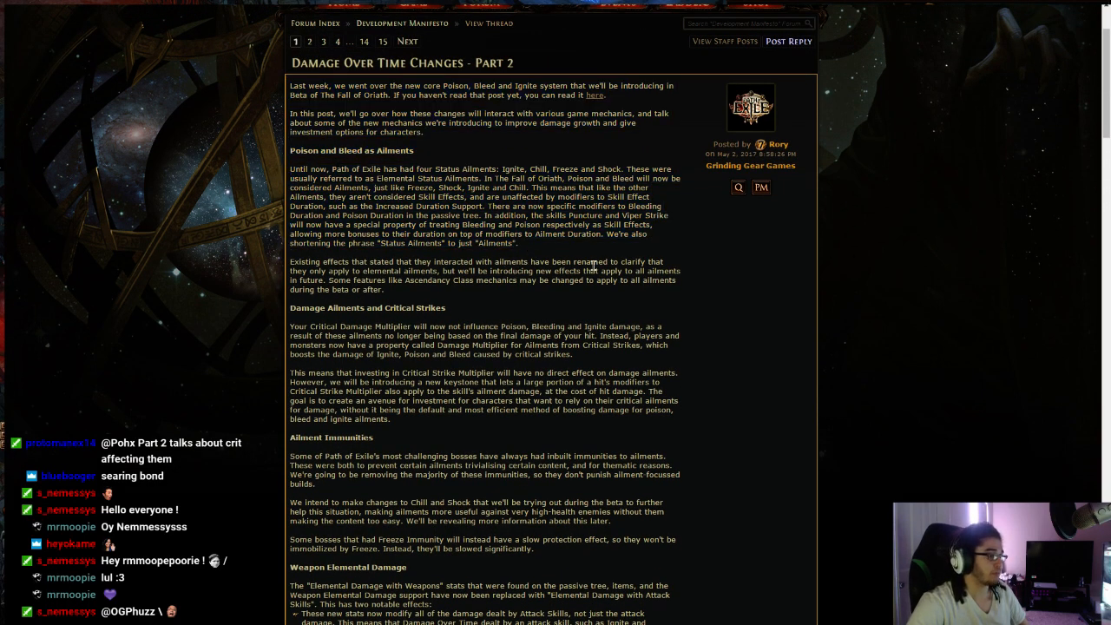
Step: Highlight the four Status Ailments paragraph, then scroll to Damage Ailments and Critical Strikes
left_click_drag(290, 169, 519, 243)
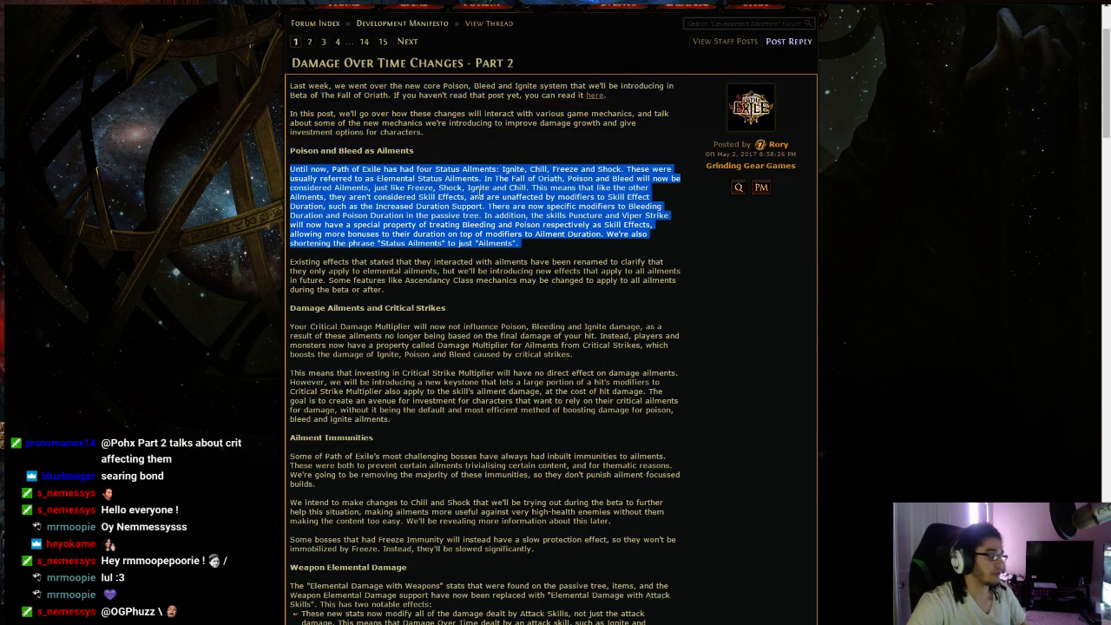
scroll("down", 3)
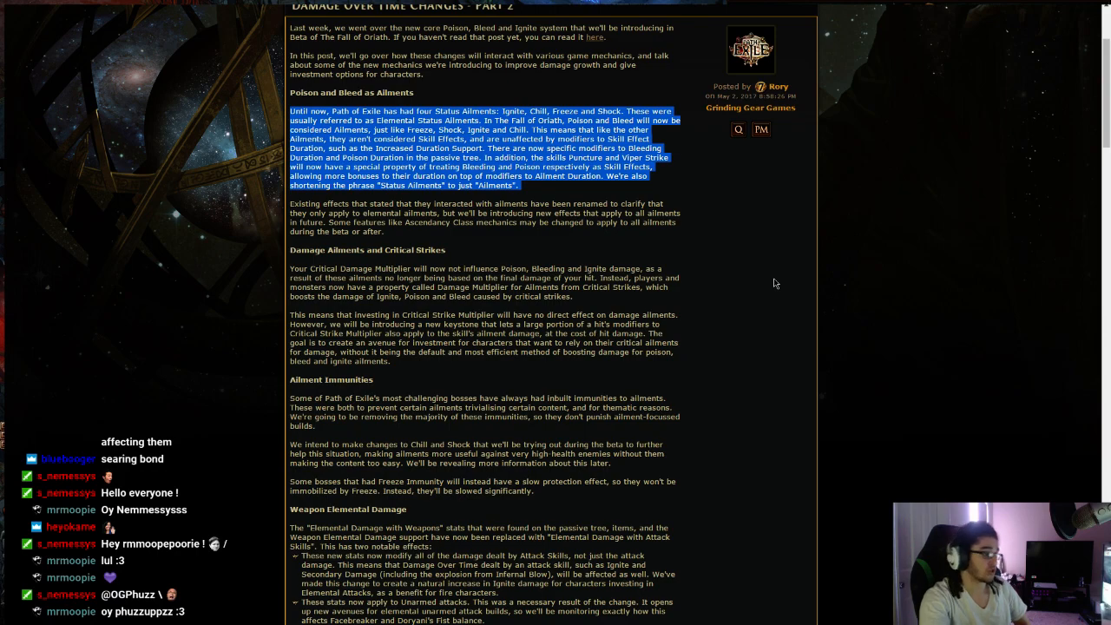
mouse_move(480, 286)
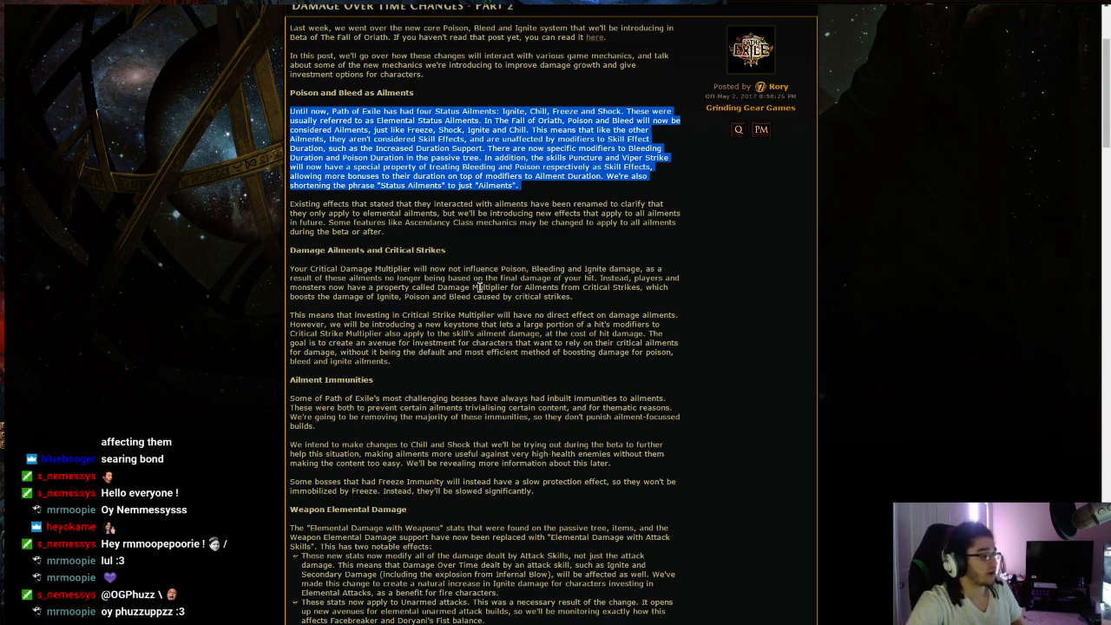
mouse_move(381, 215)
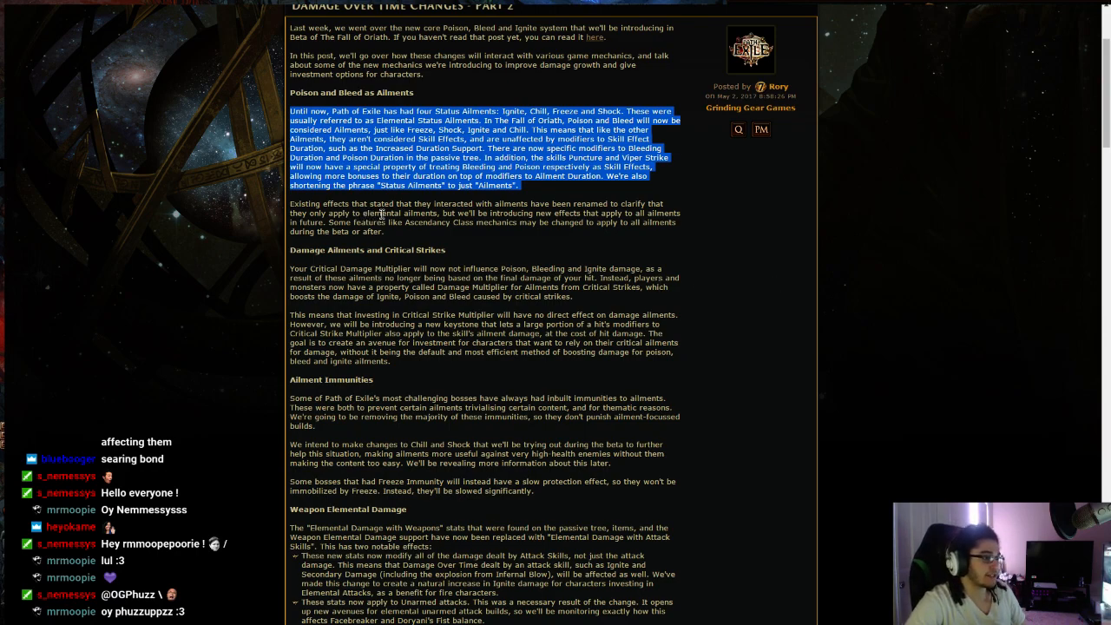
mouse_move(544, 210)
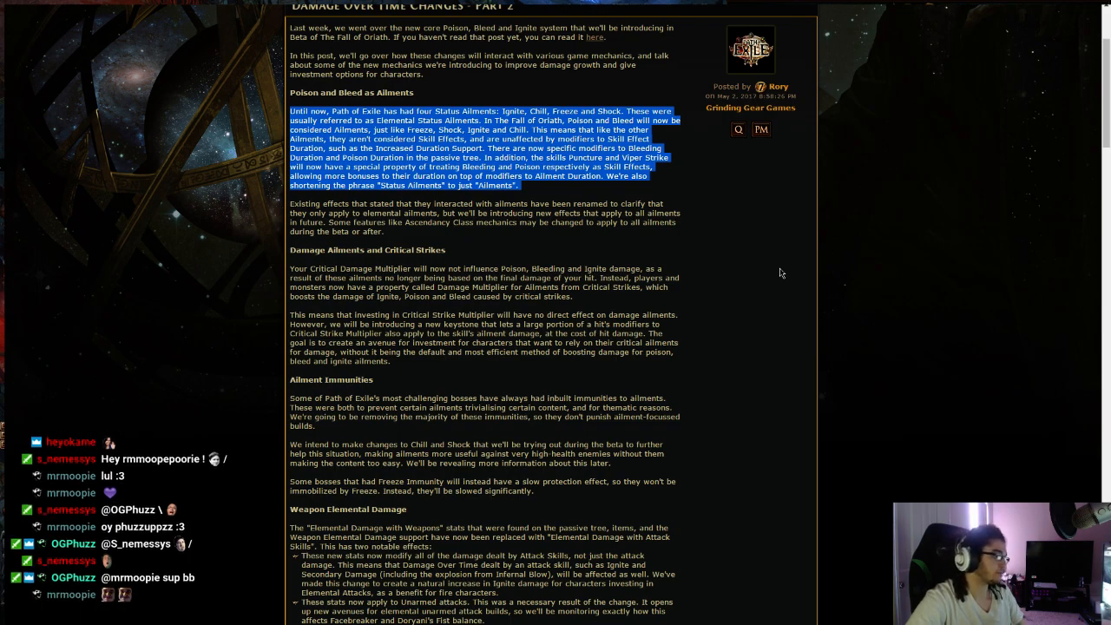
scroll("down", 3)
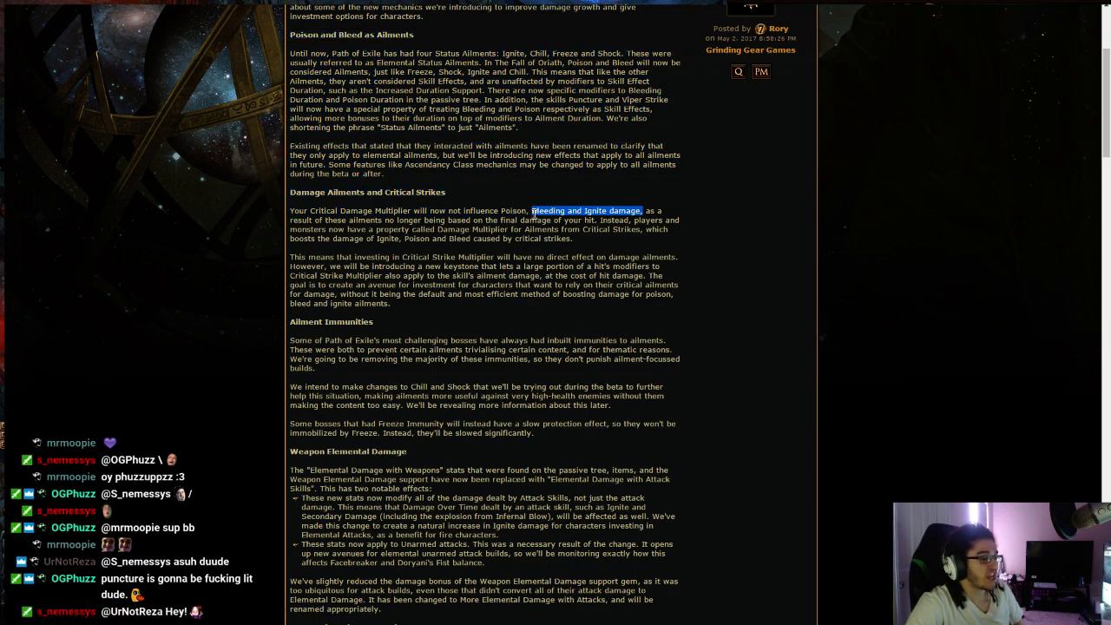
Step: Highlight 'Poison, Bleeding and Ignite damage' in the critical strikes paragraph, then deselect it
left_click_drag(530, 210, 499, 210)
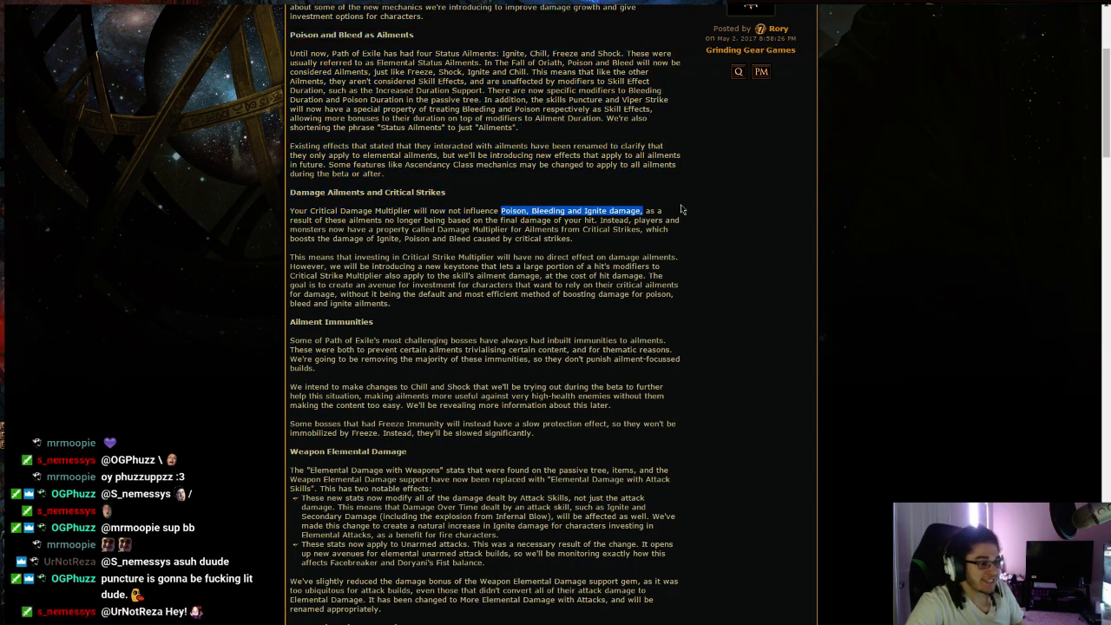
mouse_move(724, 207)
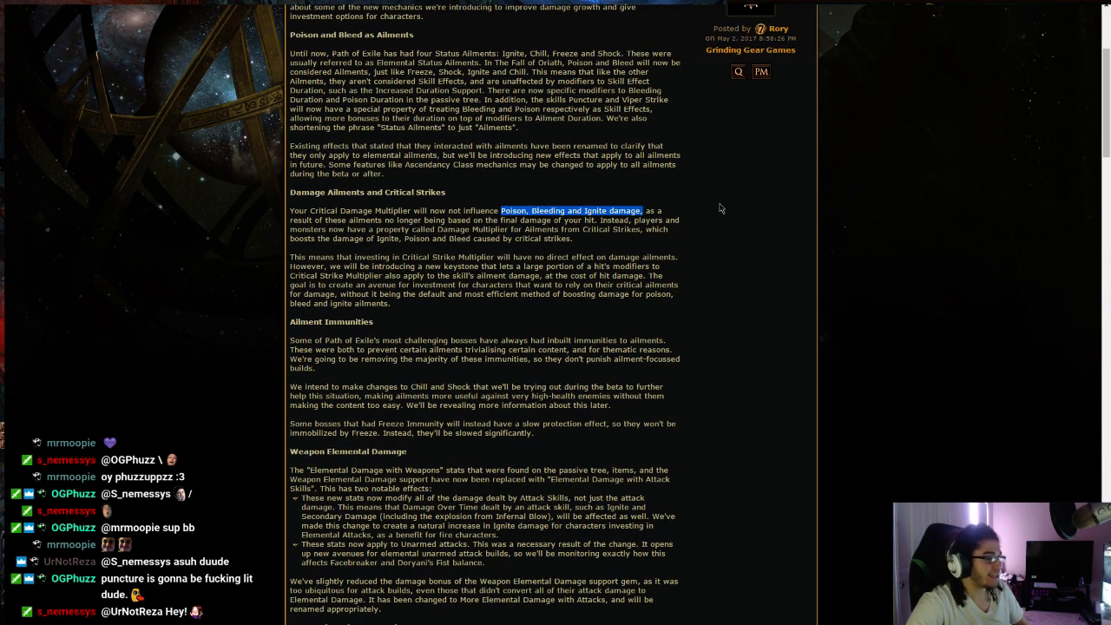
mouse_move(752, 235)
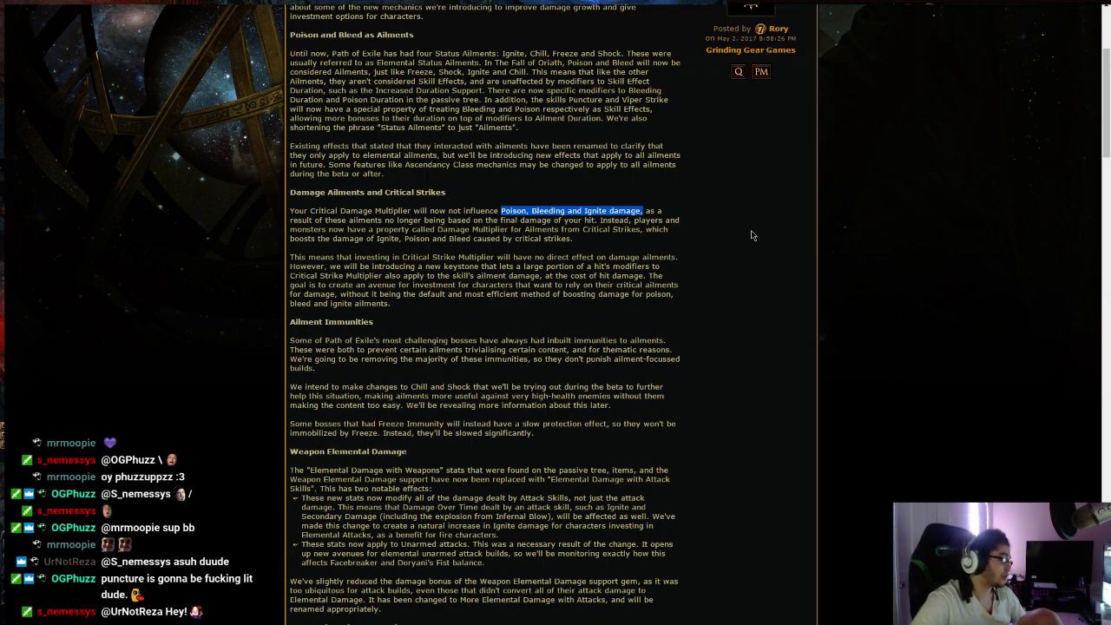
mouse_move(287, 211)
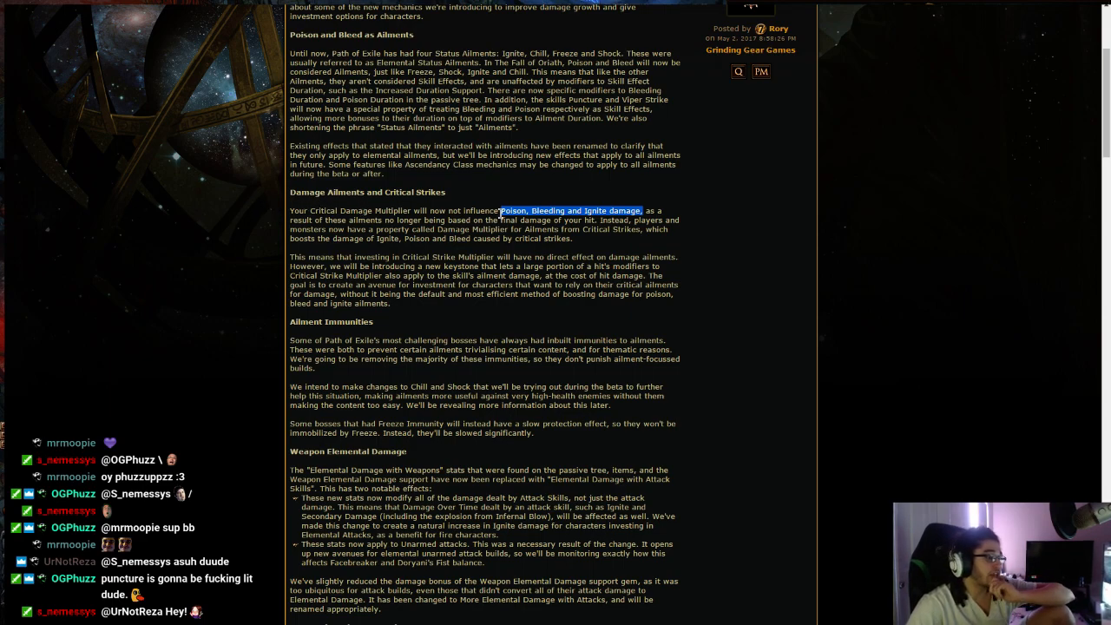
mouse_move(536, 222)
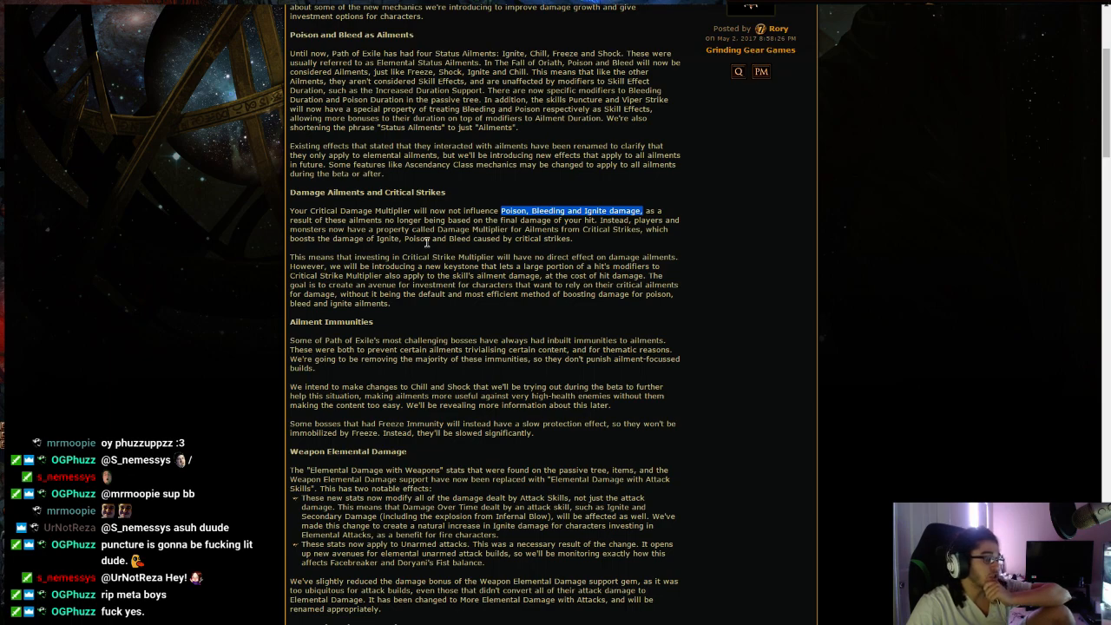
mouse_move(579, 244)
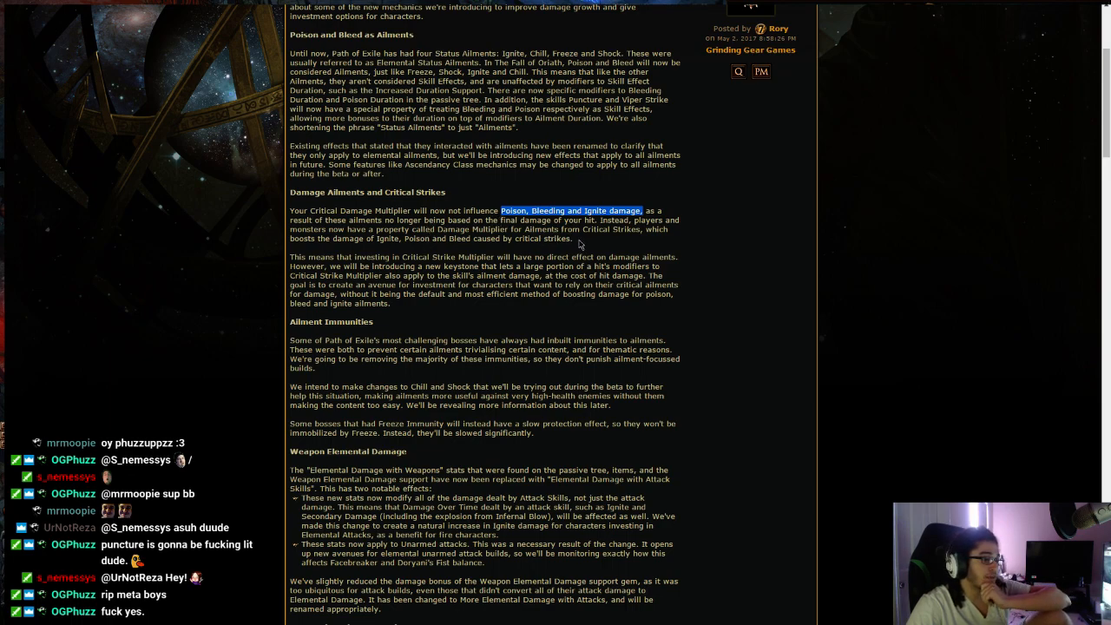
mouse_move(660, 246)
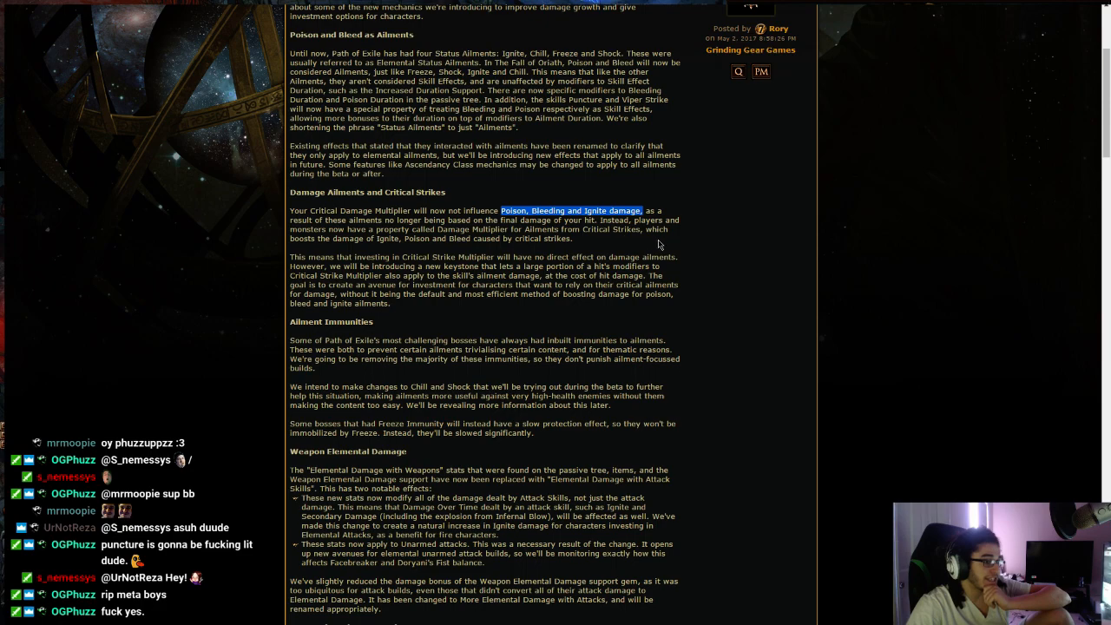
mouse_move(479, 242)
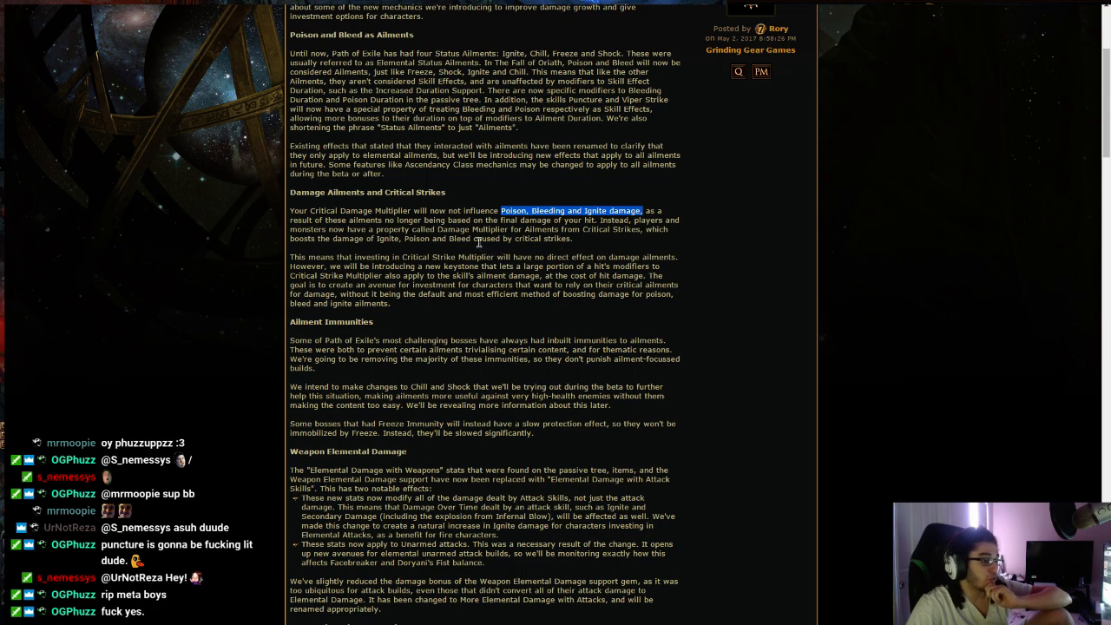
mouse_move(572, 284)
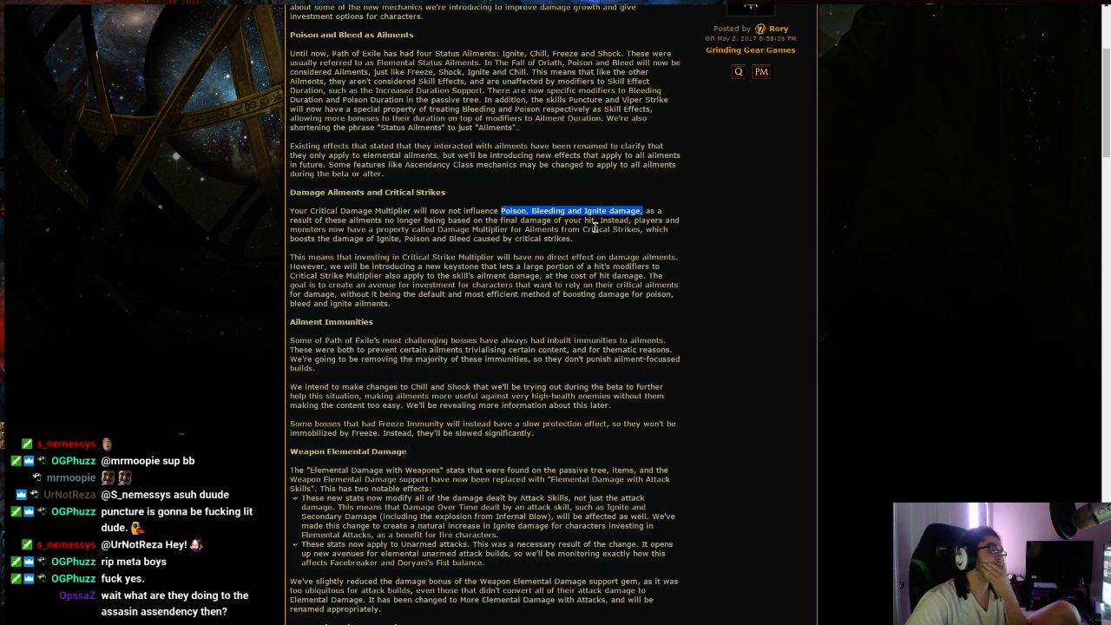
left_click(602, 240)
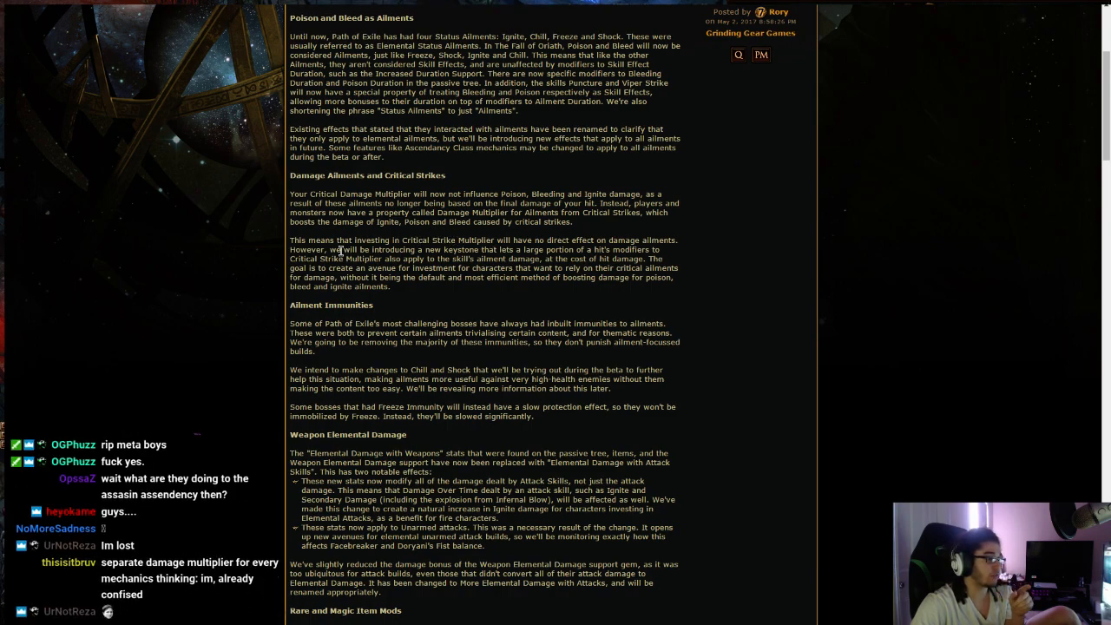
Step: Highlight the new keystone sentence through 'the skill's ailment damage'
left_click_drag(343, 250, 521, 250)
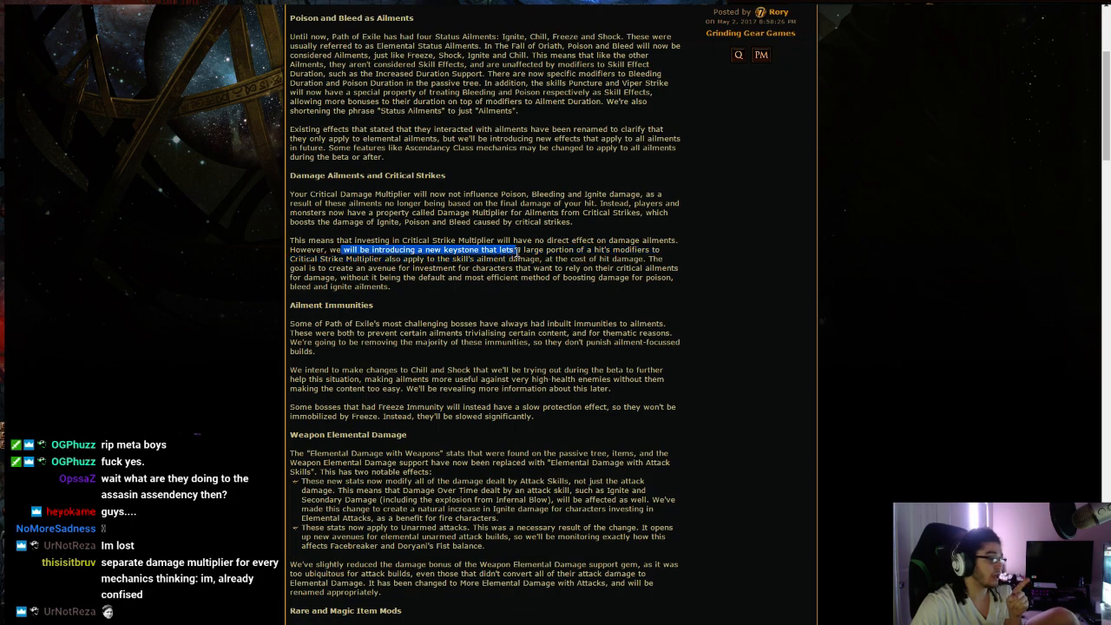
left_click_drag(516, 250, 538, 259)
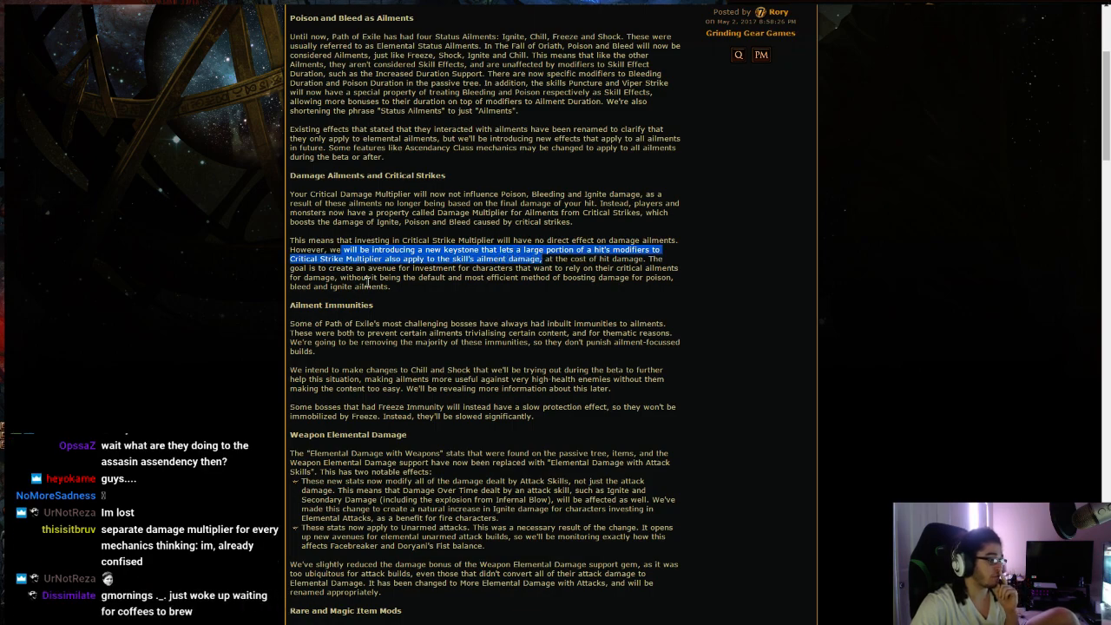
mouse_move(444, 289)
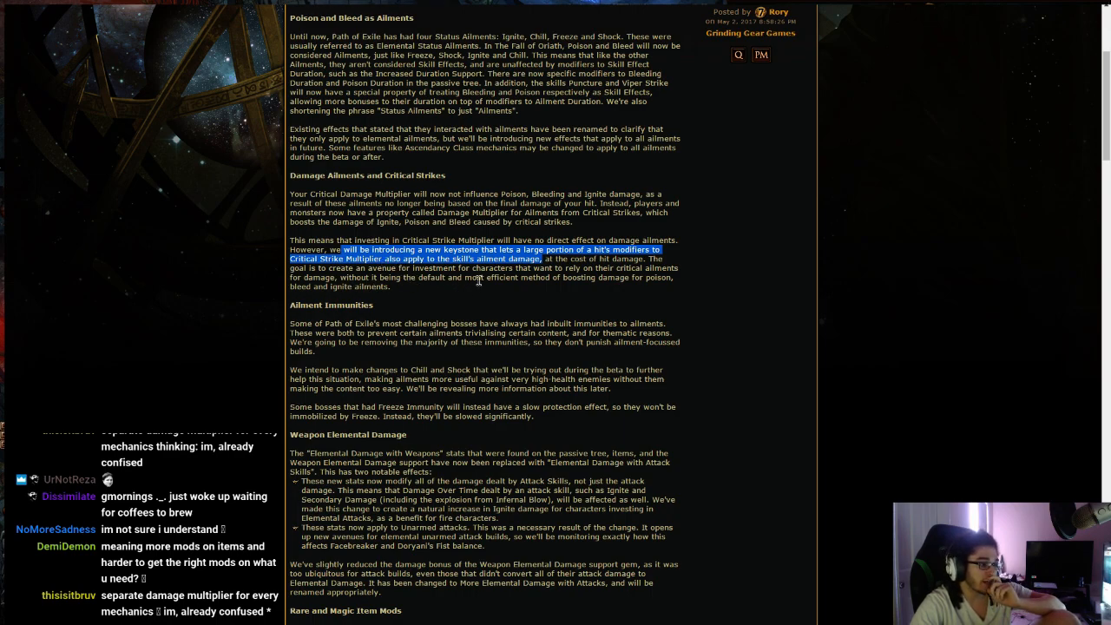
mouse_move(619, 279)
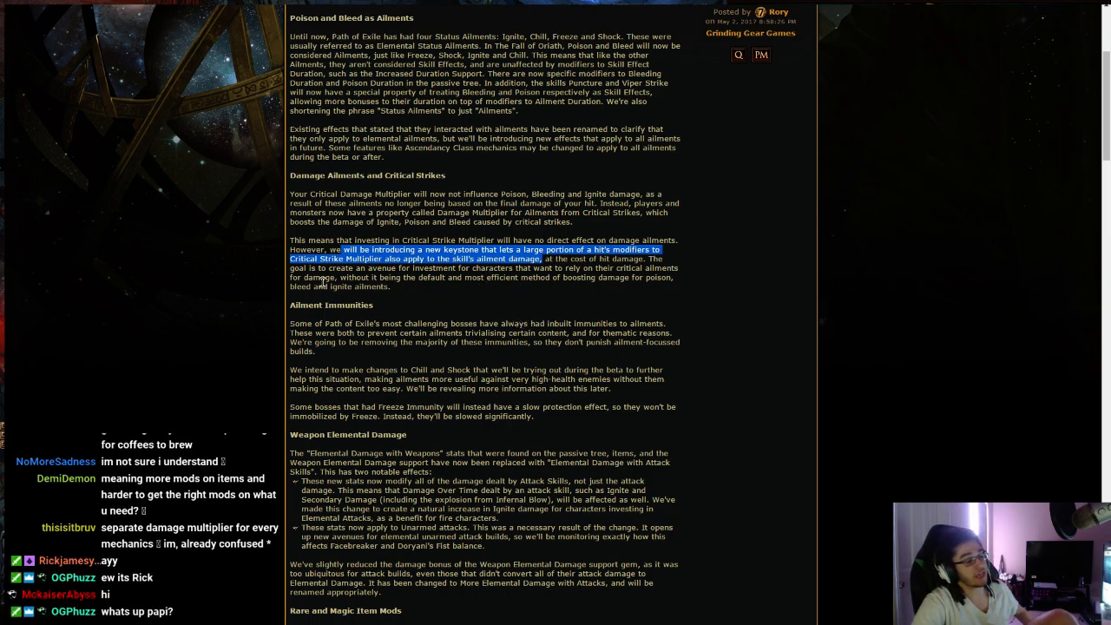
Step: Scroll down past Ailment Immunities to the Rare and Magic Item Mods suffix list
scroll("down", 3)
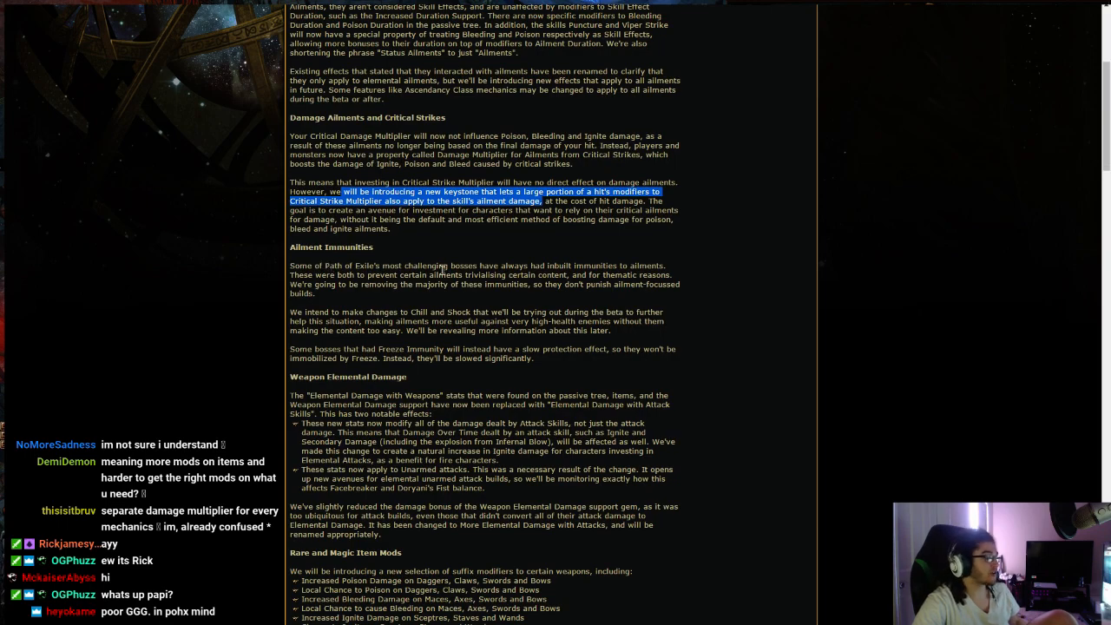
scroll("up", 3)
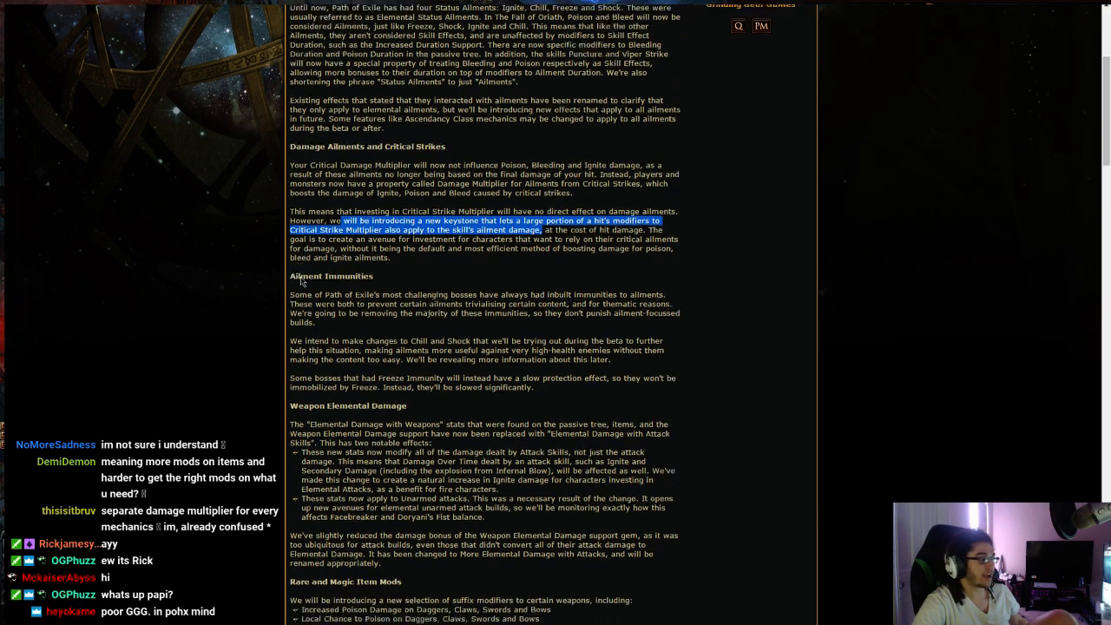
scroll("down", 3)
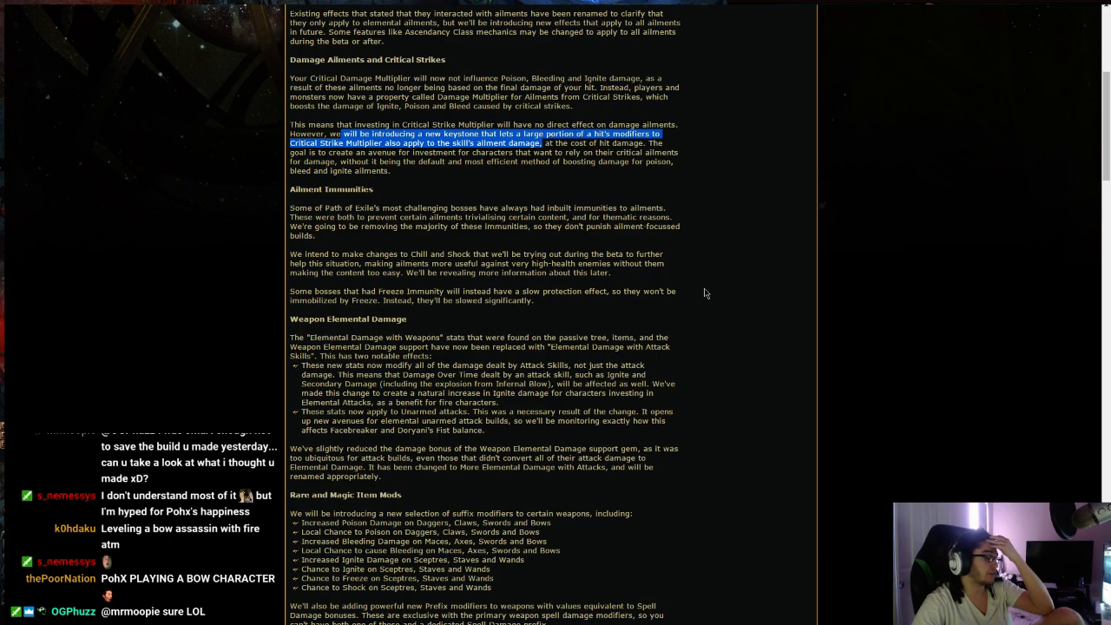
scroll("down", 3)
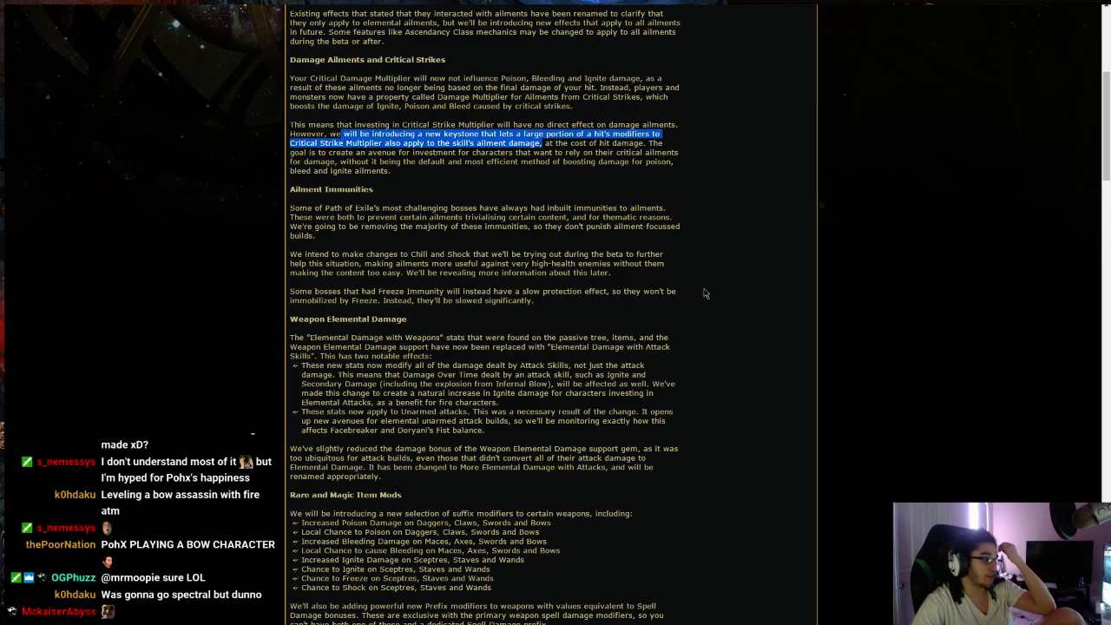
scroll("down", 3)
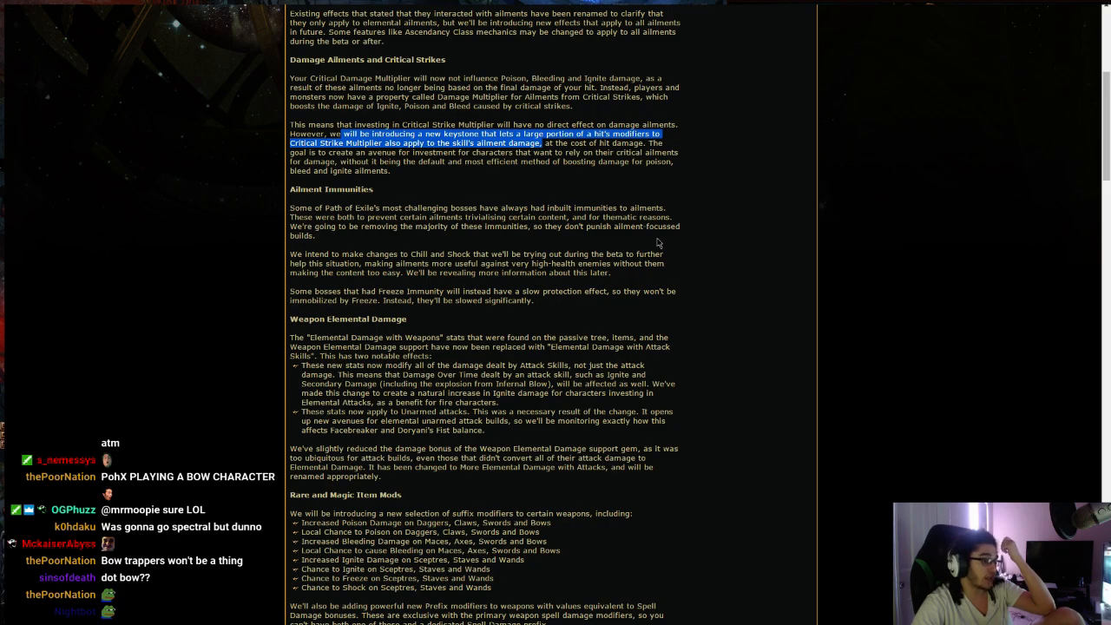
mouse_move(324, 247)
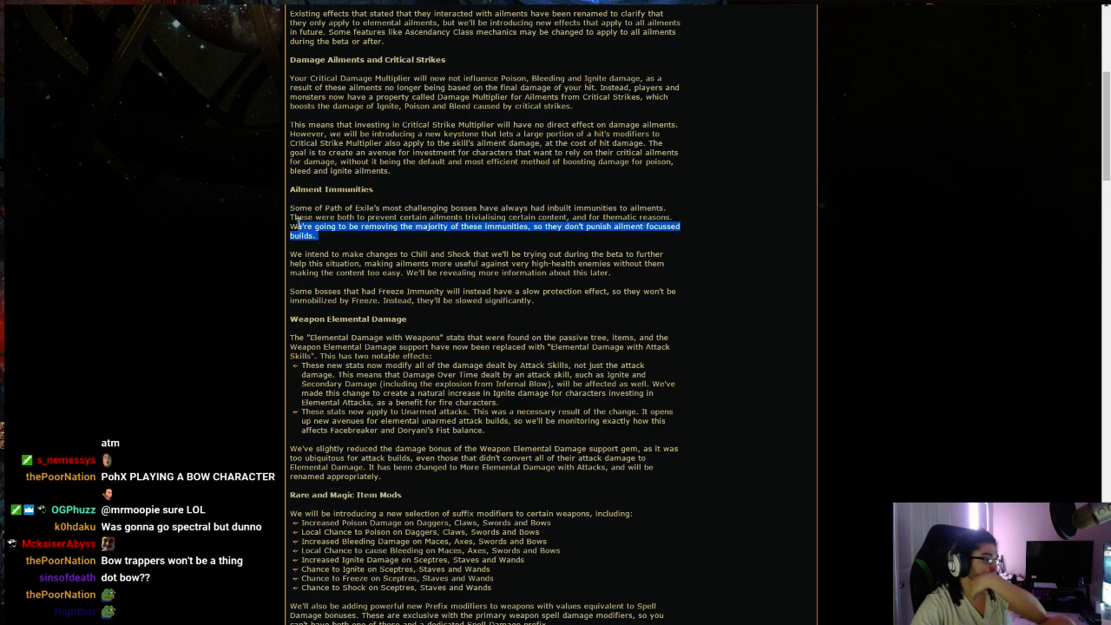
mouse_move(421, 268)
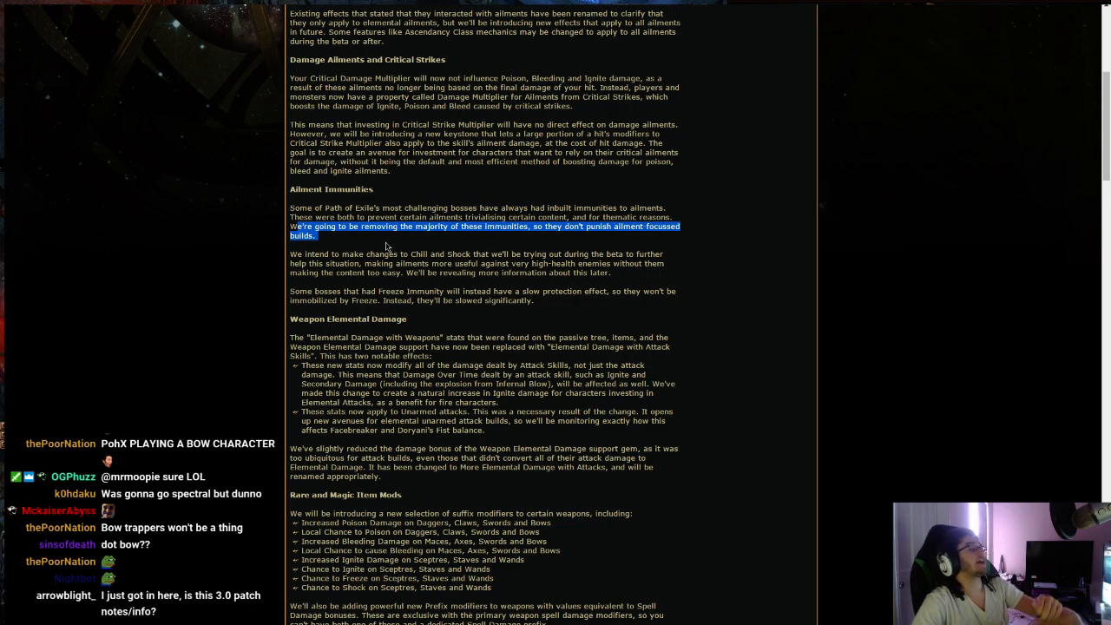
mouse_move(348, 252)
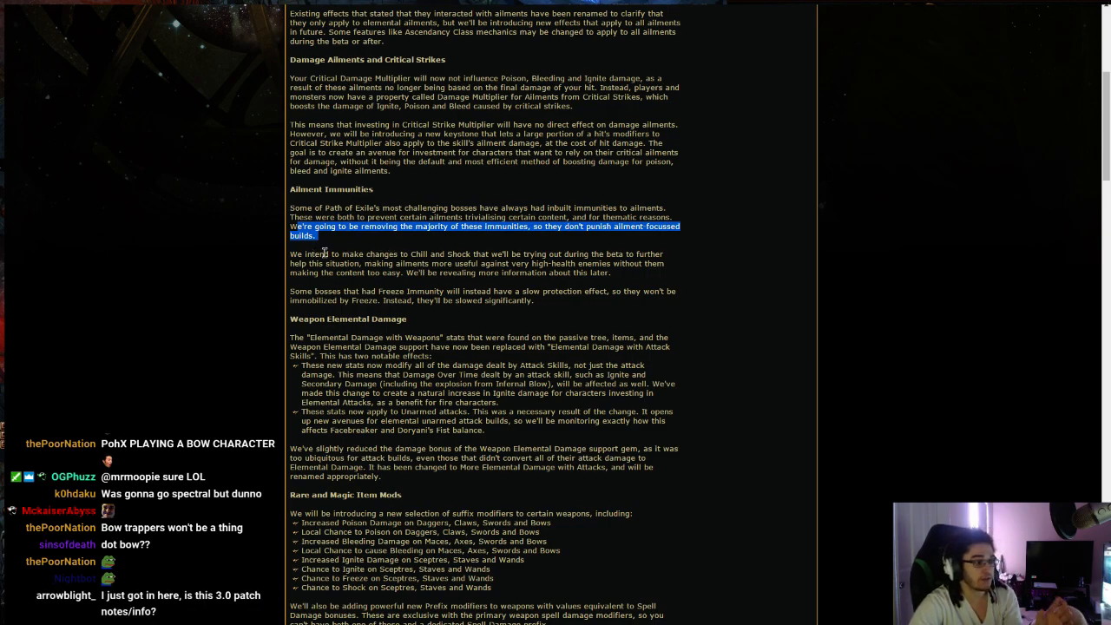
mouse_move(408, 252)
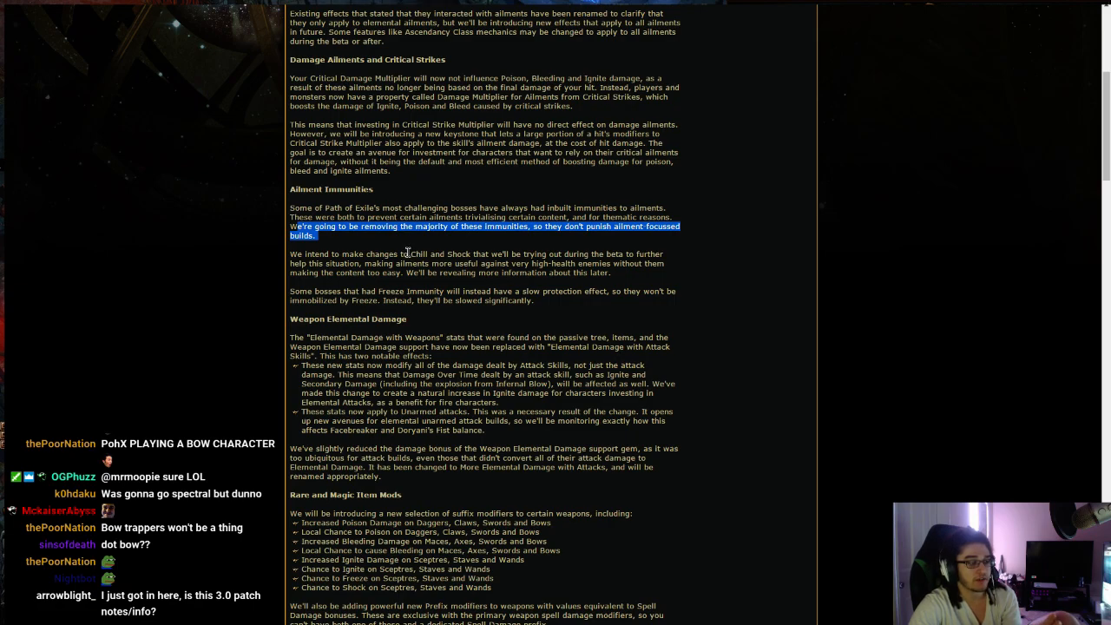
Step: Select 'Chill and Shock' in the beta ailment changes paragraph and scroll on
double_click(438, 254)
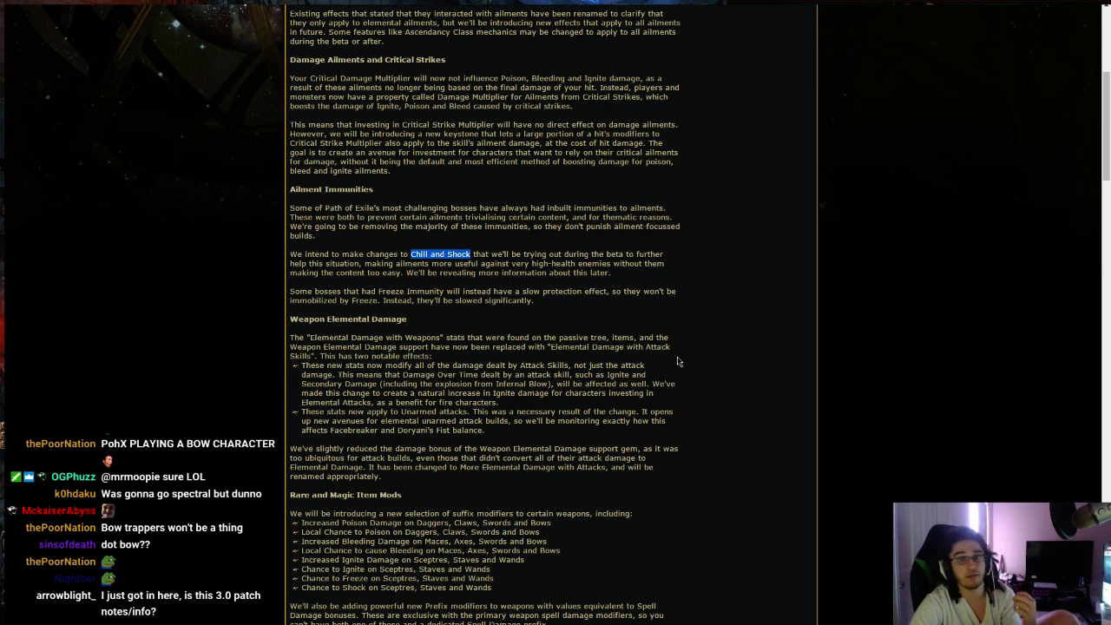
scroll("down", 3)
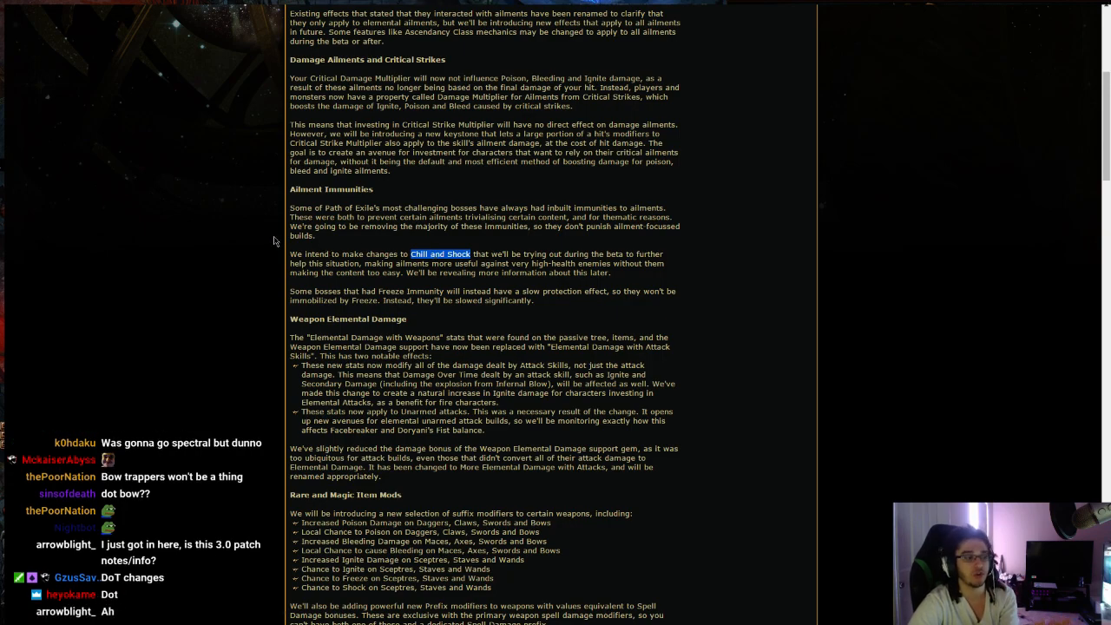
mouse_move(290, 293)
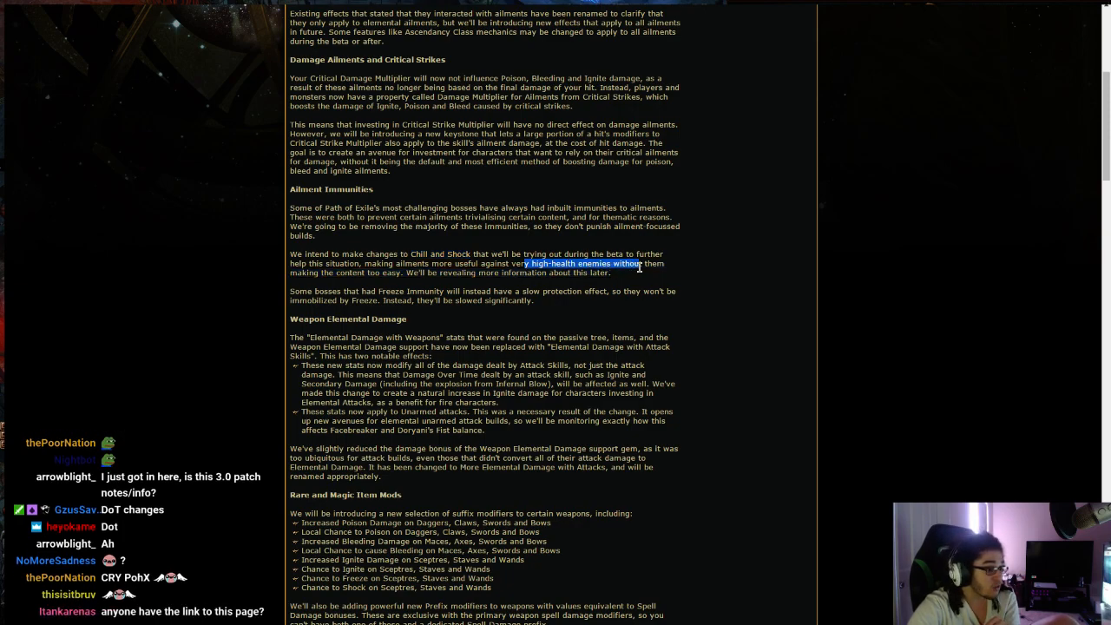
Step: Select the rest of the high-health enemies sentence, then scroll through the Freeze Immunity notes
left_click_drag(639, 263, 406, 272)
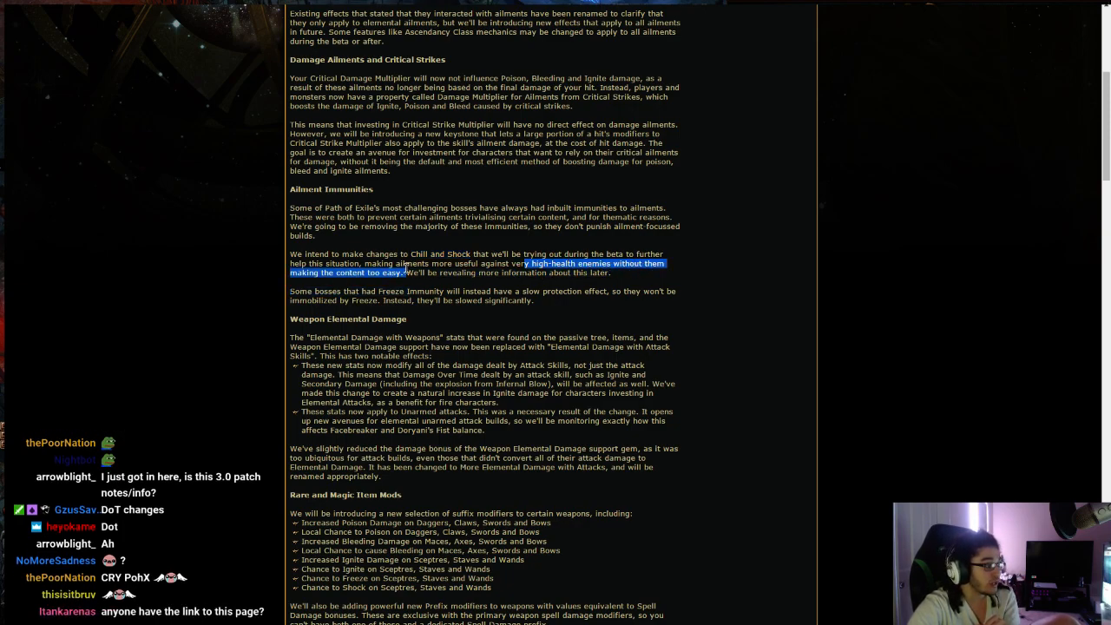
mouse_move(560, 360)
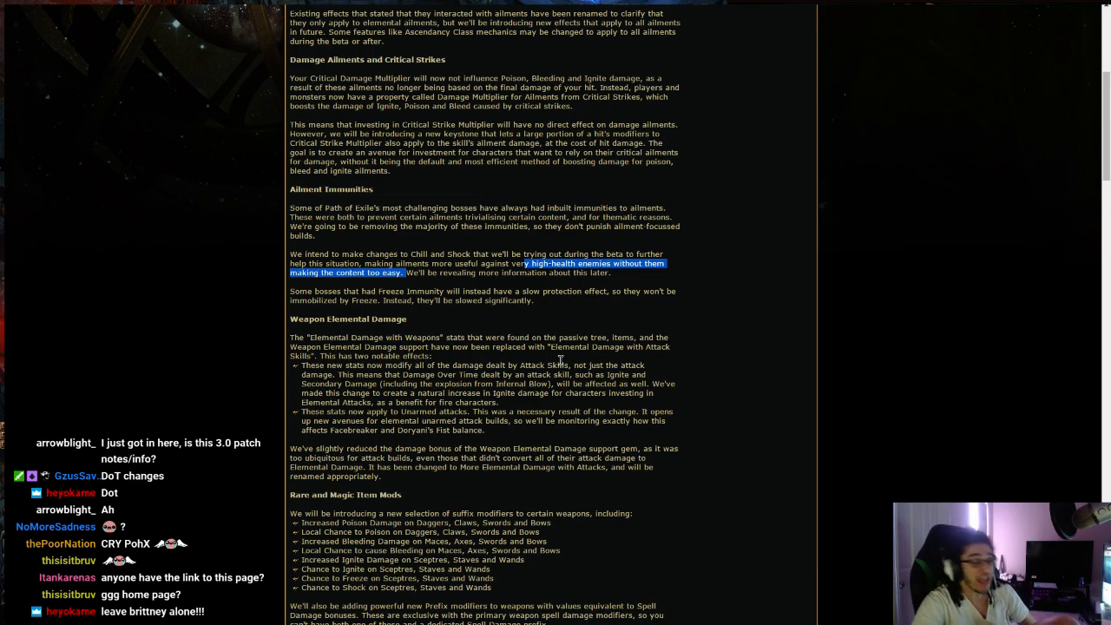
mouse_move(412, 190)
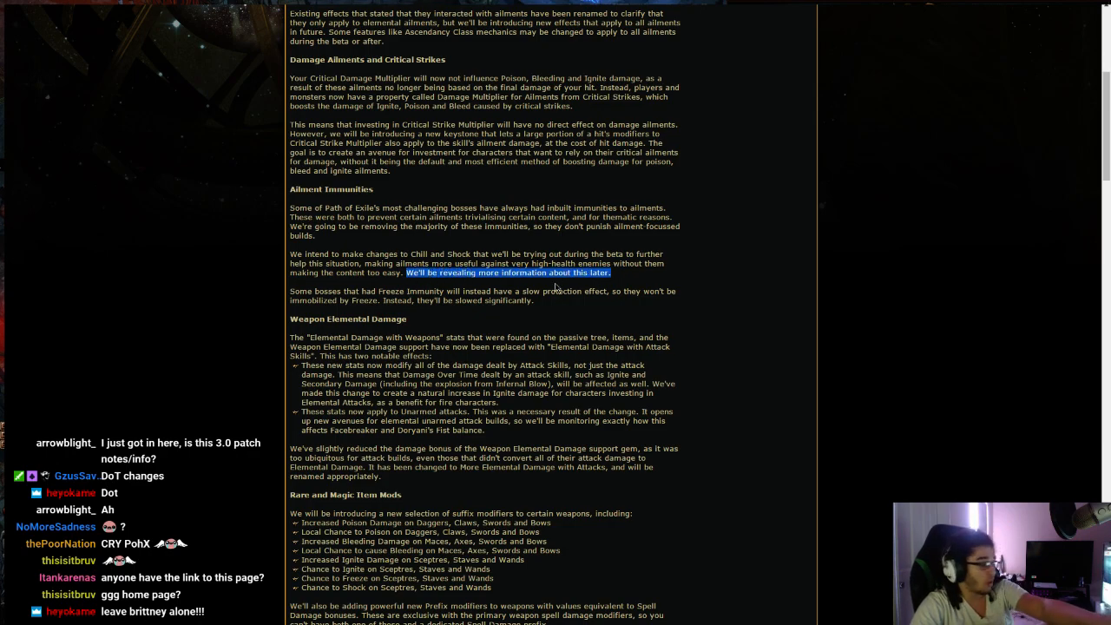
scroll("down", 3)
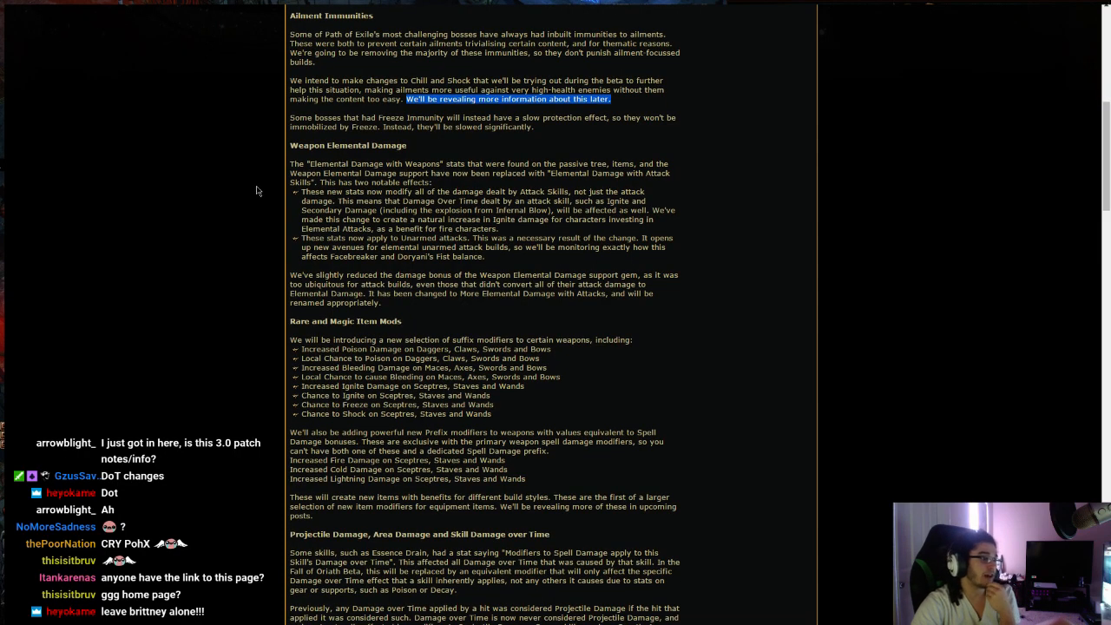
scroll("up", 3)
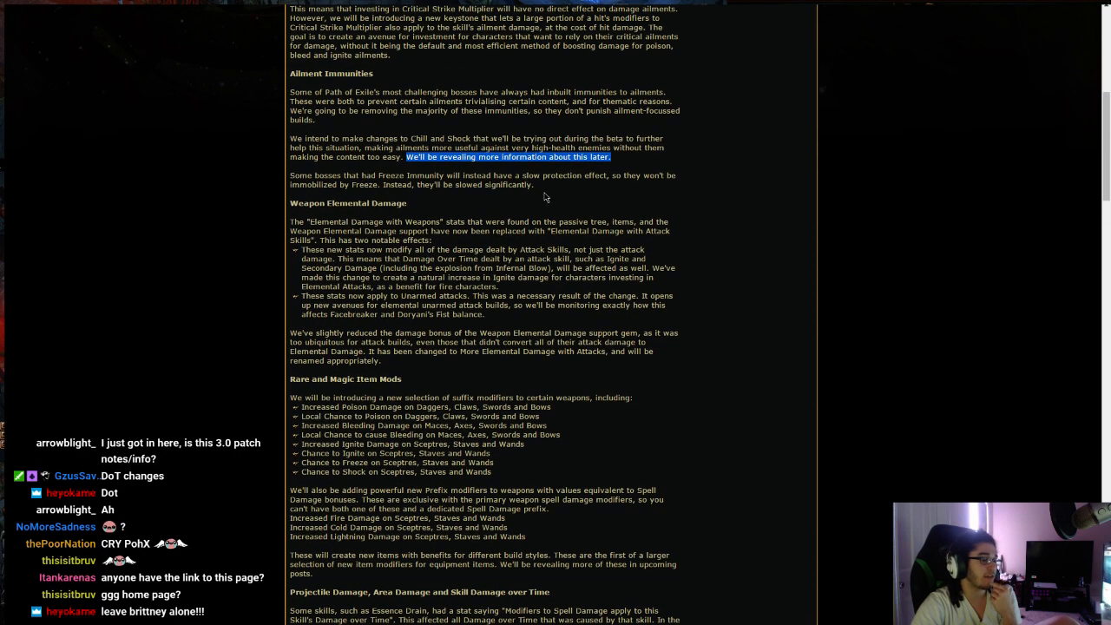
mouse_move(578, 172)
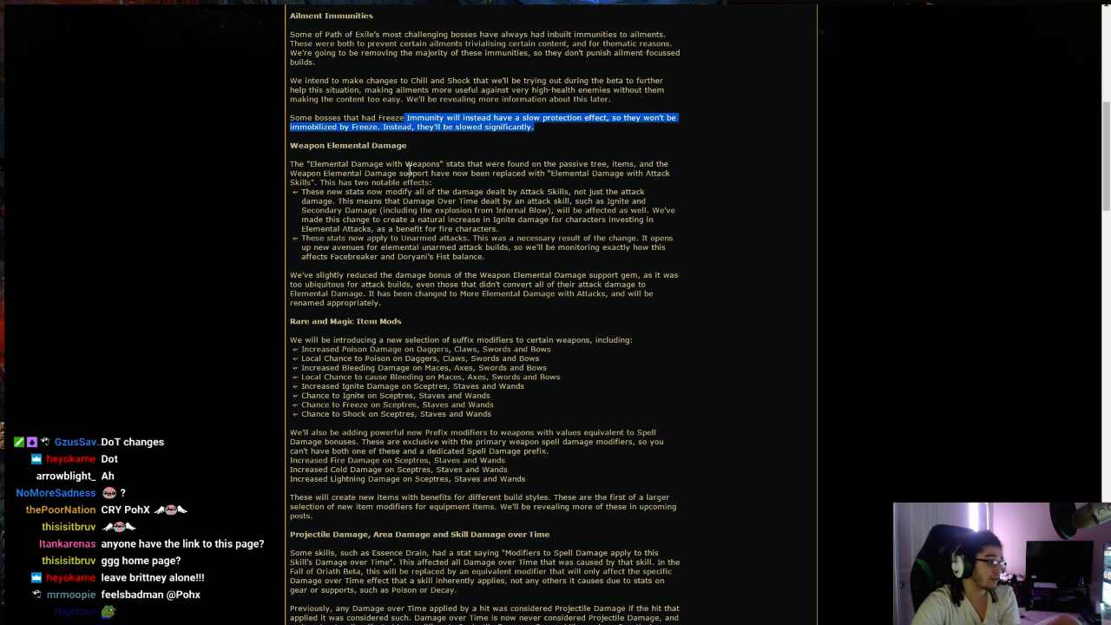
scroll("up", 3)
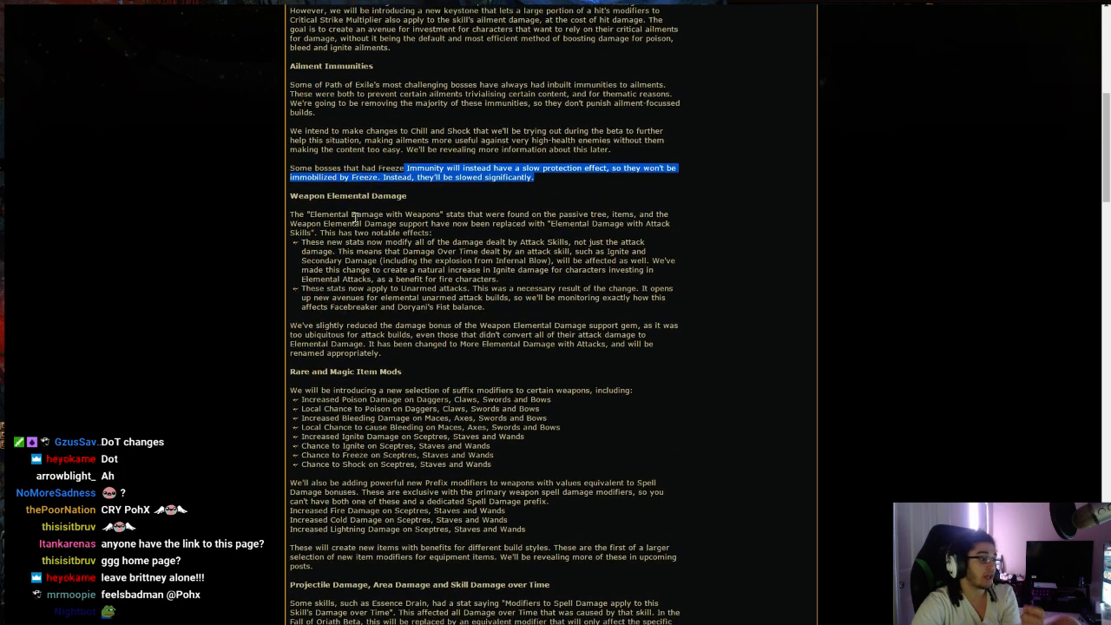
scroll("down", 3)
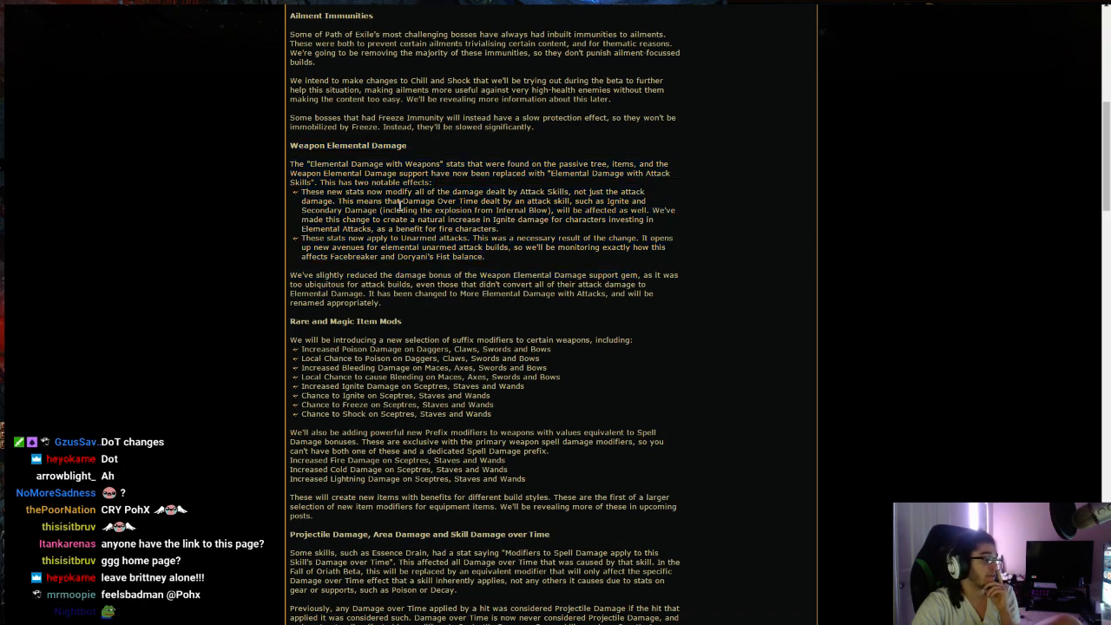
mouse_move(482, 173)
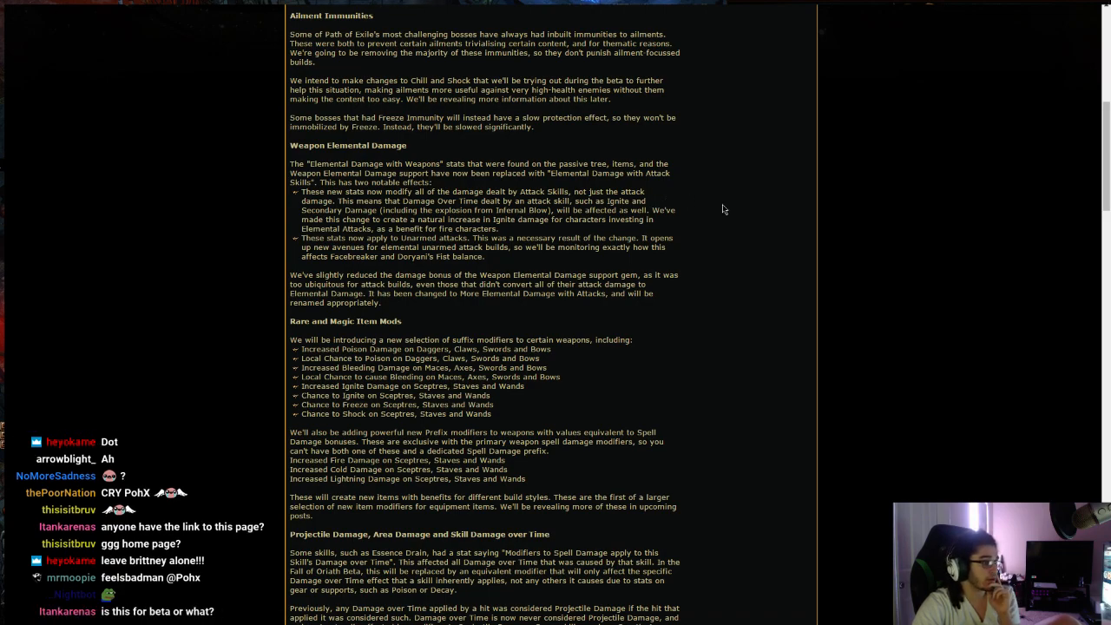
mouse_move(724, 201)
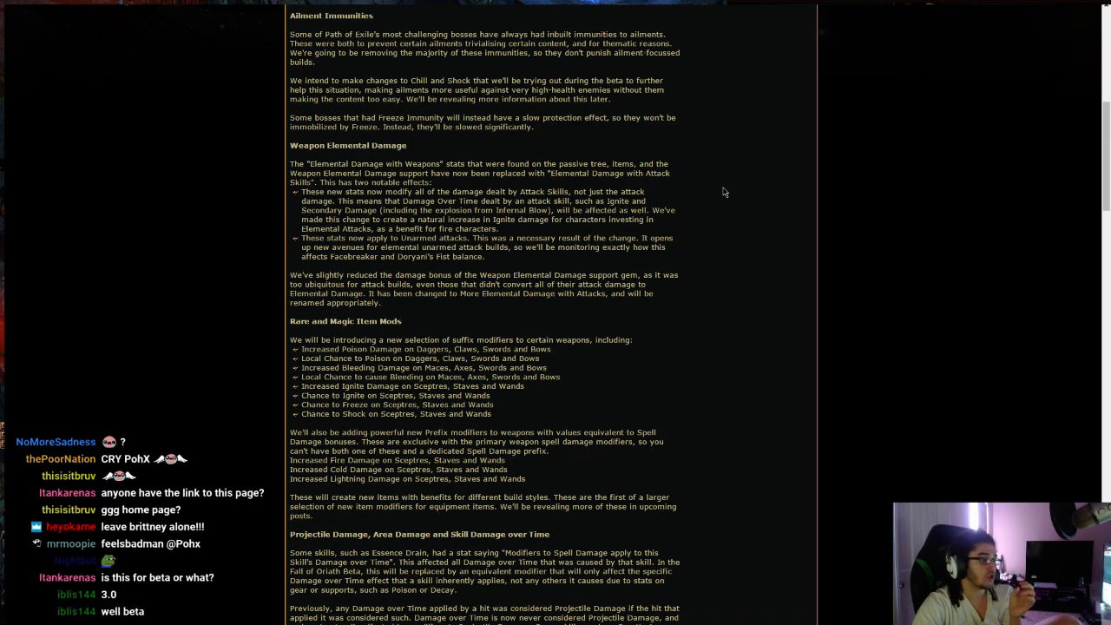
mouse_move(410, 205)
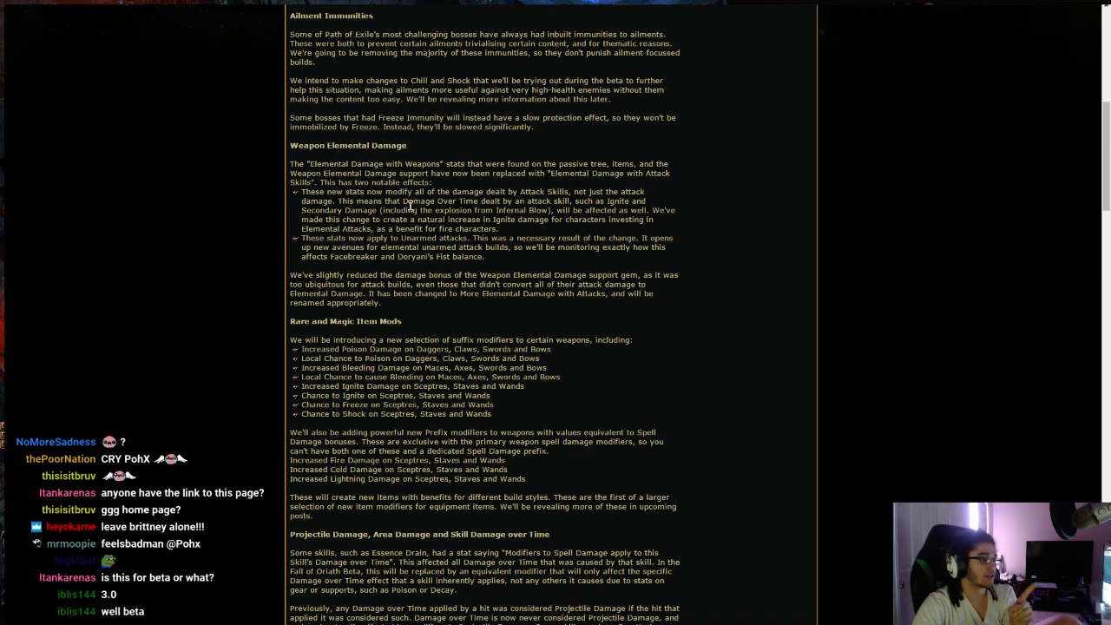
mouse_move(668, 209)
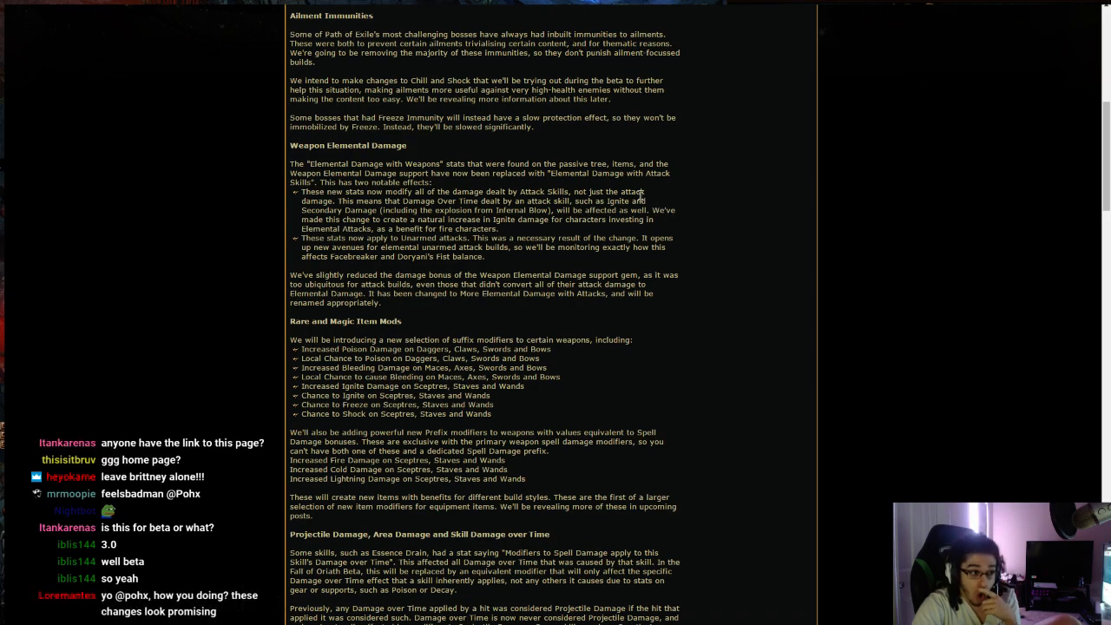
mouse_move(315, 165)
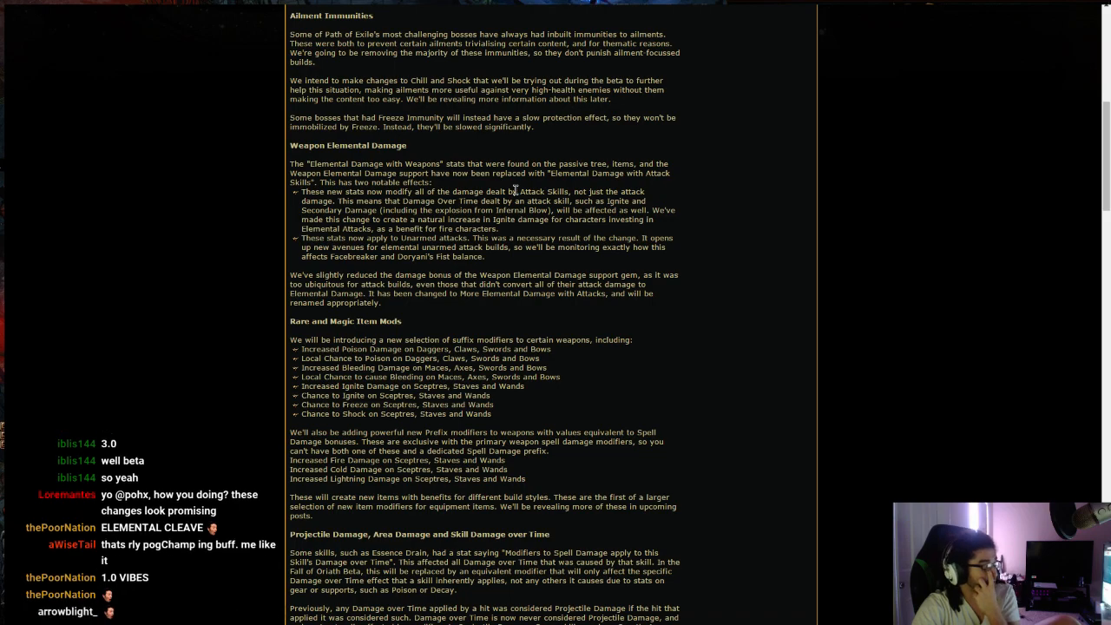
mouse_move(378, 237)
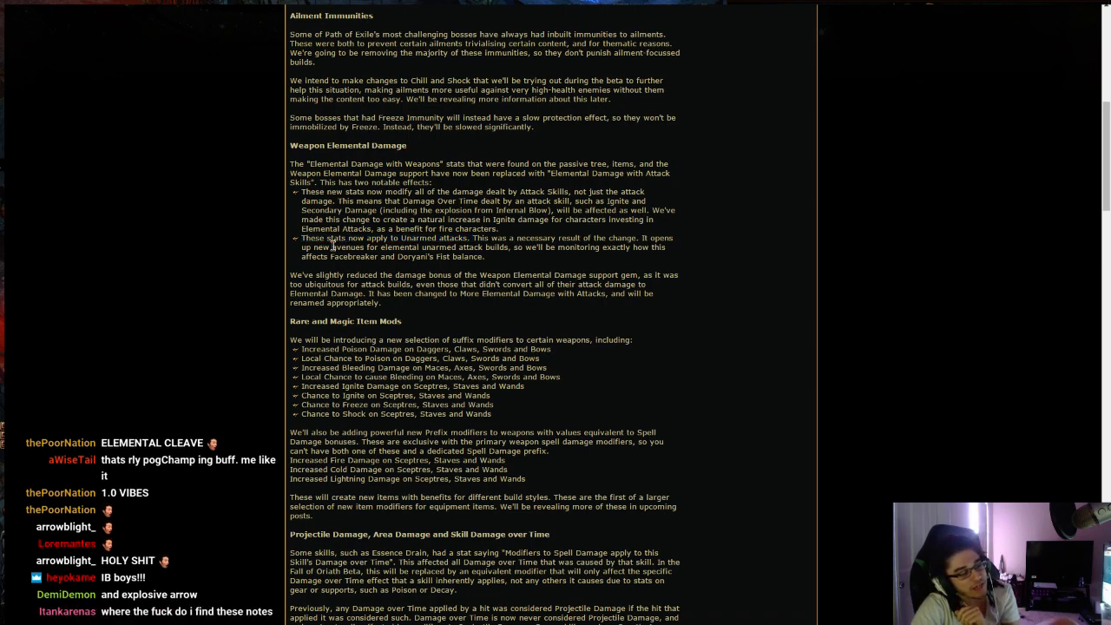
Step: Highlight 'avenues for elemental unarmed attack builds' and scroll up slightly
left_click_drag(333, 247, 443, 248)
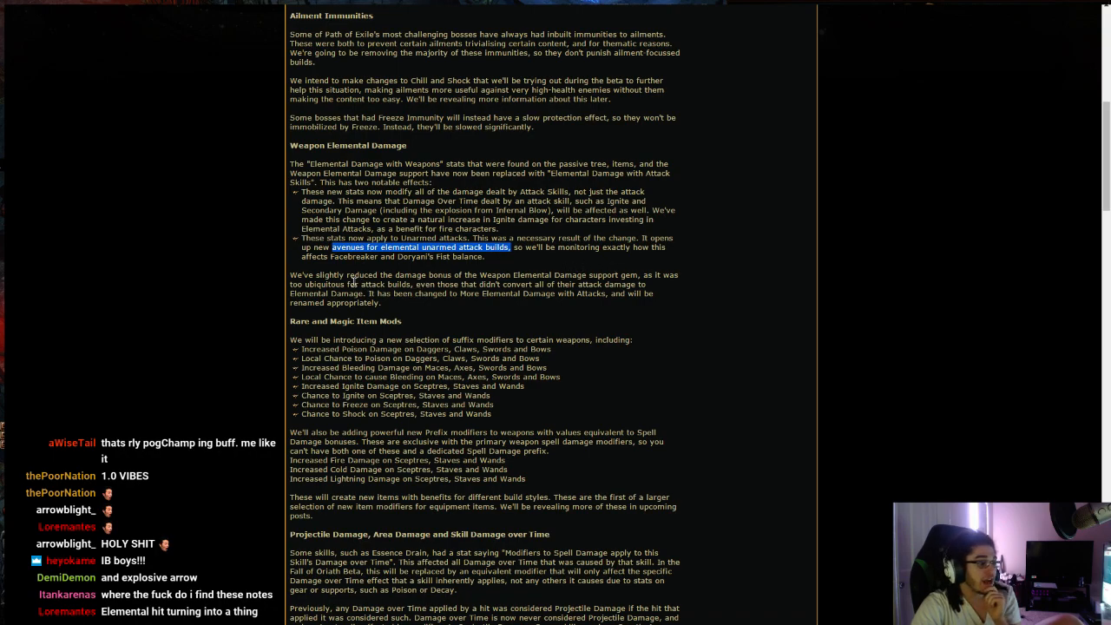
scroll("up", 3)
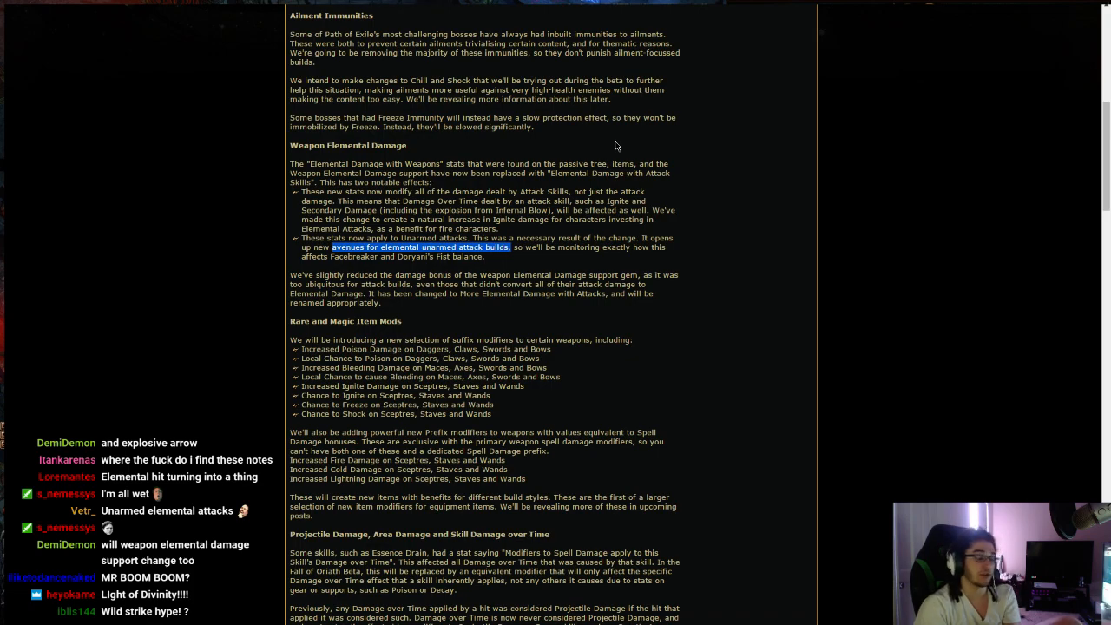
Step: Scroll through the Rare and Magic Item Mods lists to the Projectile Damage section
scroll("down", 3)
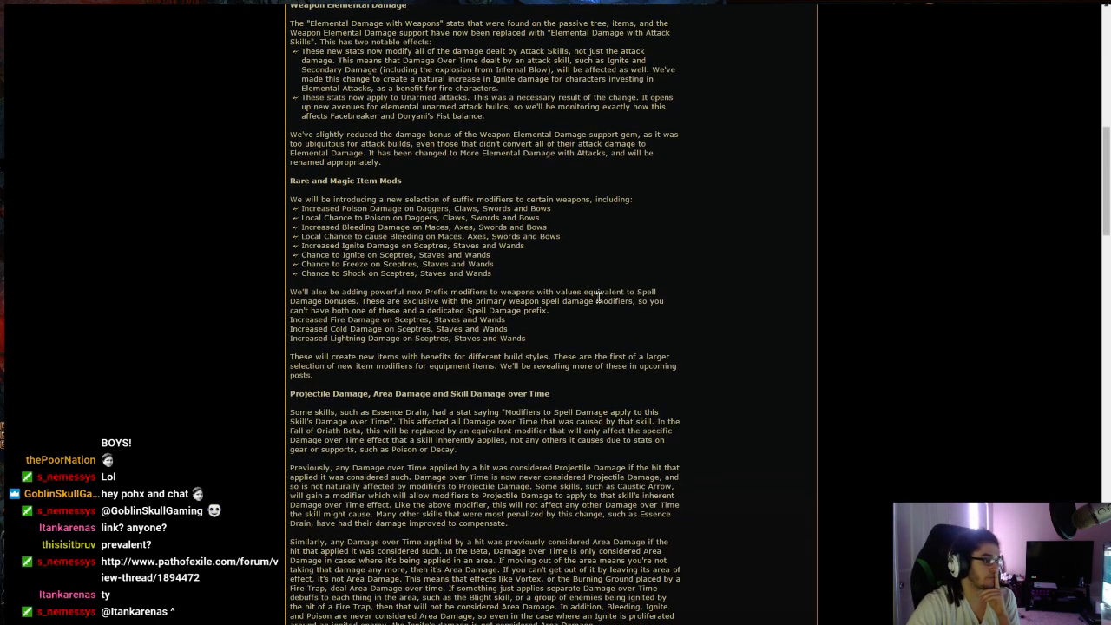
mouse_move(377, 193)
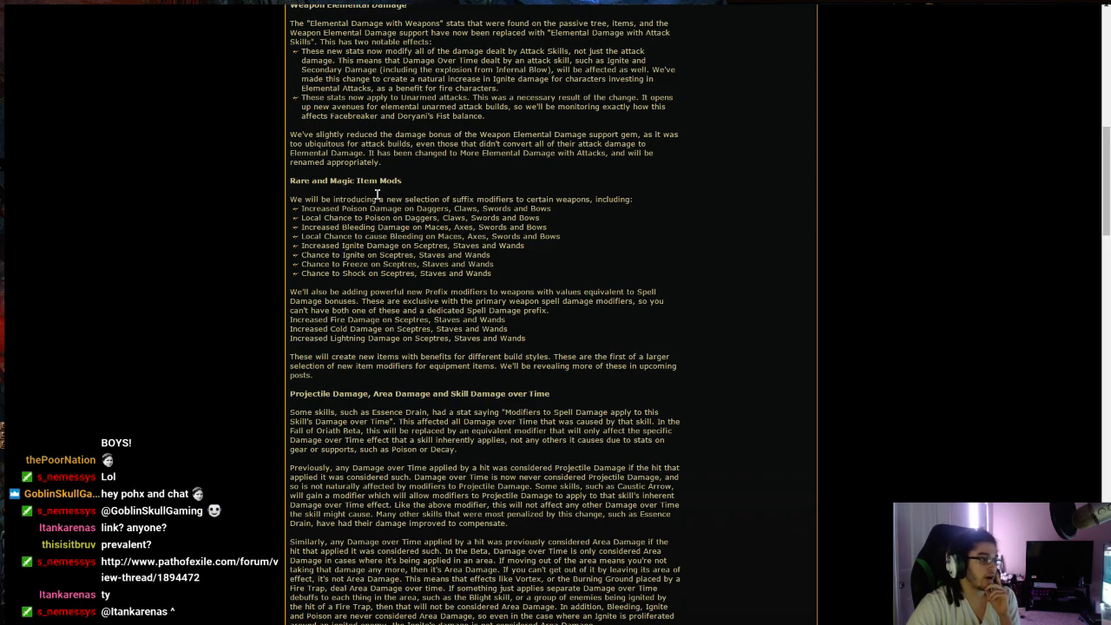
mouse_move(294, 193)
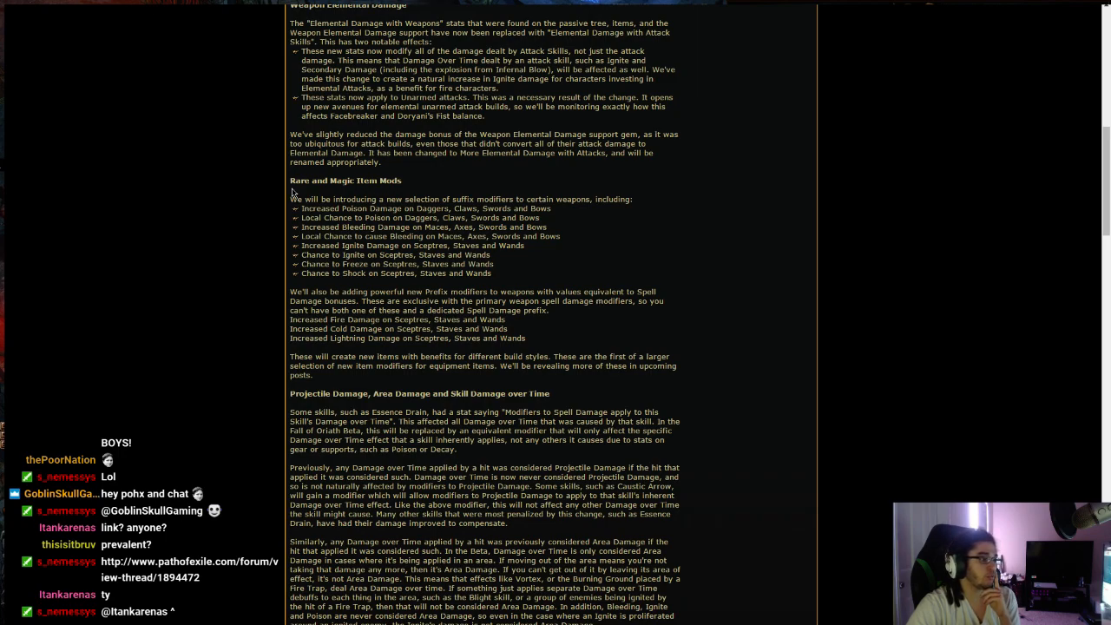
mouse_move(458, 217)
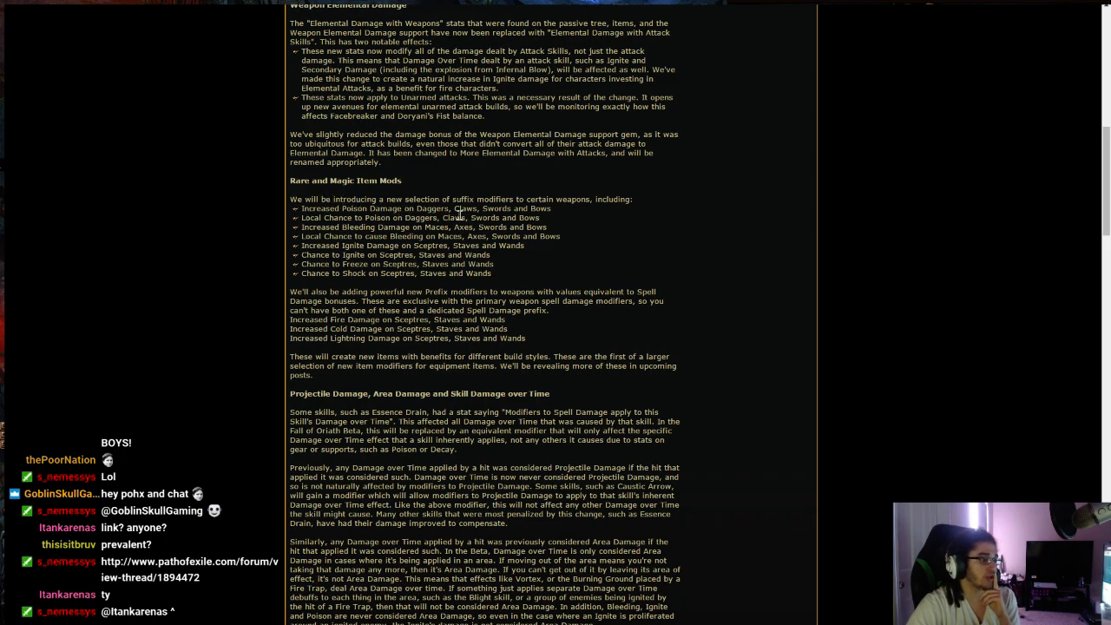
mouse_move(606, 218)
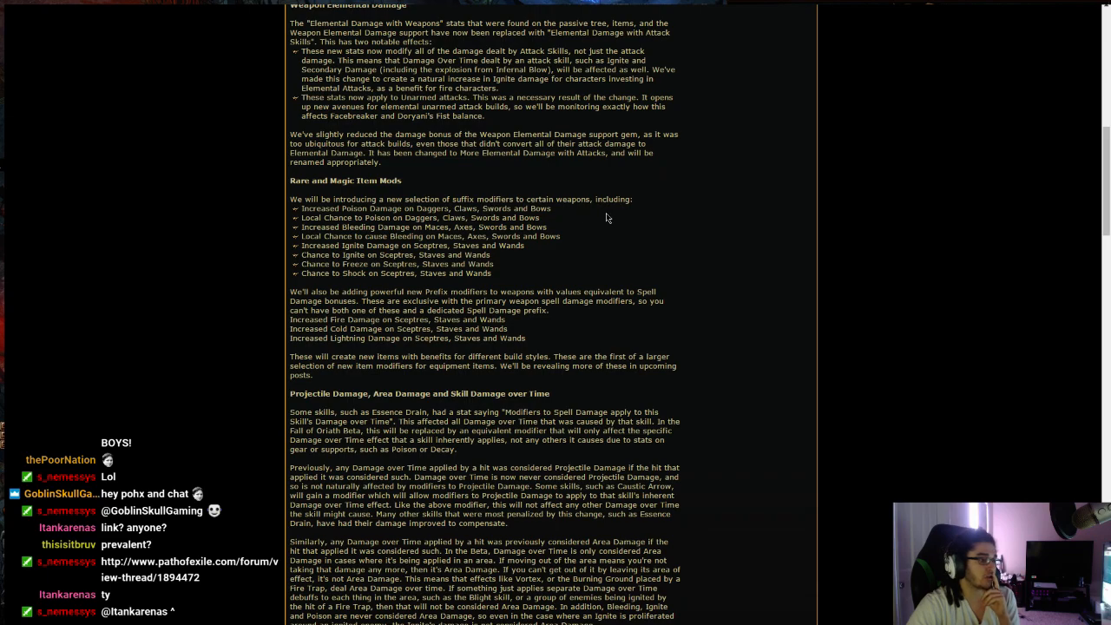
mouse_move(595, 226)
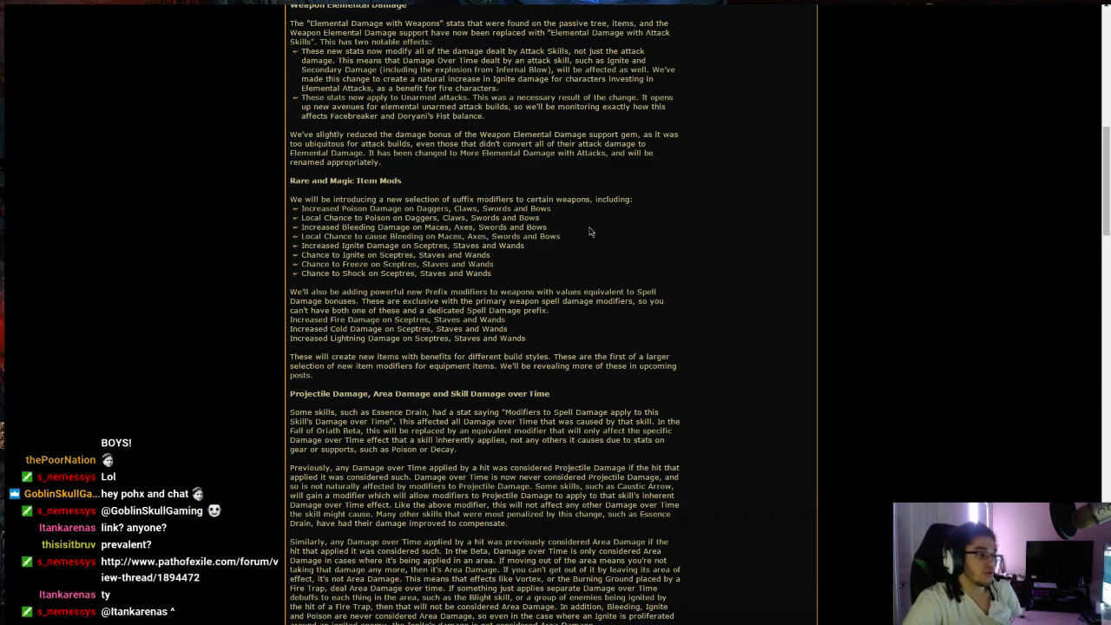
mouse_move(513, 183)
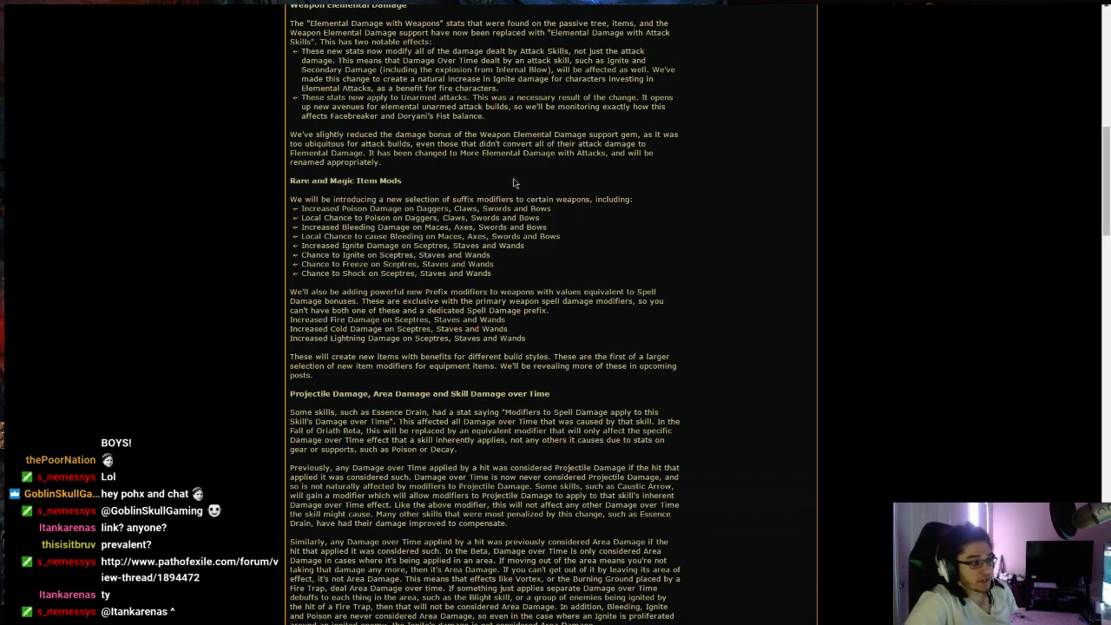
mouse_move(488, 218)
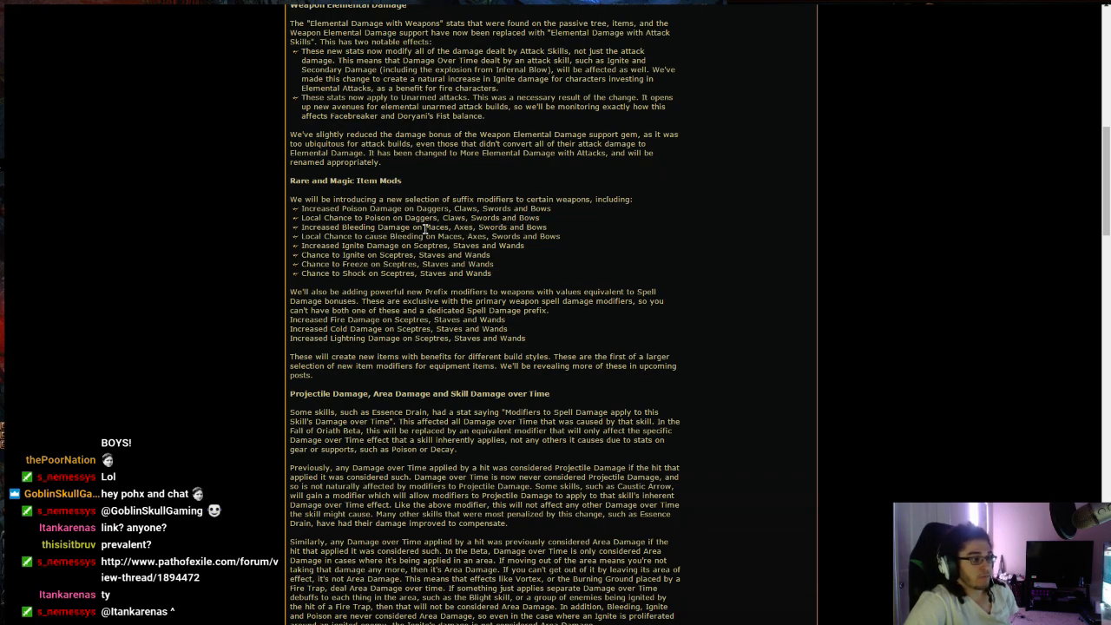
mouse_move(568, 227)
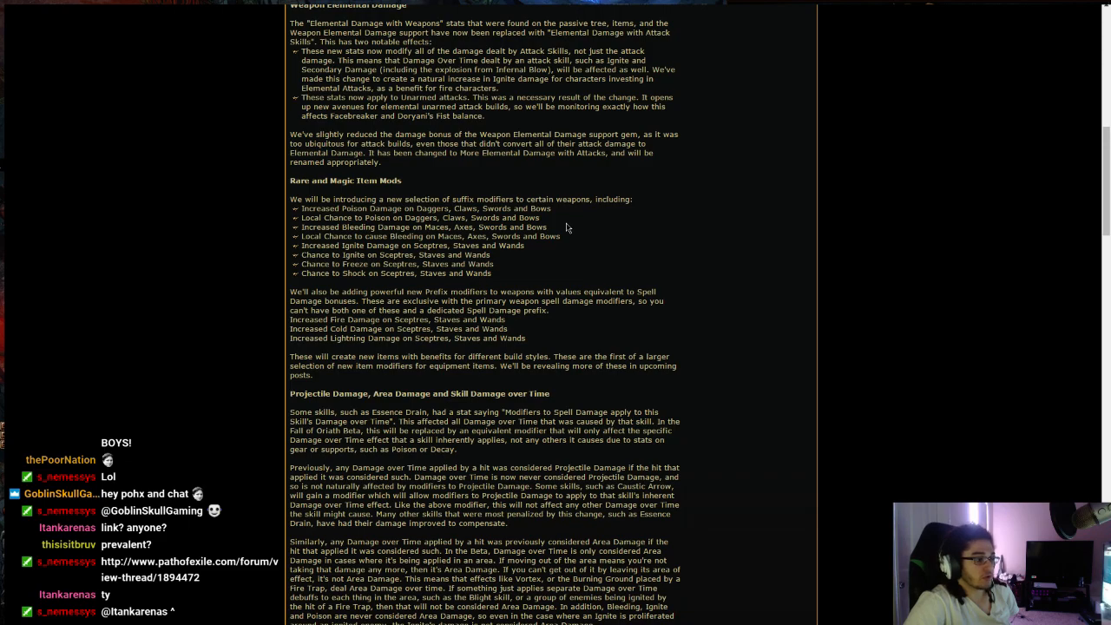
mouse_move(384, 233)
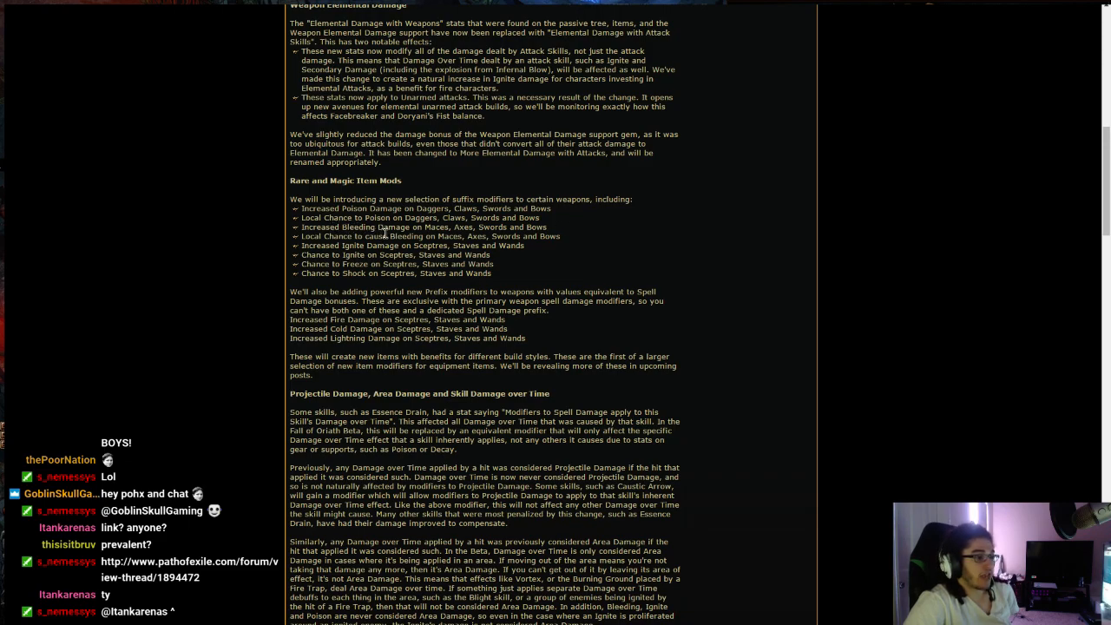
mouse_move(449, 233)
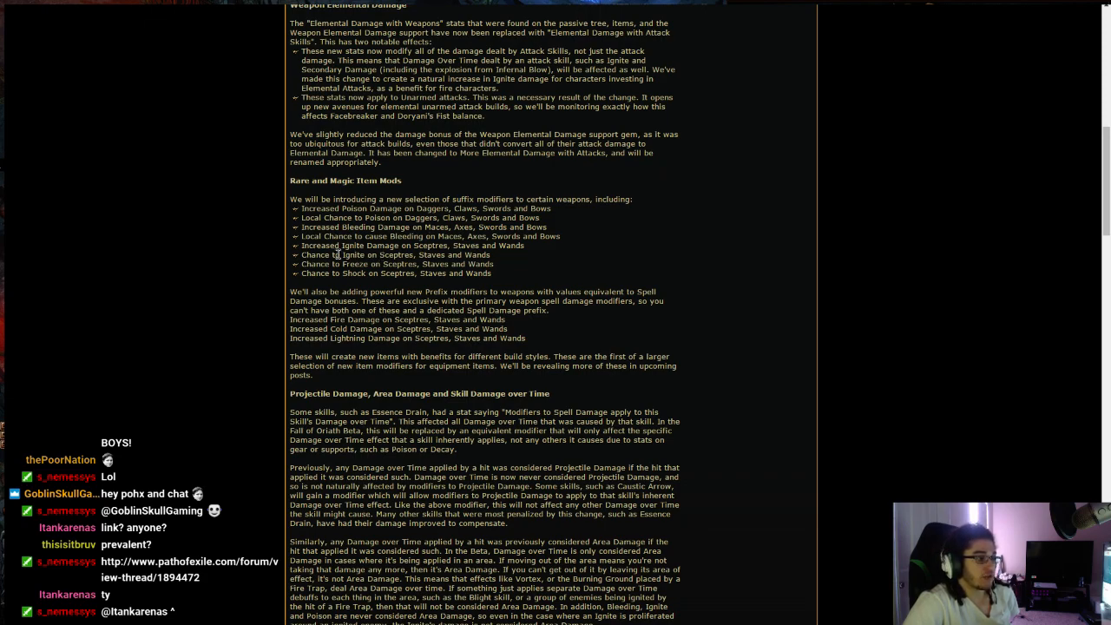
mouse_move(356, 250)
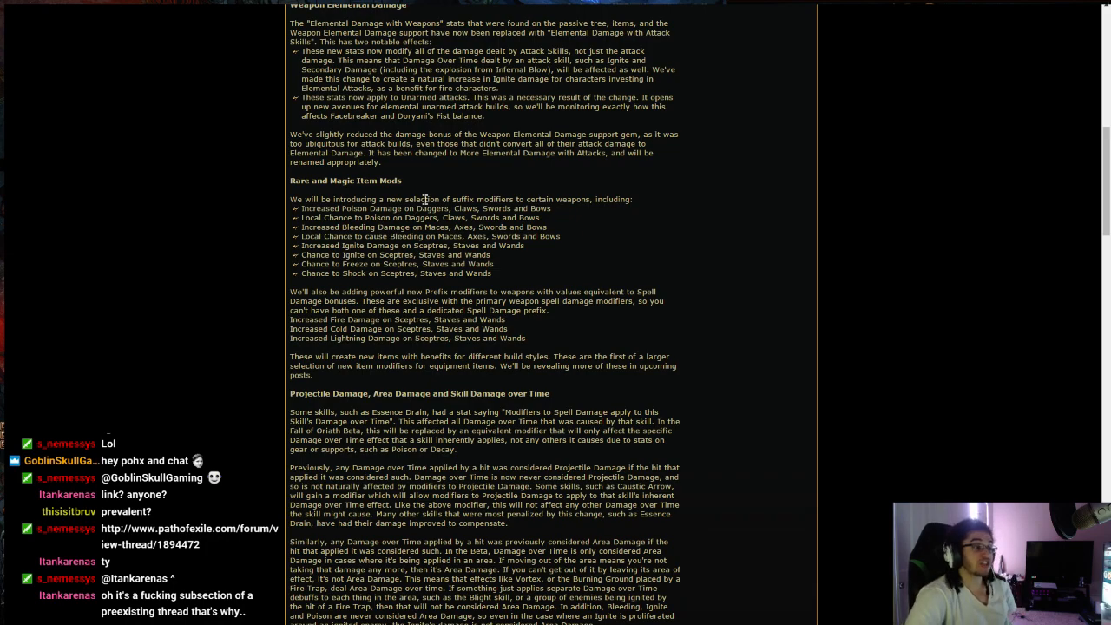
mouse_move(588, 264)
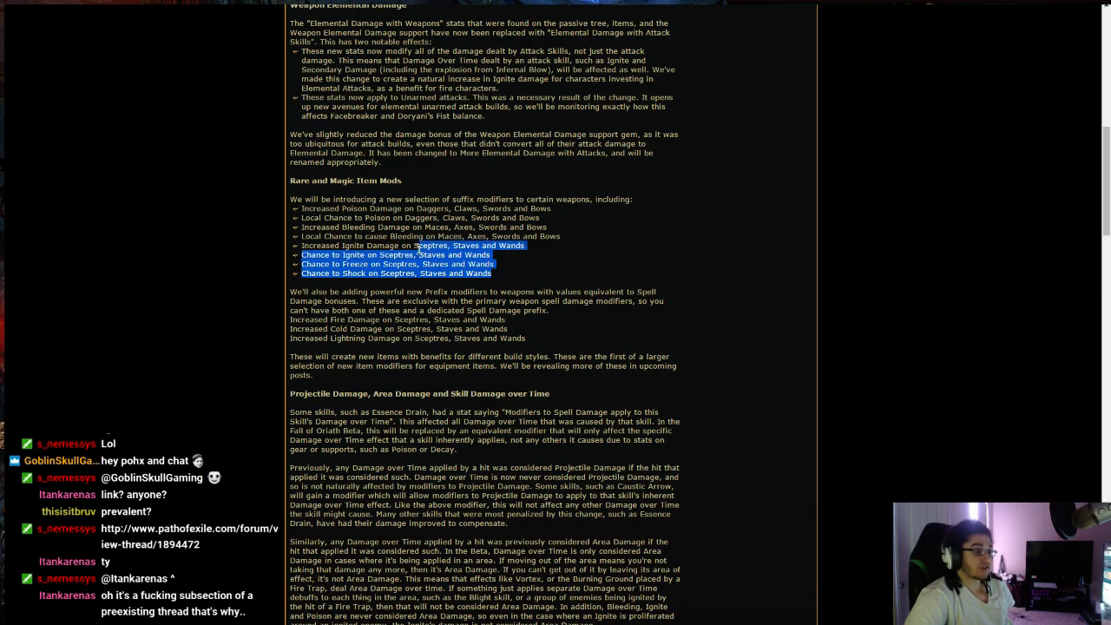
mouse_move(581, 291)
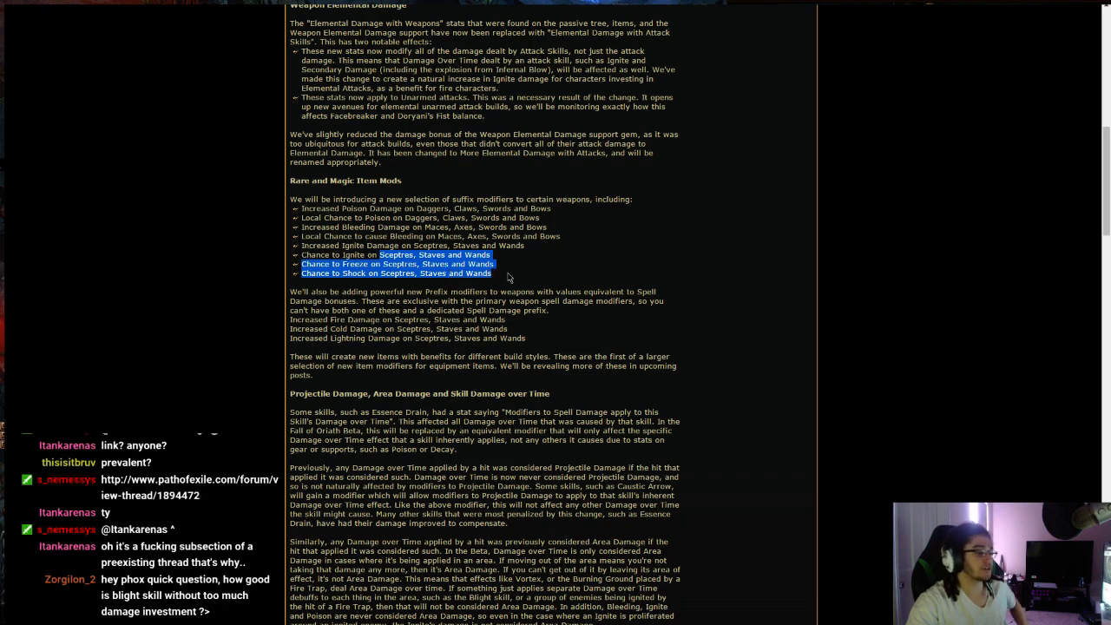
mouse_move(495, 289)
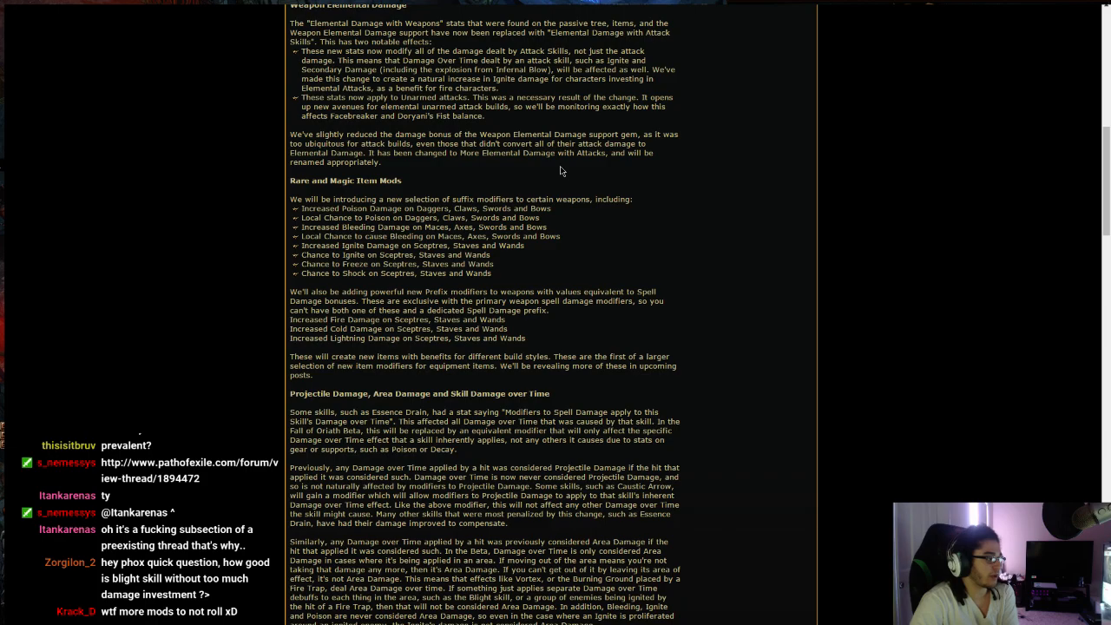
scroll("down", 3)
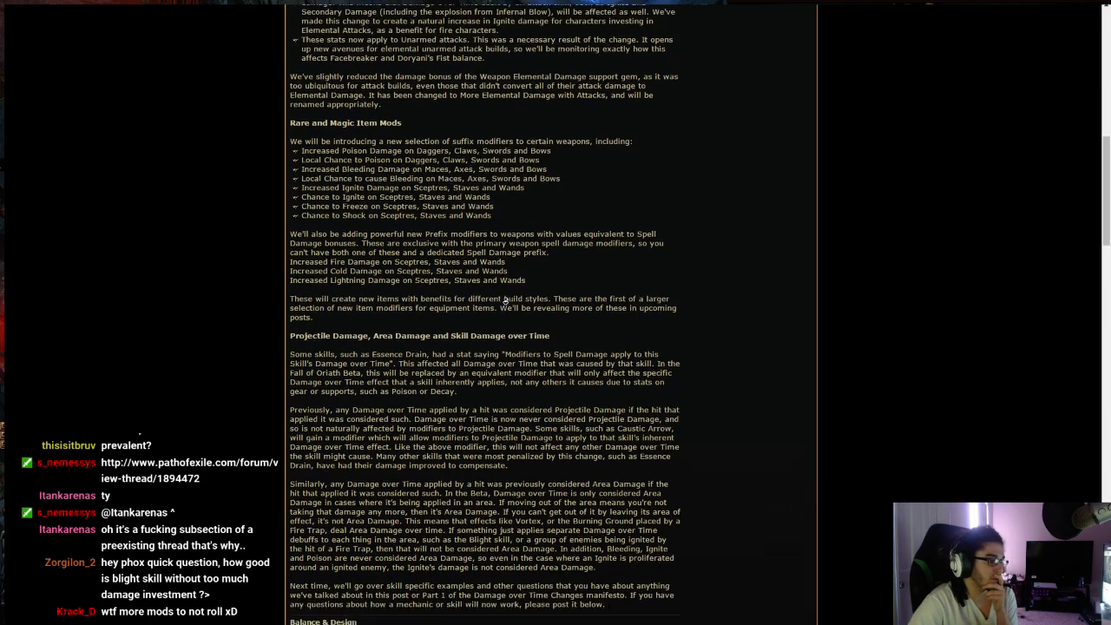
Step: Scroll past the Cold and Lightning Damage prefix lines toward the post's end
scroll("down", 3)
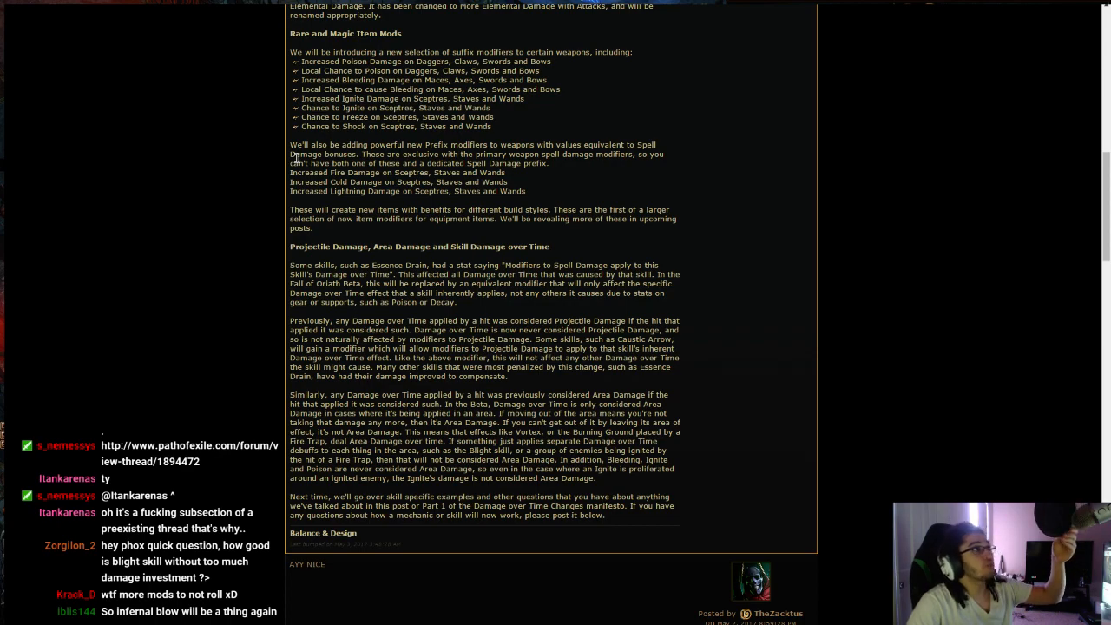
mouse_move(589, 180)
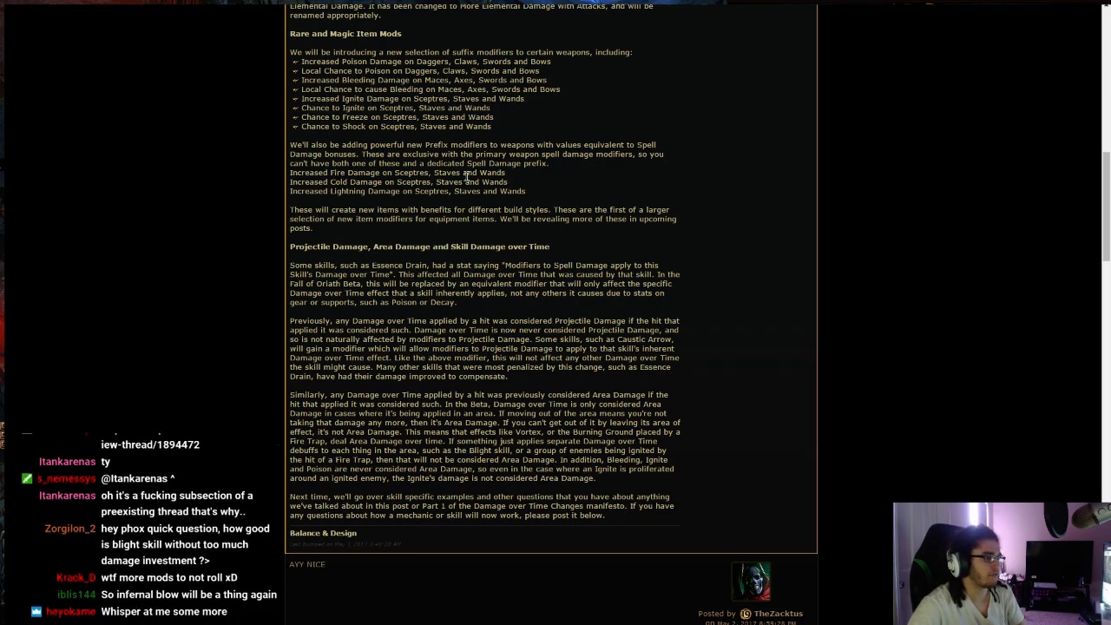
mouse_move(351, 167)
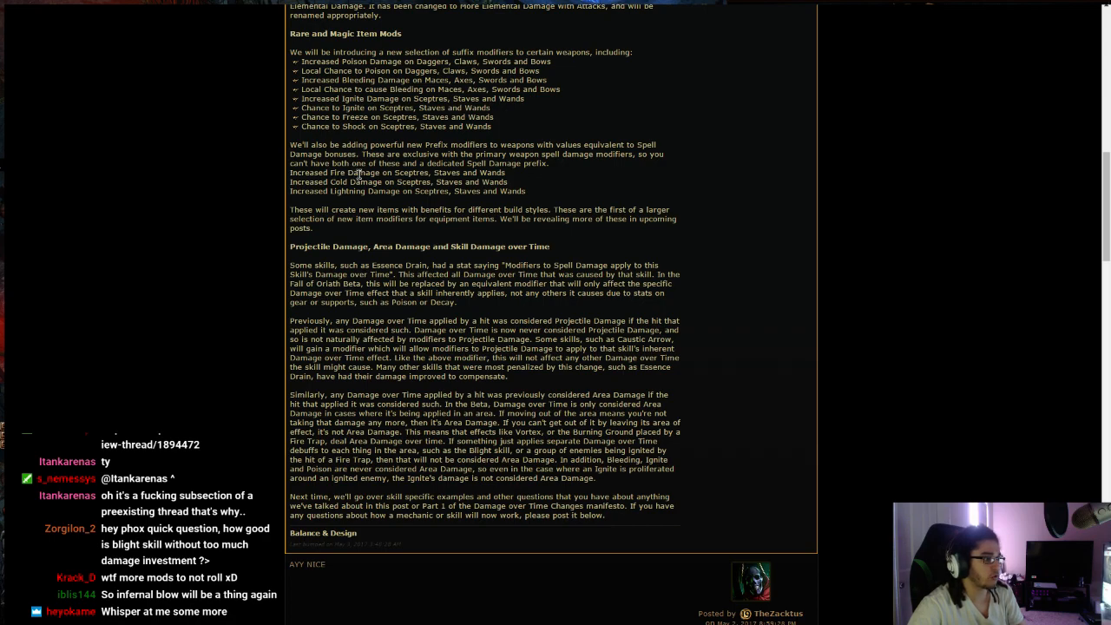
mouse_move(581, 183)
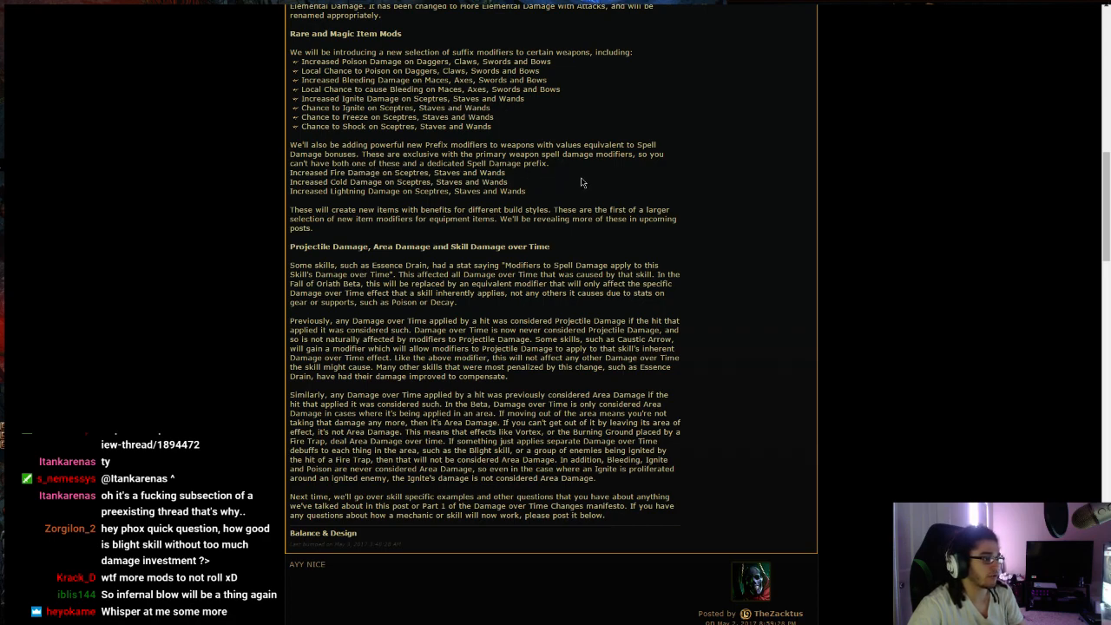
mouse_move(536, 200)
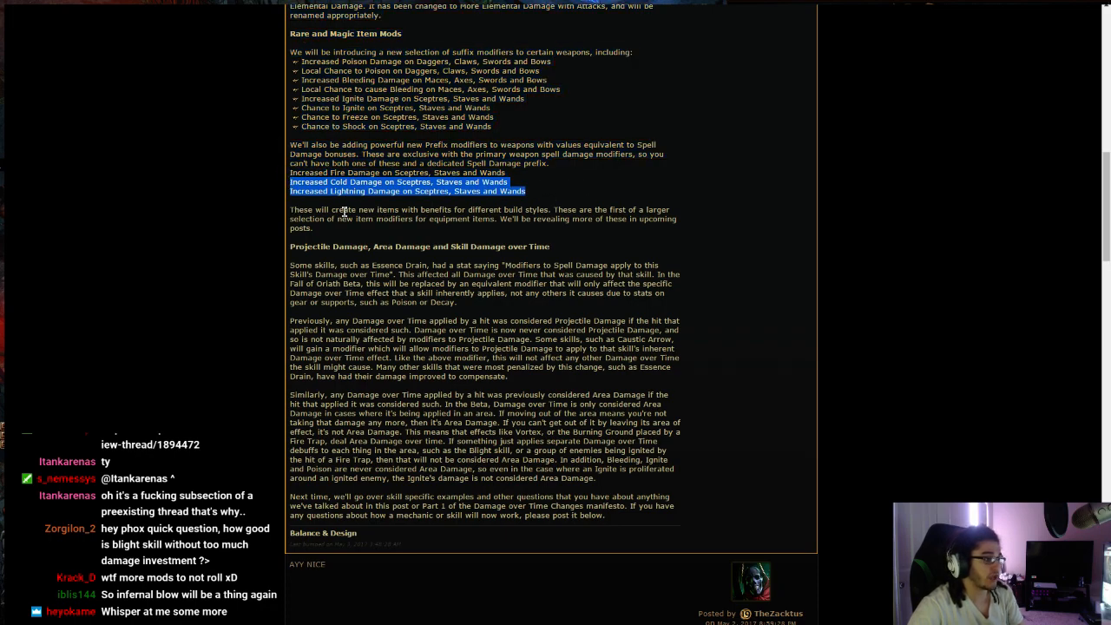
mouse_move(472, 234)
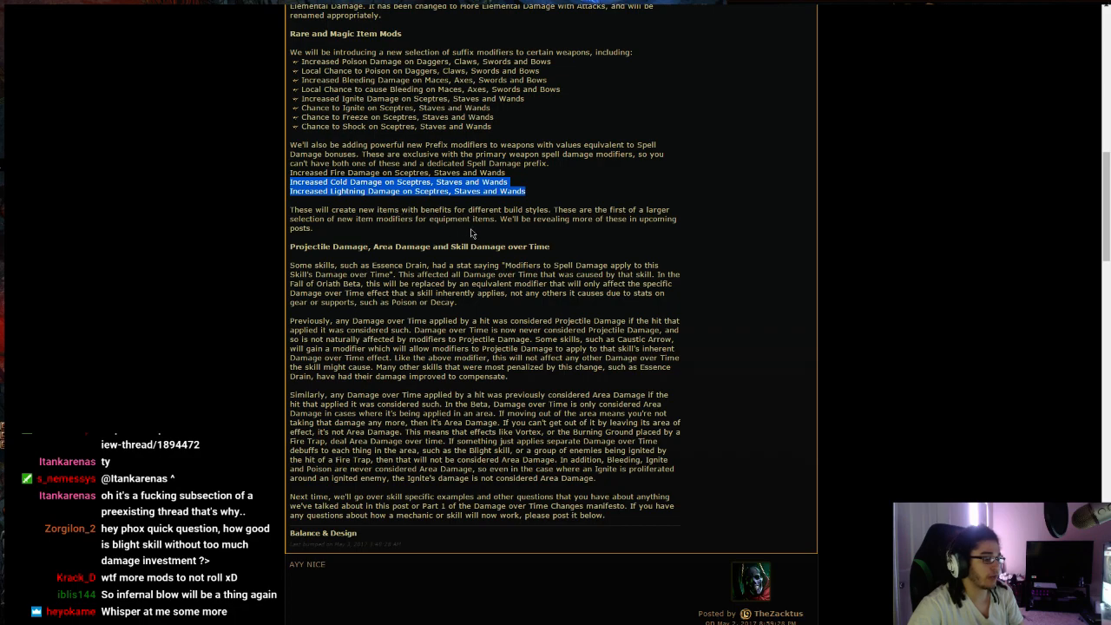
scroll("down", 3)
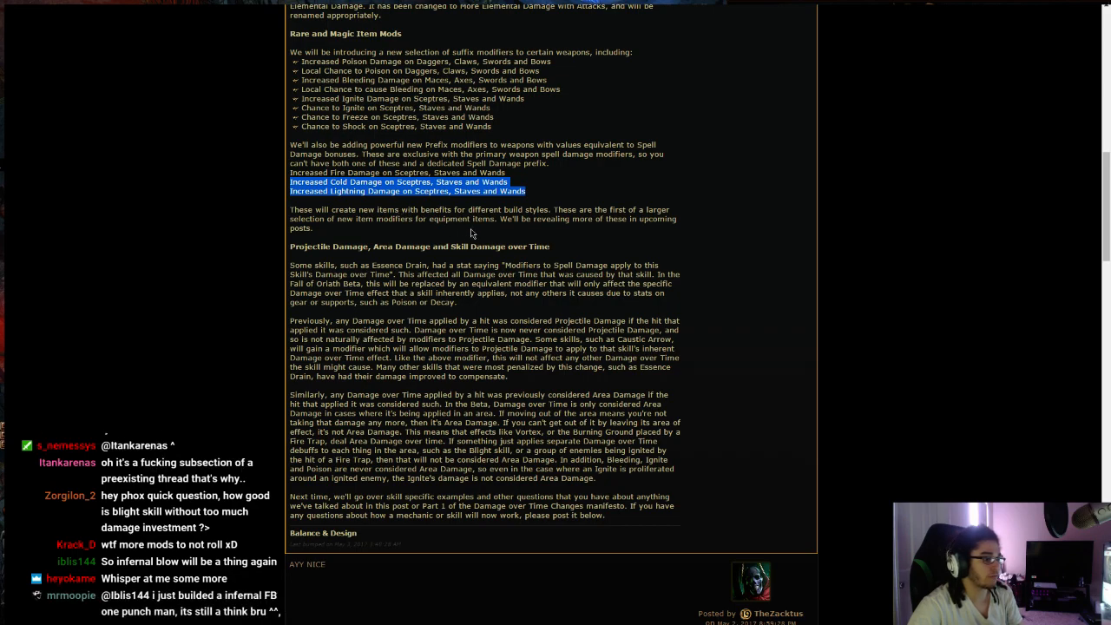
mouse_move(380, 235)
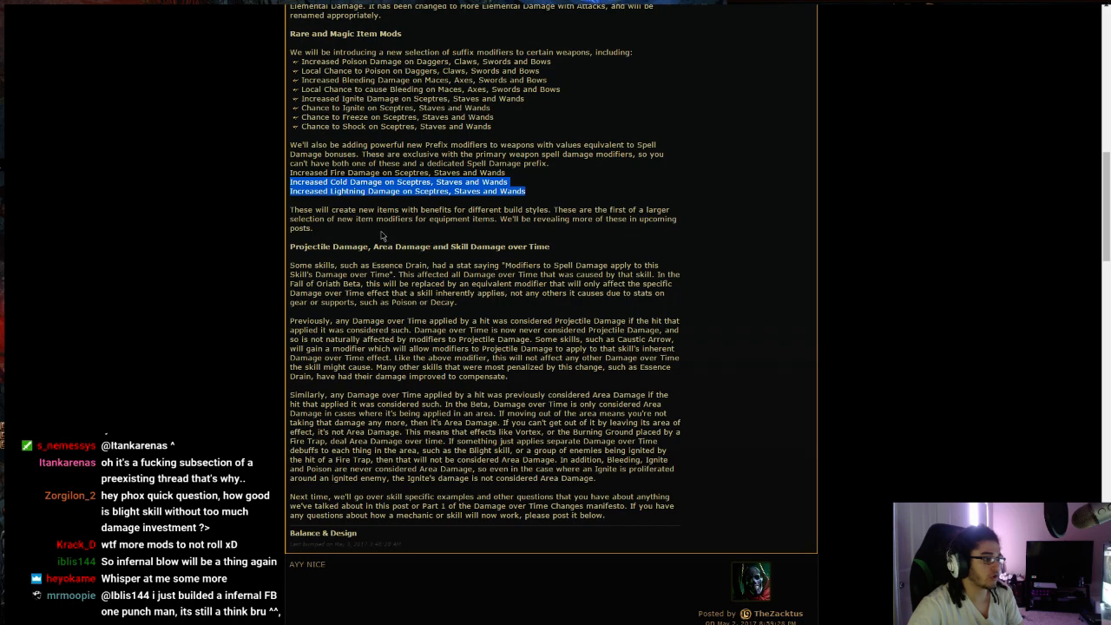
mouse_move(507, 239)
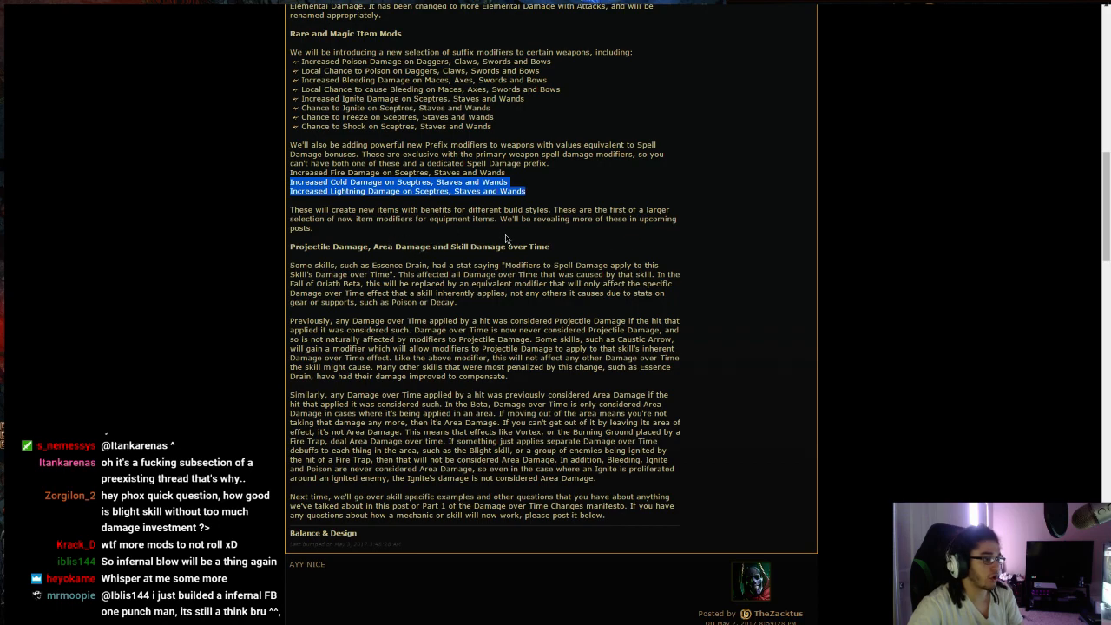
scroll("down", 3)
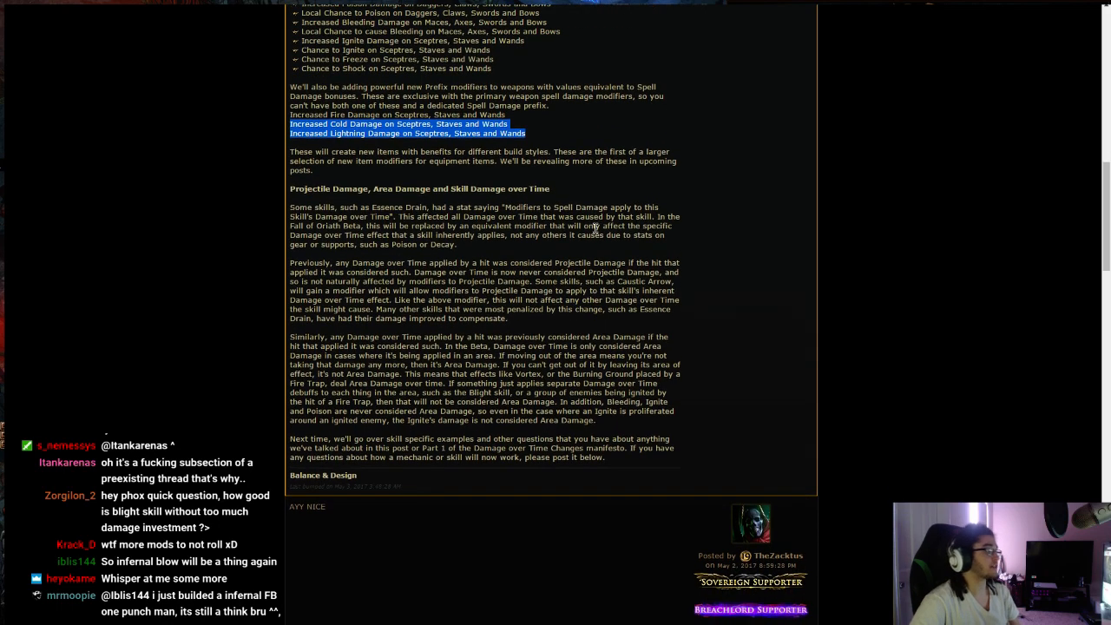
scroll("down", 3)
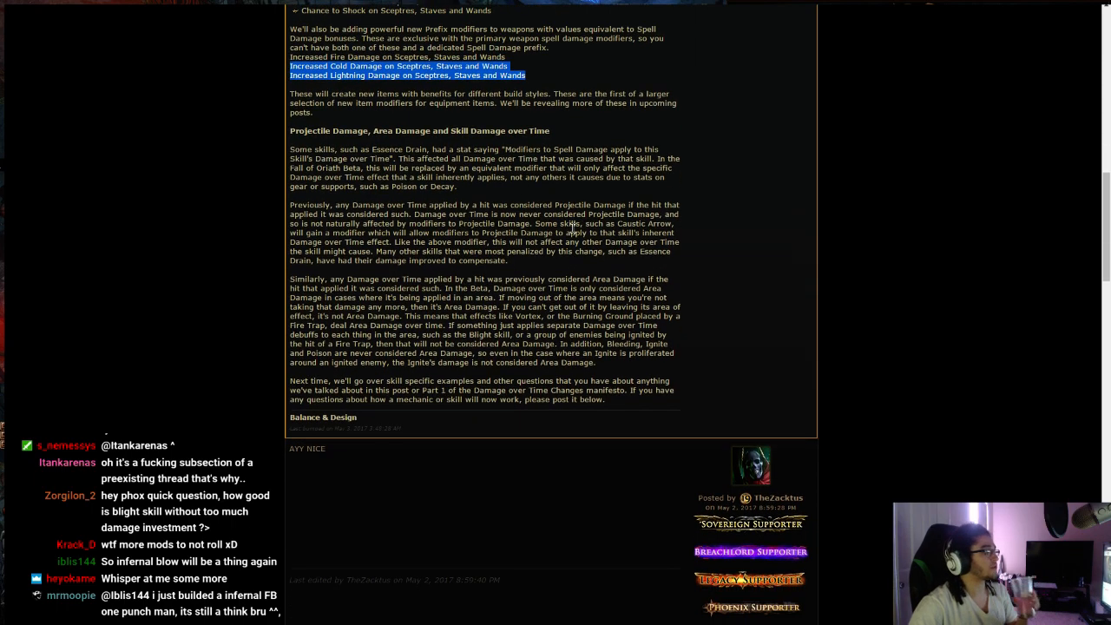
scroll("up", 3)
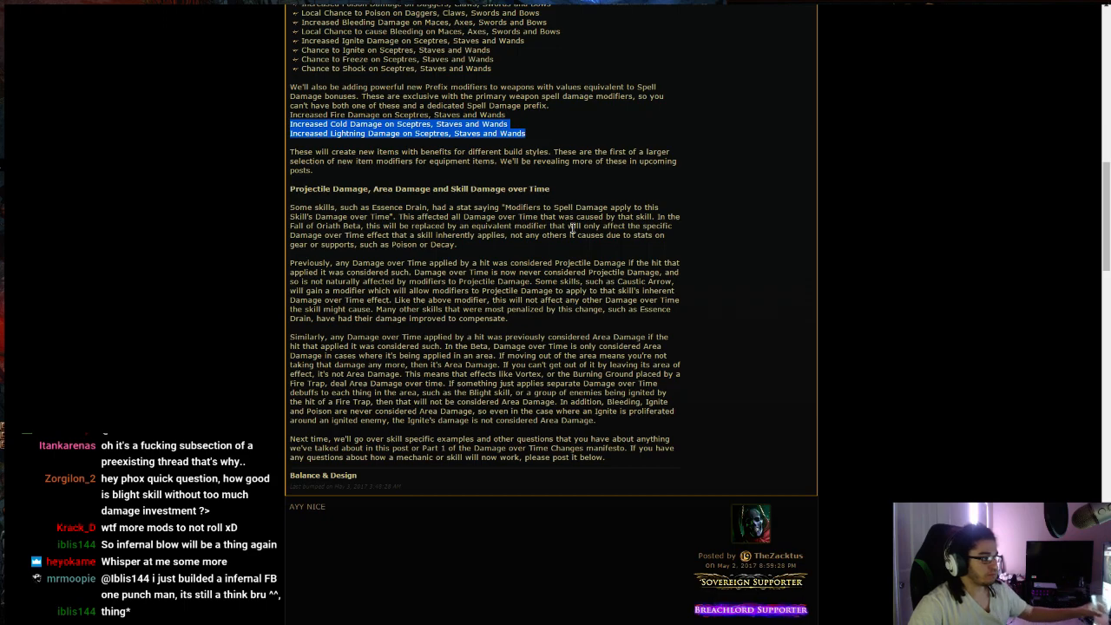
mouse_move(343, 208)
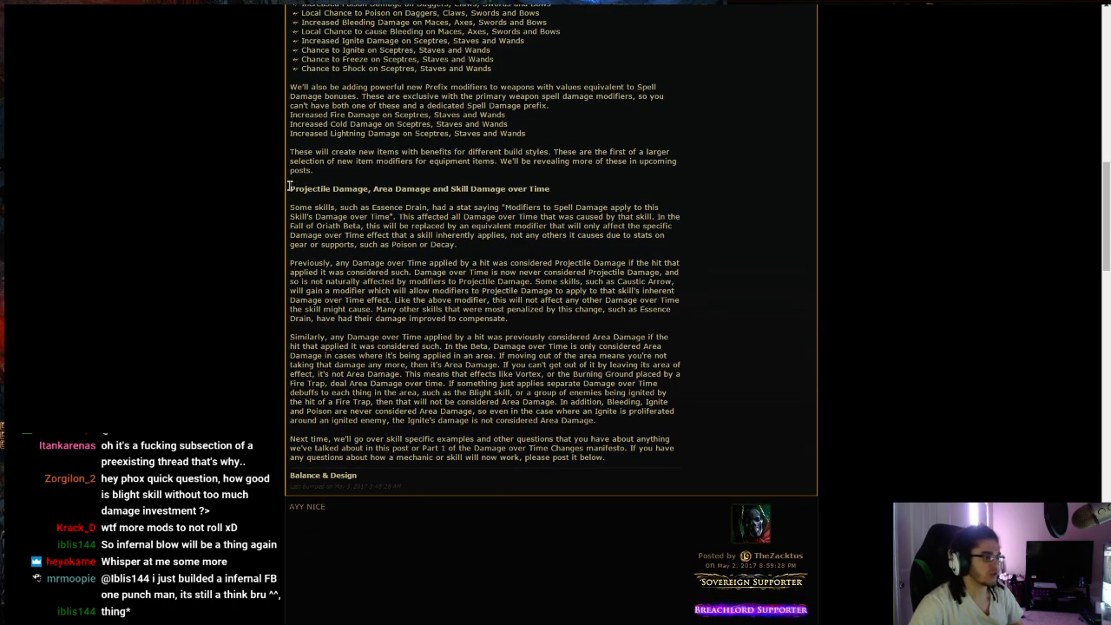
mouse_move(734, 321)
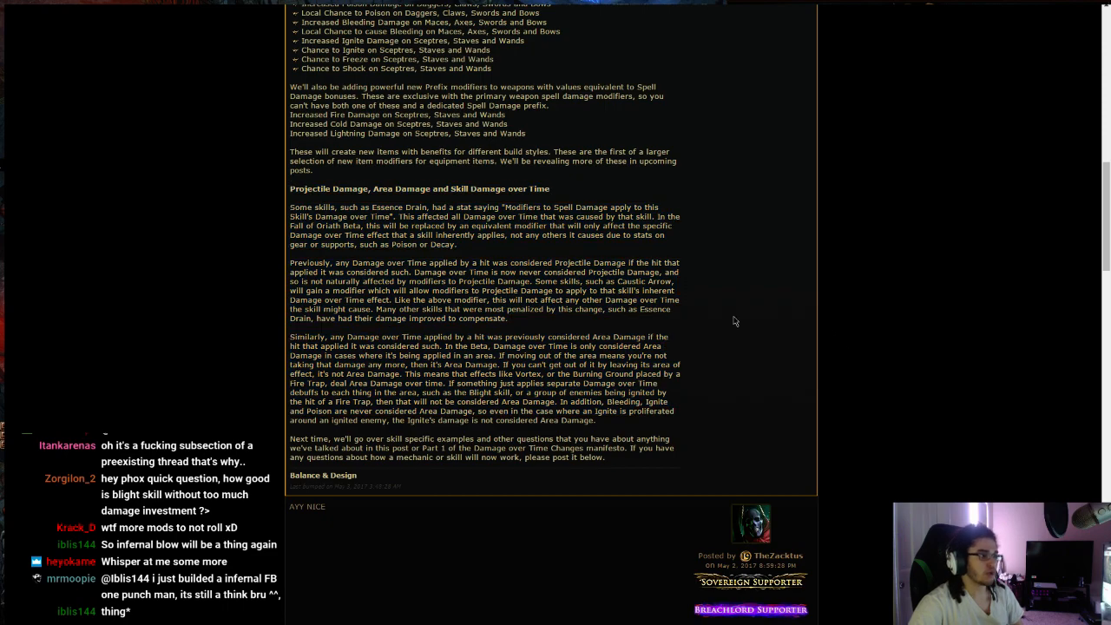
mouse_move(564, 198)
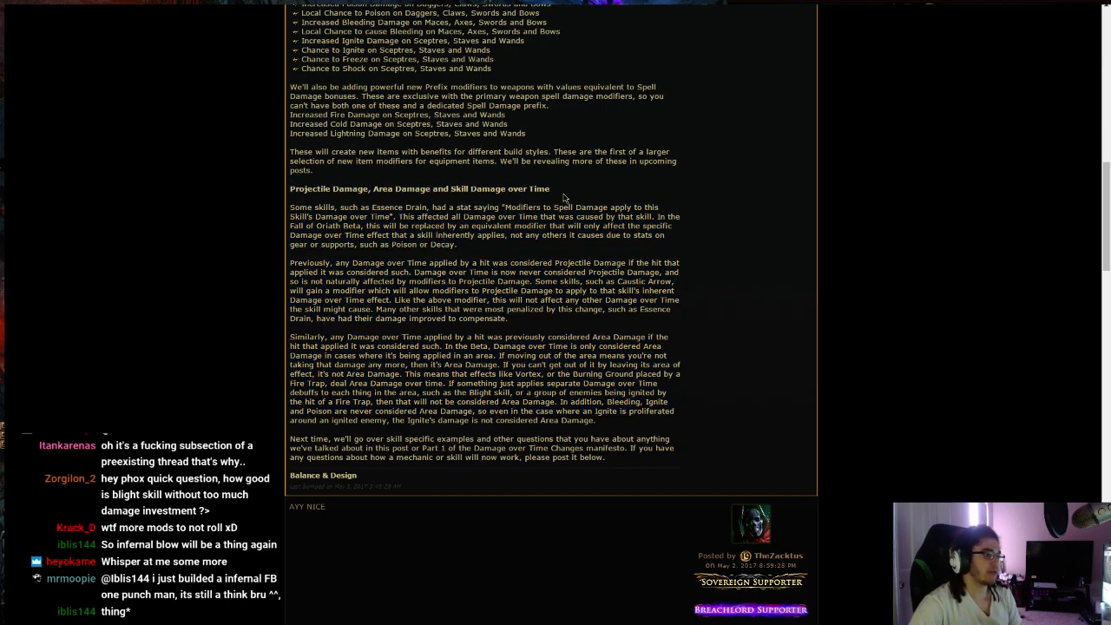
mouse_move(827, 283)
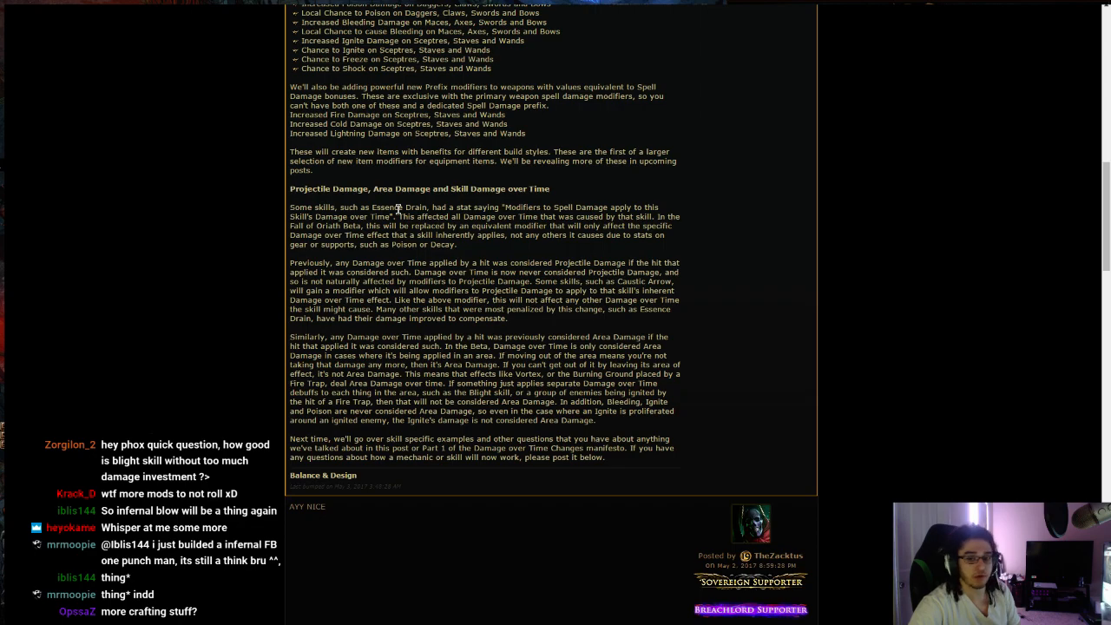
mouse_move(900, 223)
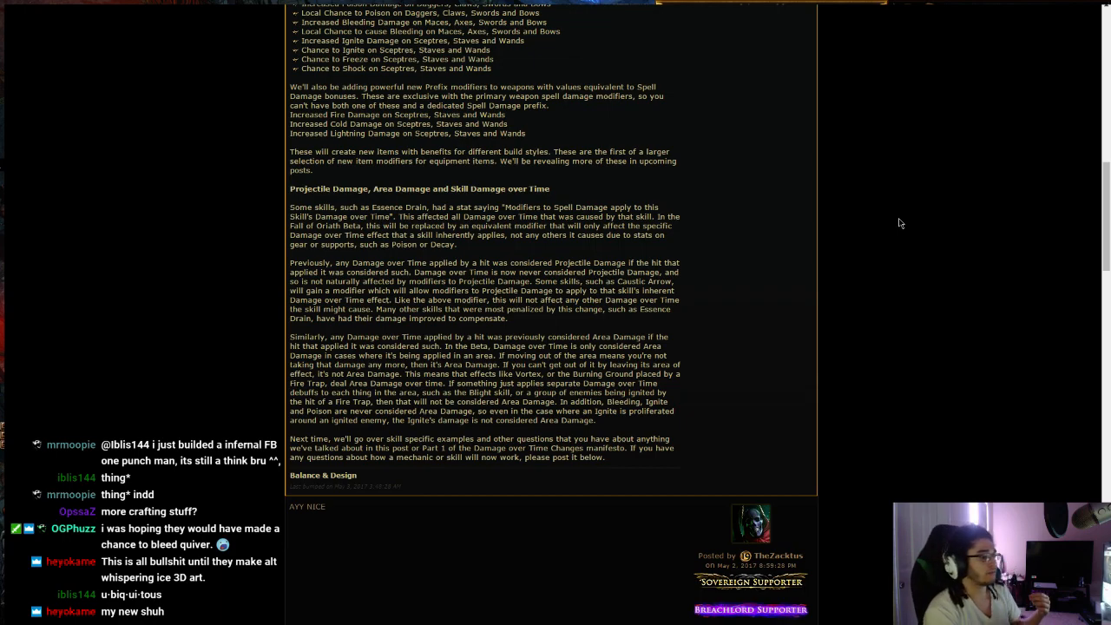
scroll("down", 3)
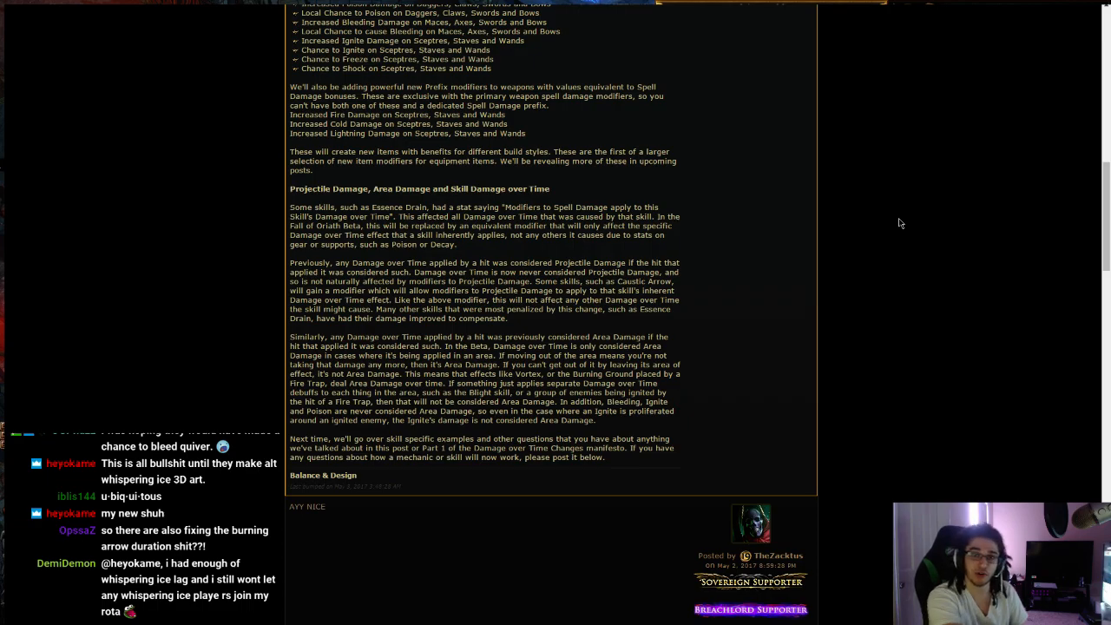
Step: Toggle full screen off and back on with F11, settling on the Ailment Immunities section
scroll("down", 3)
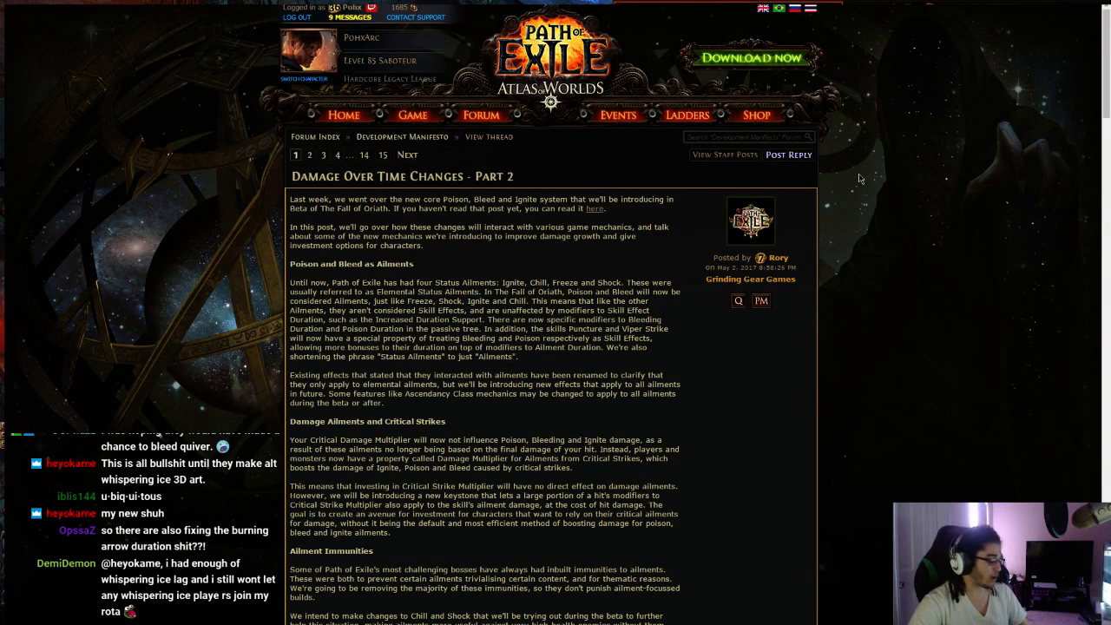
key("F11")
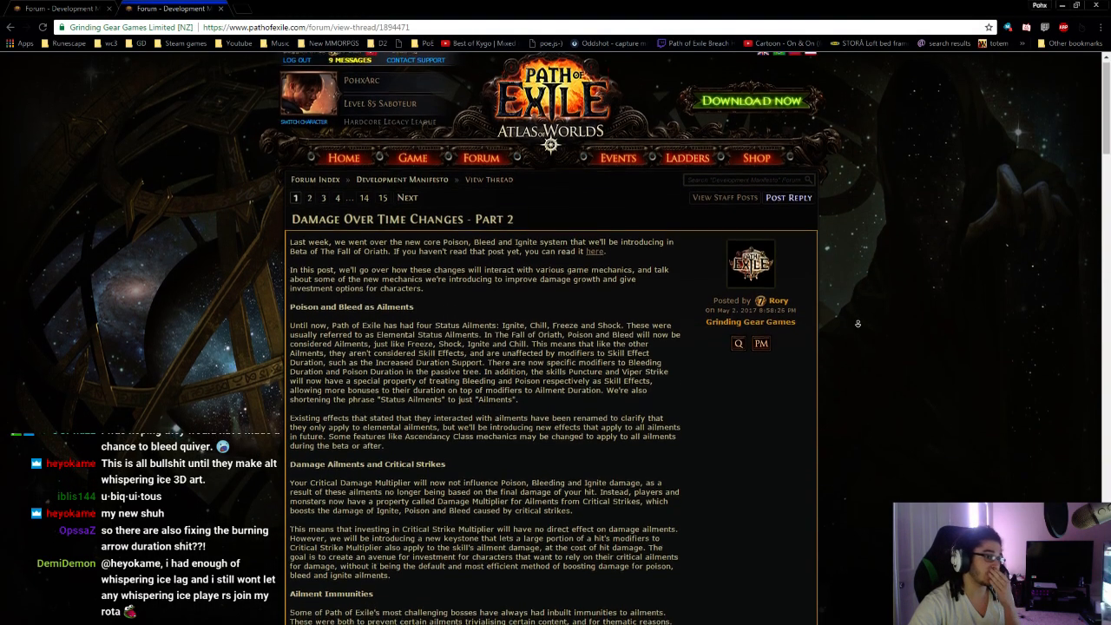
key("f11")
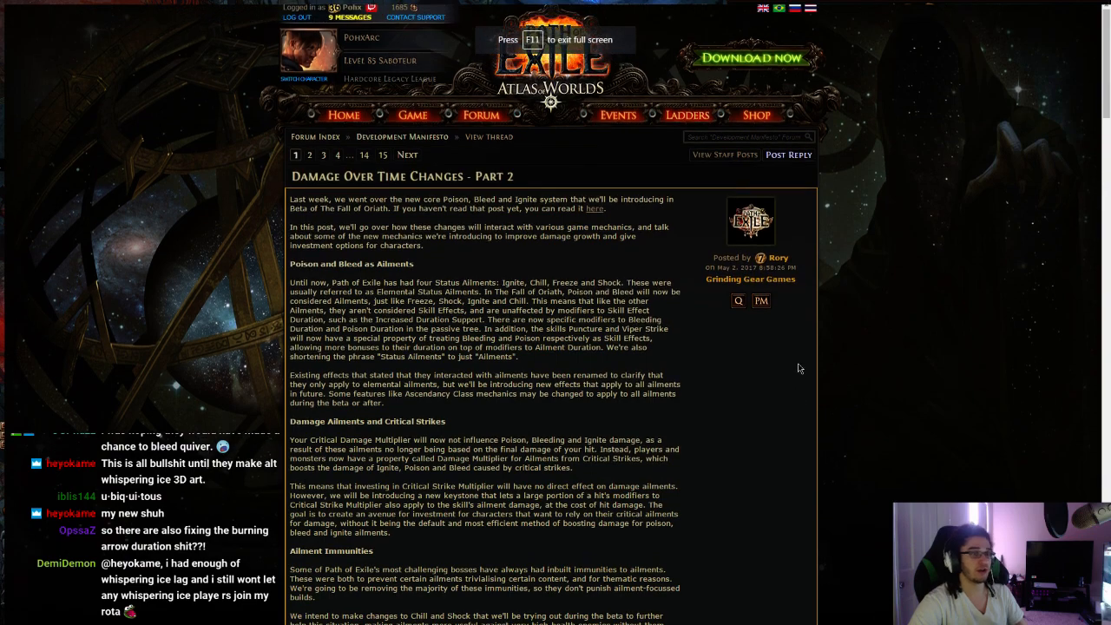
mouse_move(865, 357)
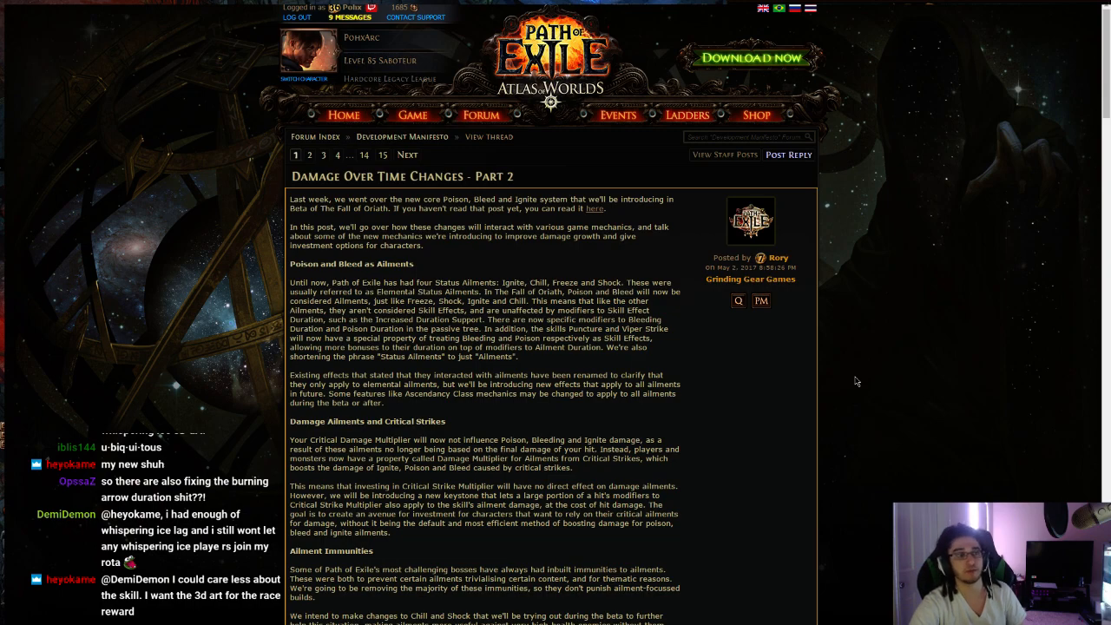
scroll("up", 3)
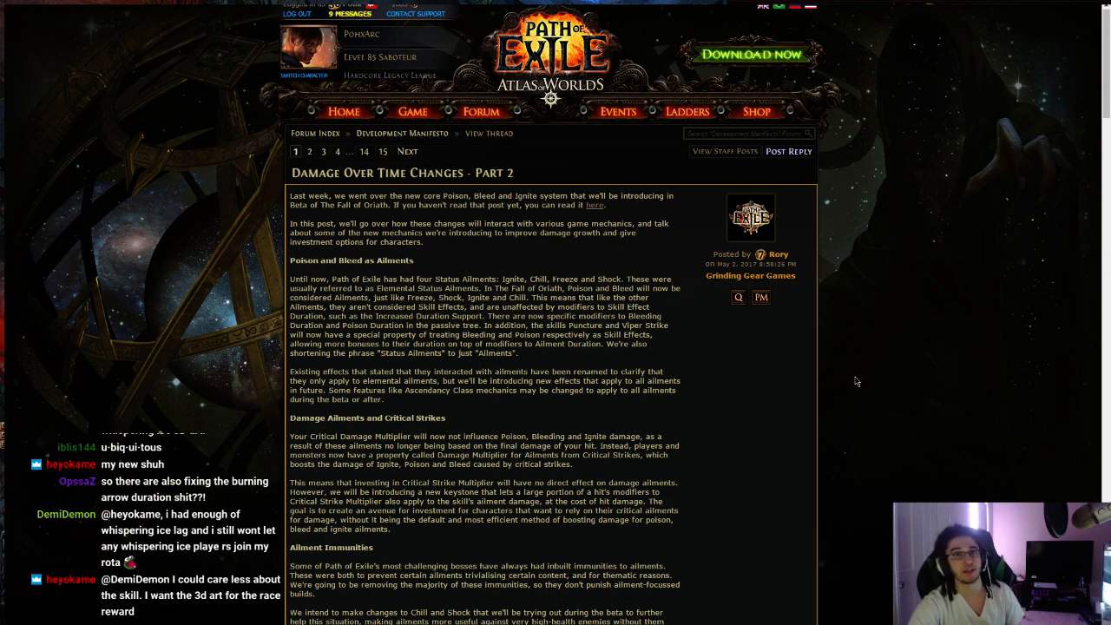
scroll("down", 3)
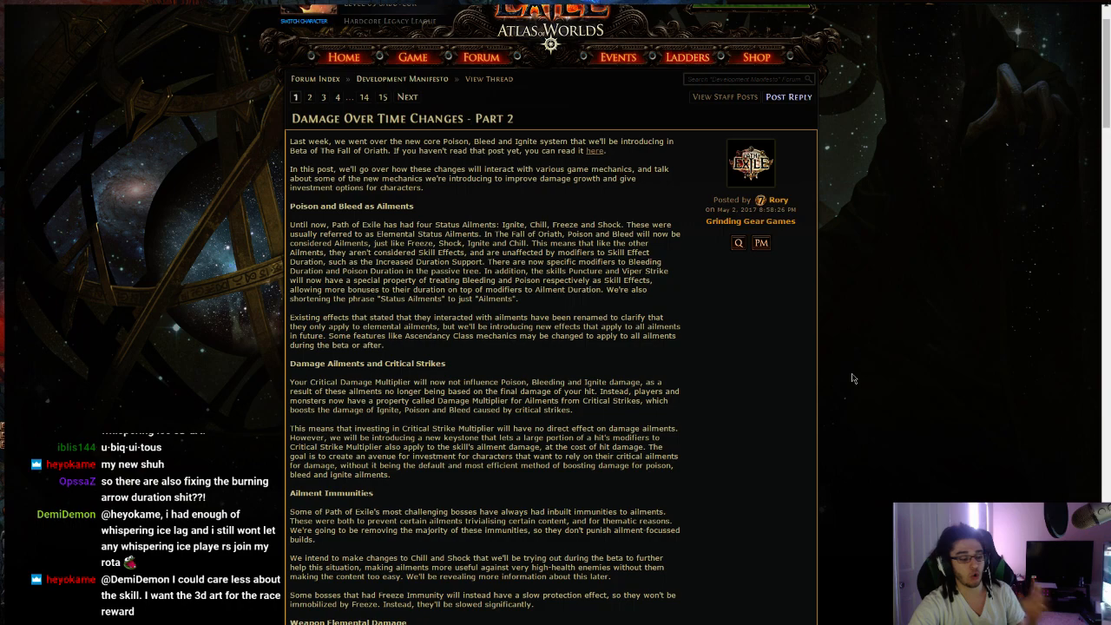
mouse_move(816, 414)
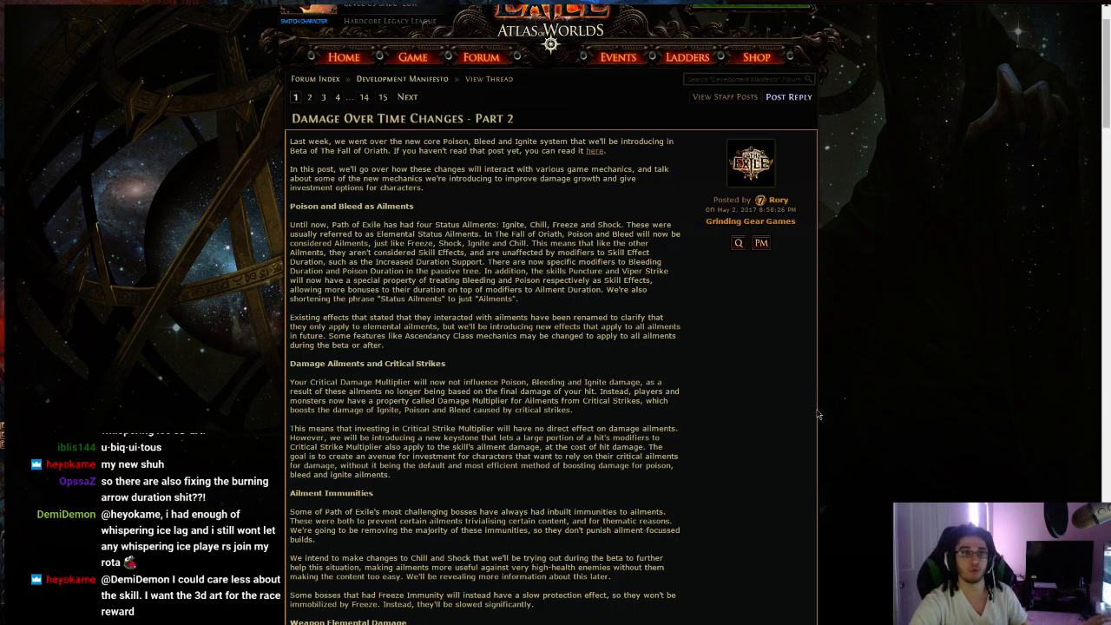